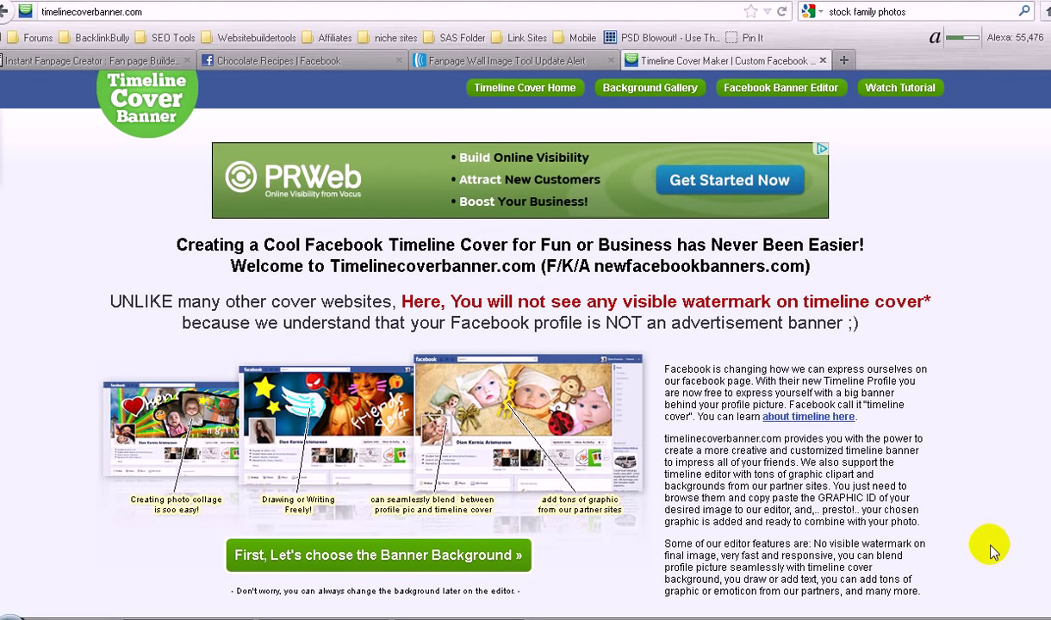
mouse_move(896, 479)
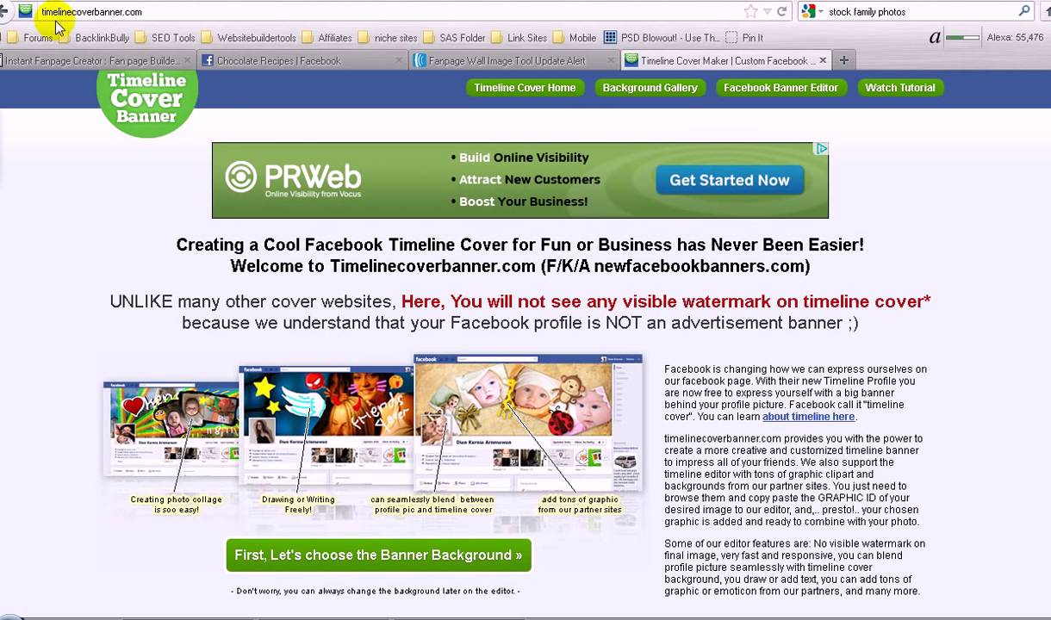
mouse_move(559, 218)
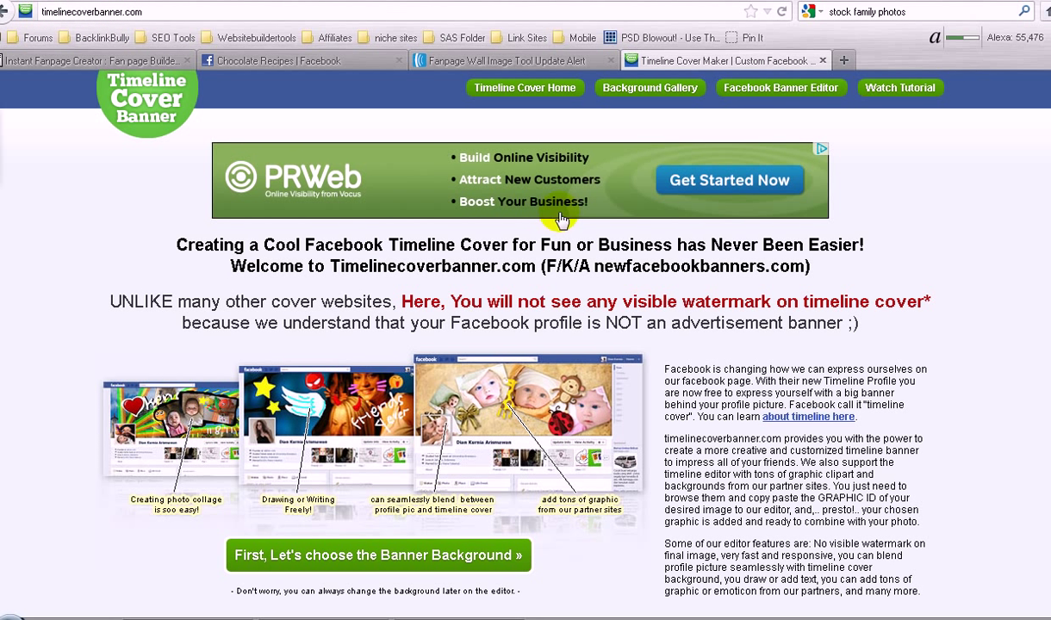
mouse_move(990, 273)
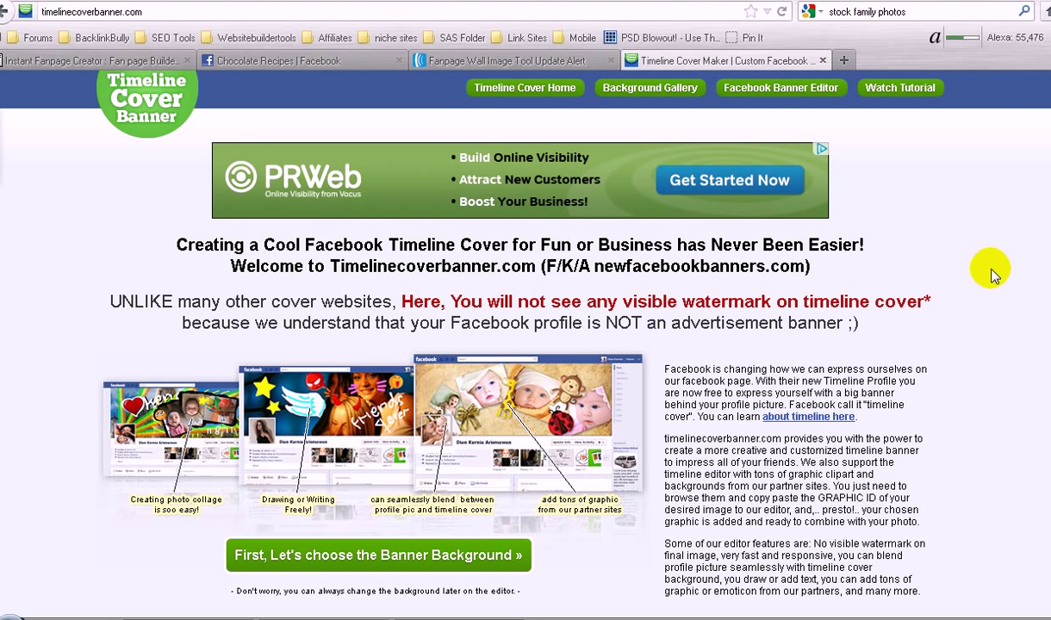
mouse_move(135, 140)
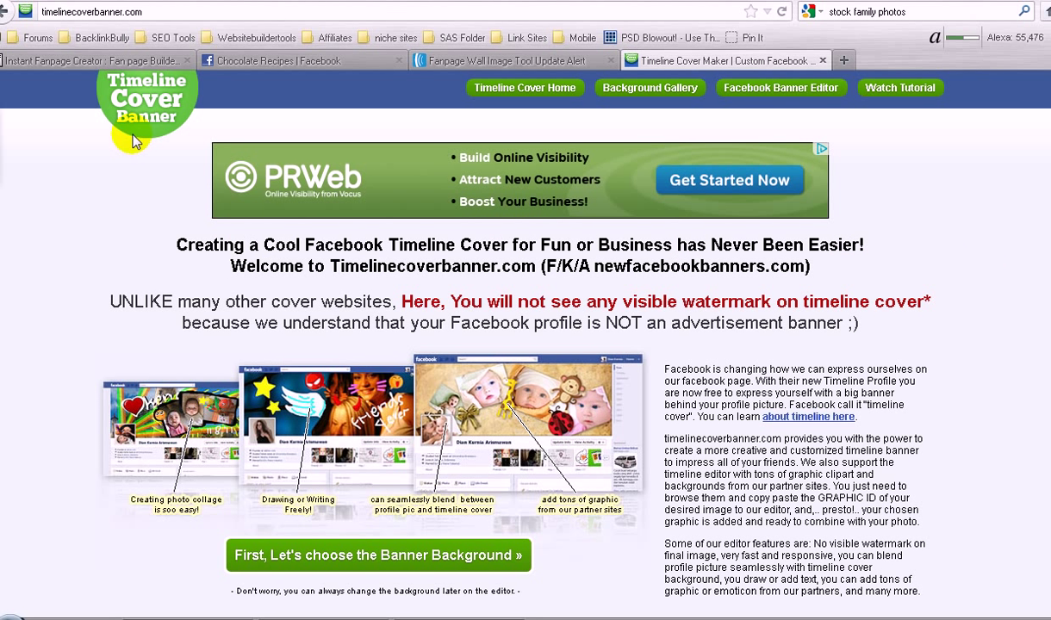
mouse_move(125, 228)
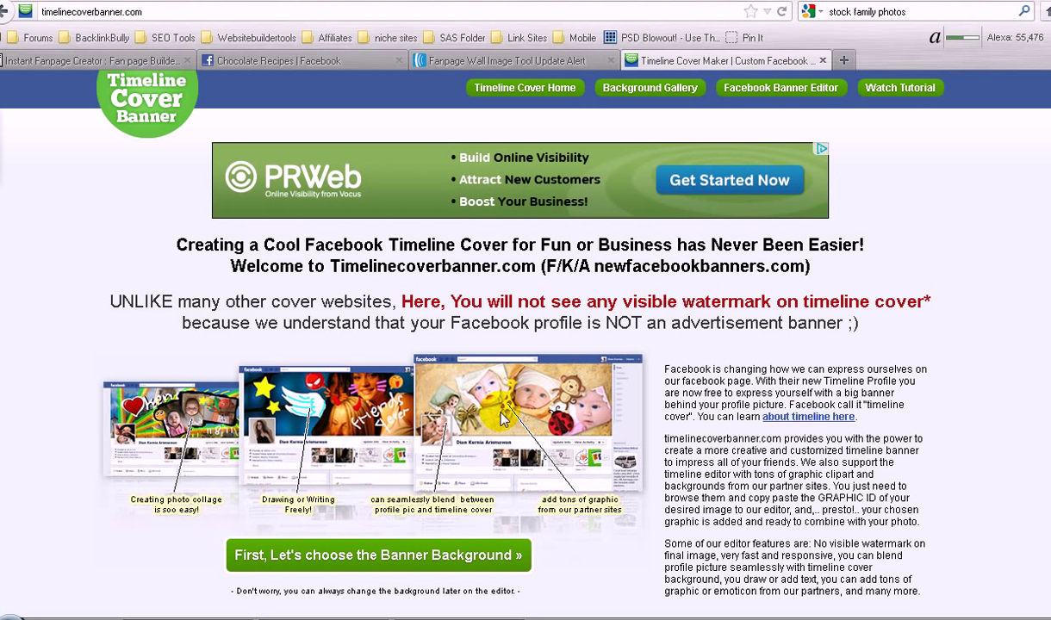
mouse_move(495, 415)
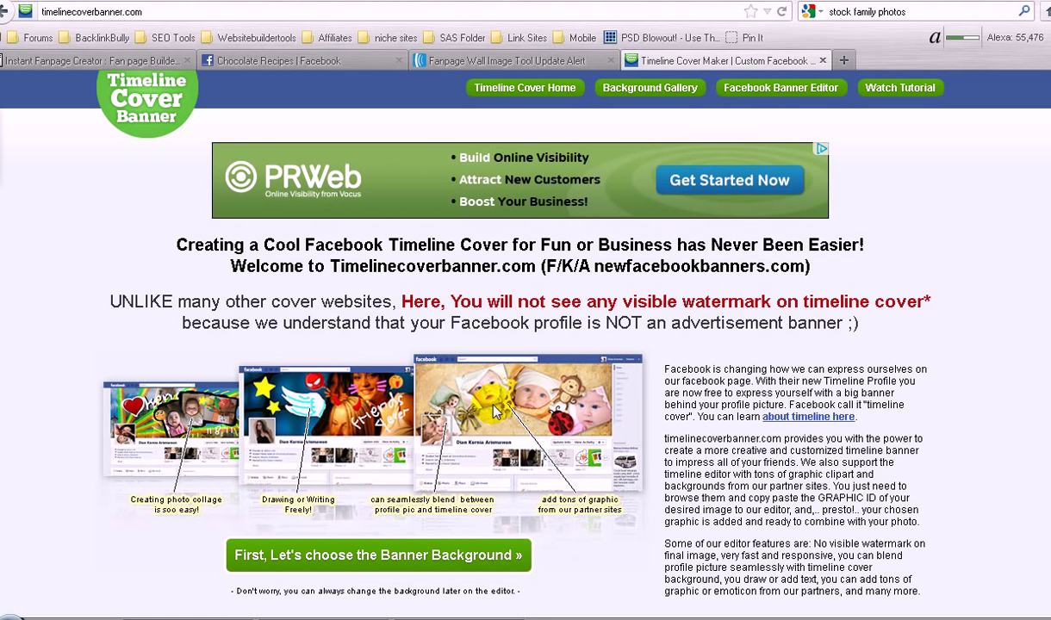
mouse_move(105, 29)
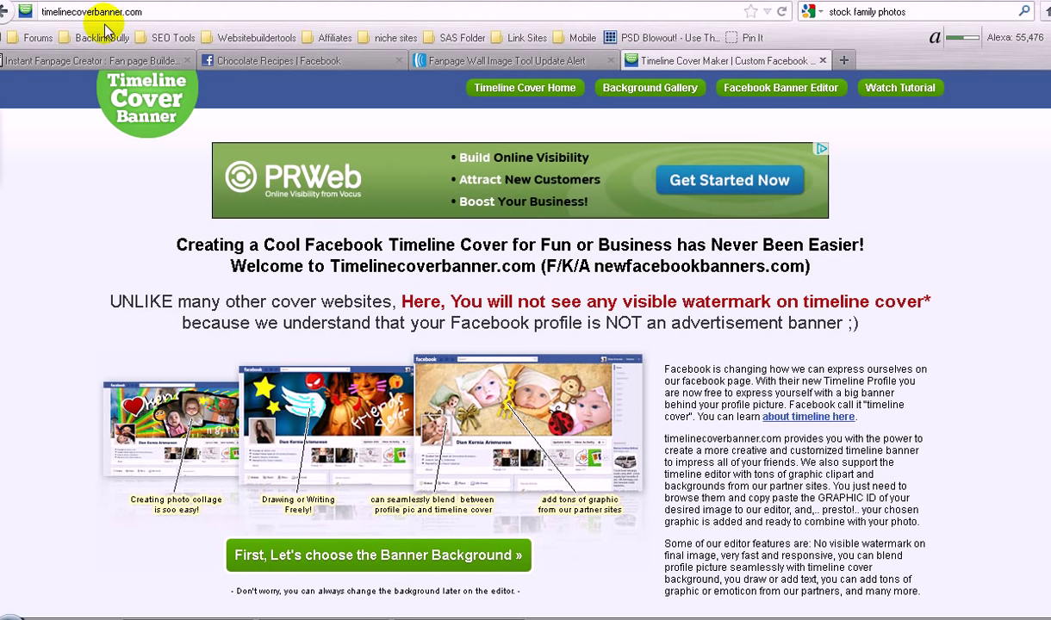
mouse_move(593, 244)
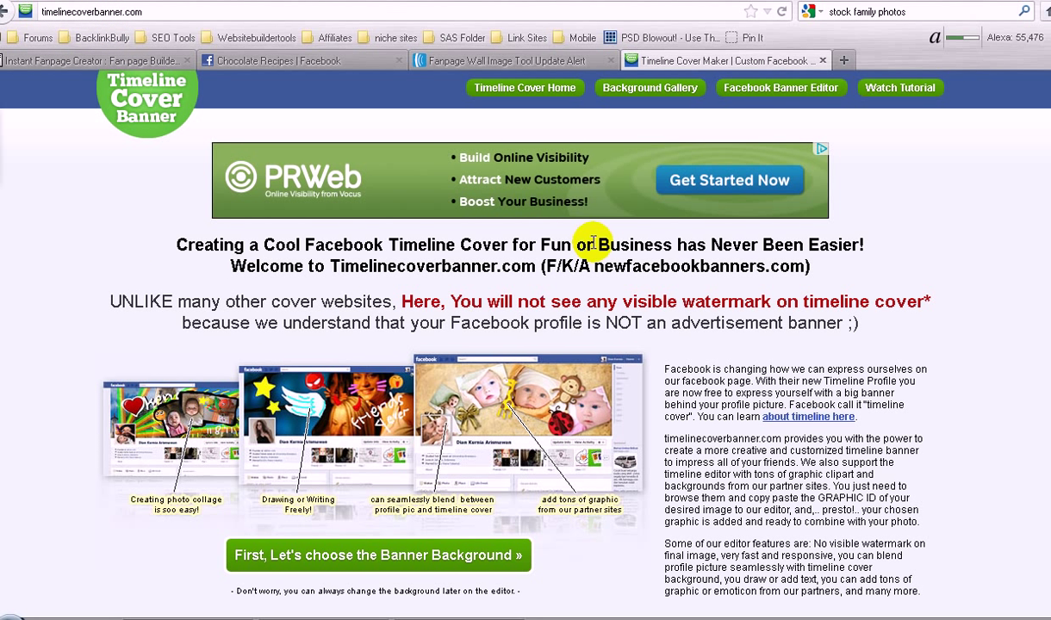
mouse_move(371, 561)
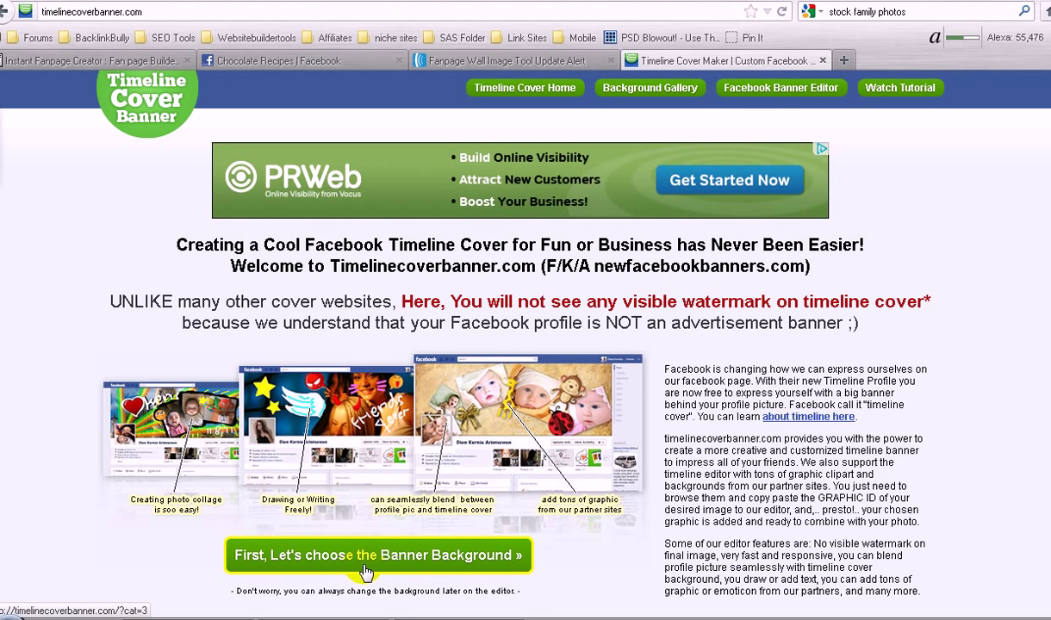
mouse_move(416, 575)
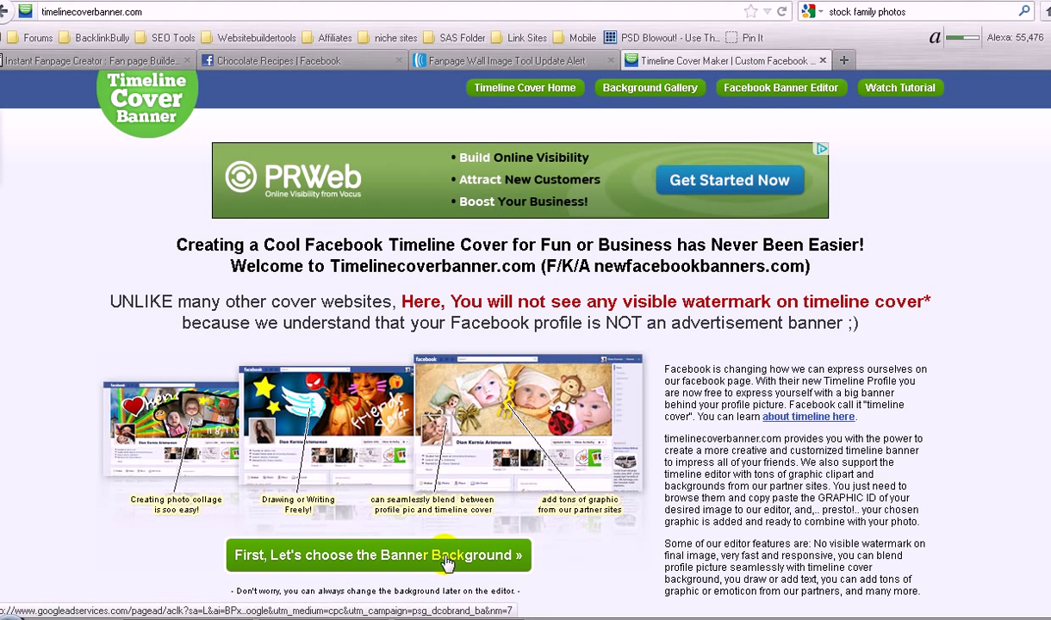
- Open the banner background gallery and browse Cover Banner Design page 1
left_click(377, 555)
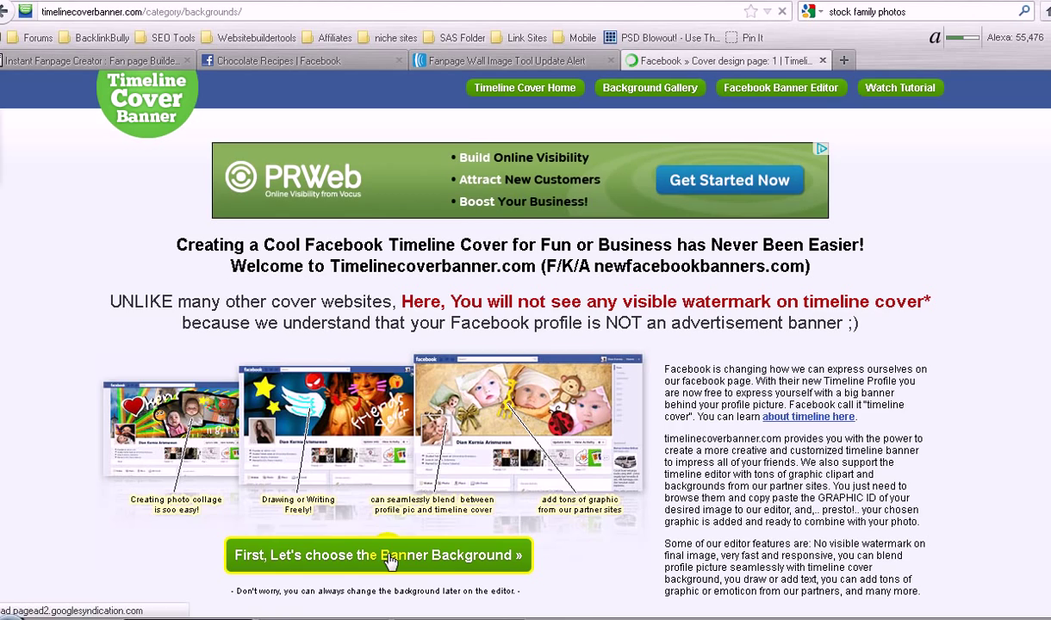
left_click(378, 555)
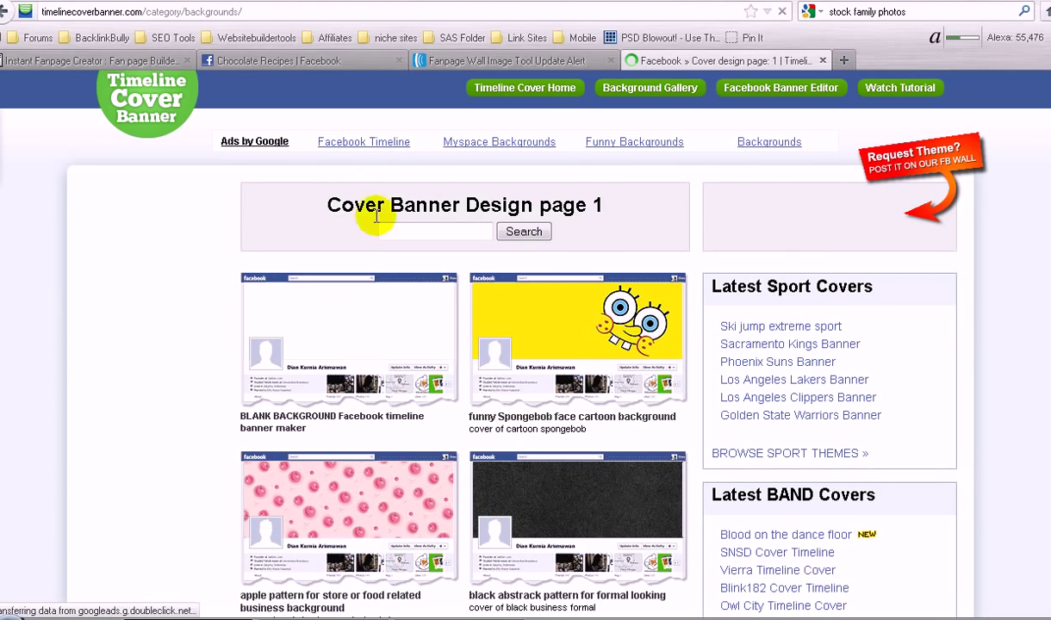
scroll("down", 3)
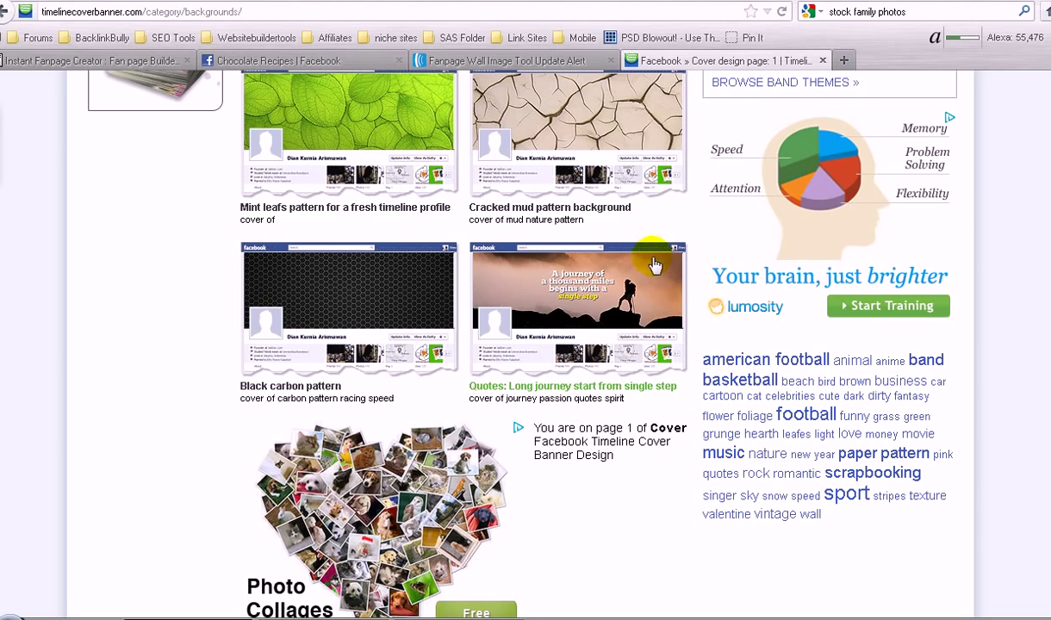
scroll("up", 3)
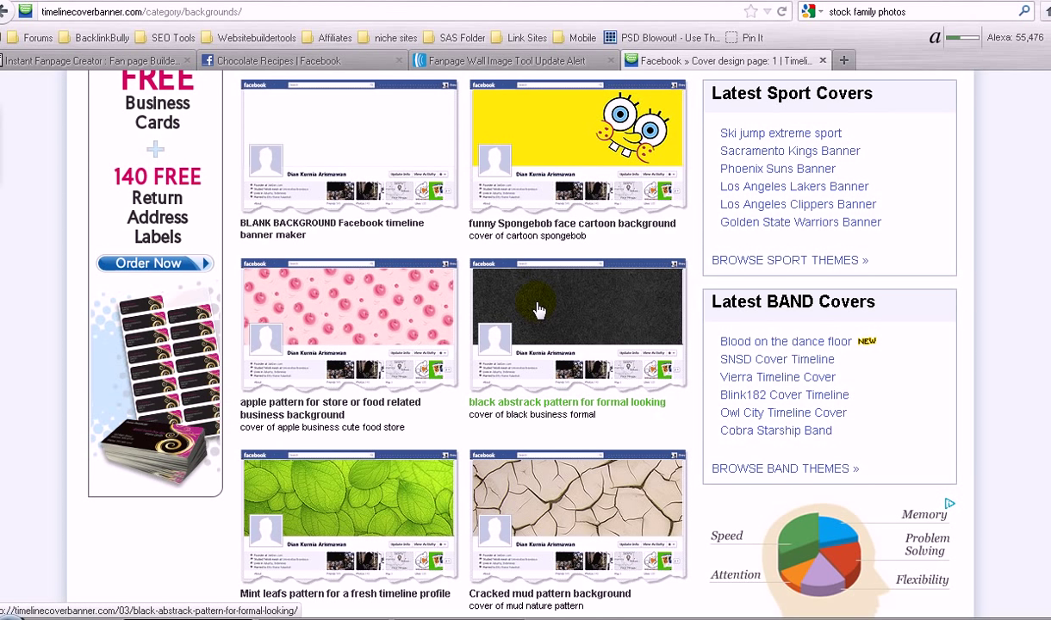
mouse_move(481, 301)
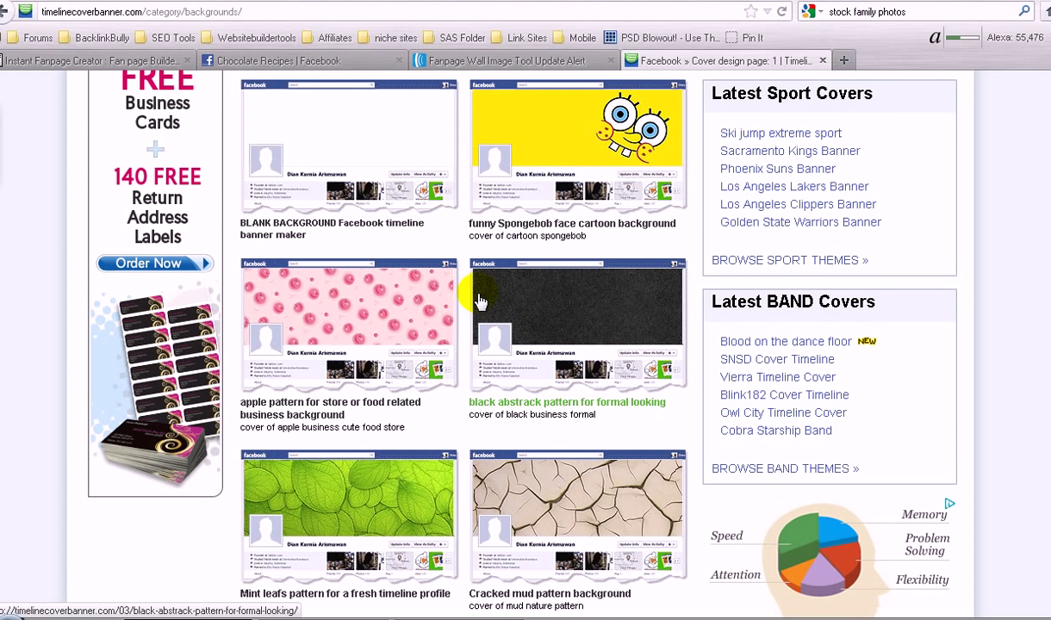
mouse_move(499, 357)
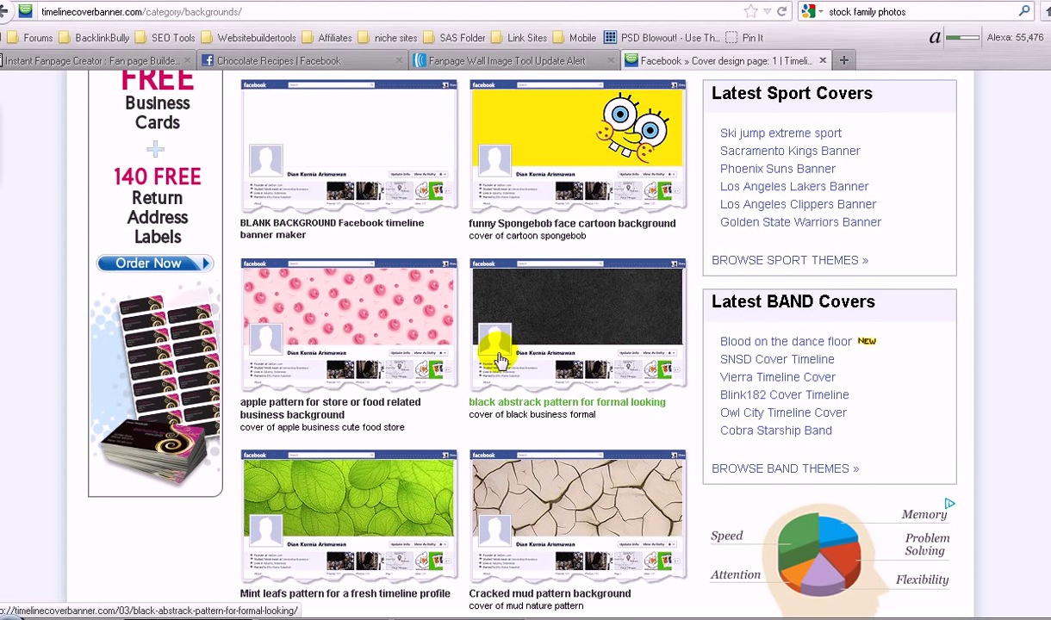
mouse_move(606, 301)
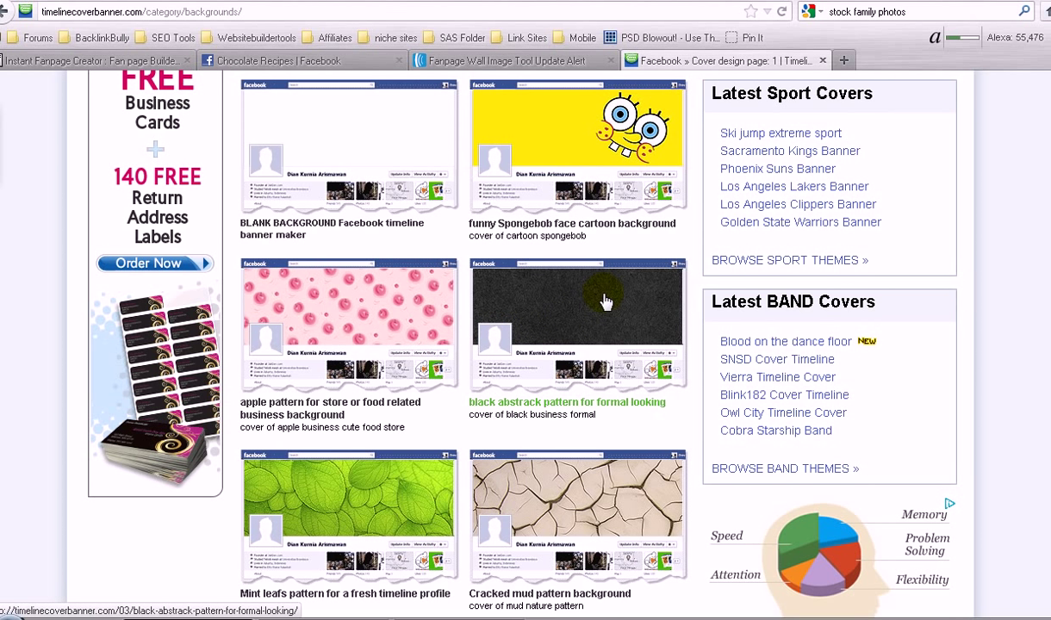
mouse_move(585, 299)
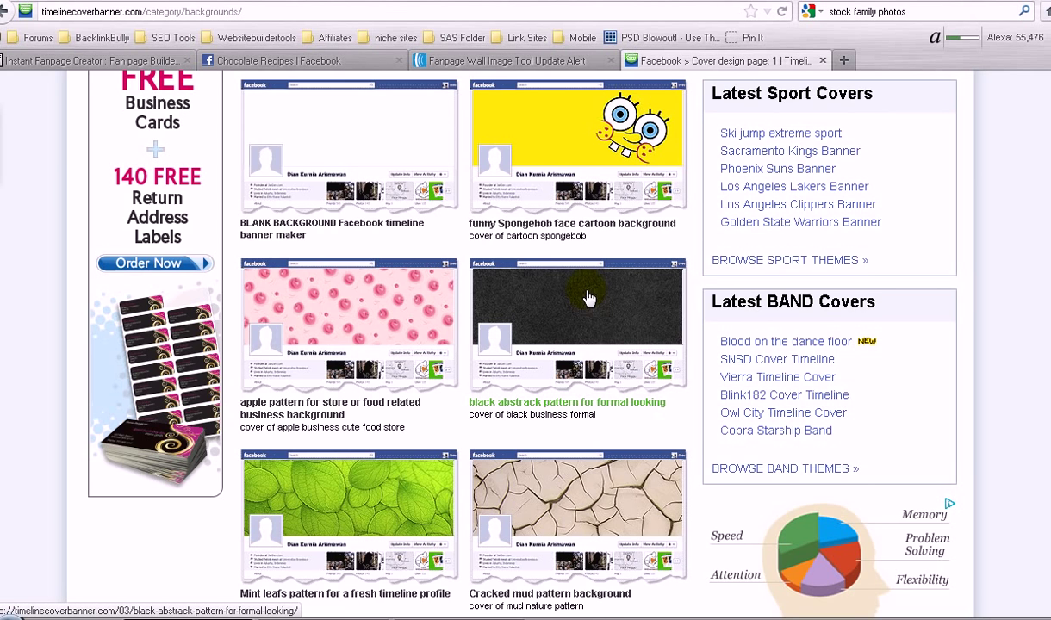
scroll("up", 3)
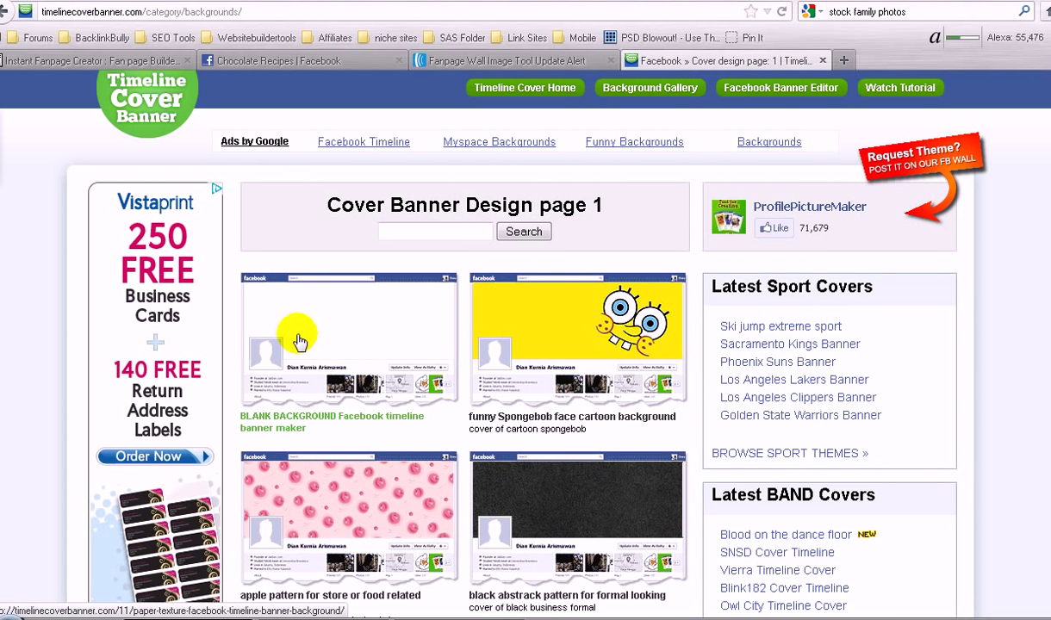
mouse_move(393, 335)
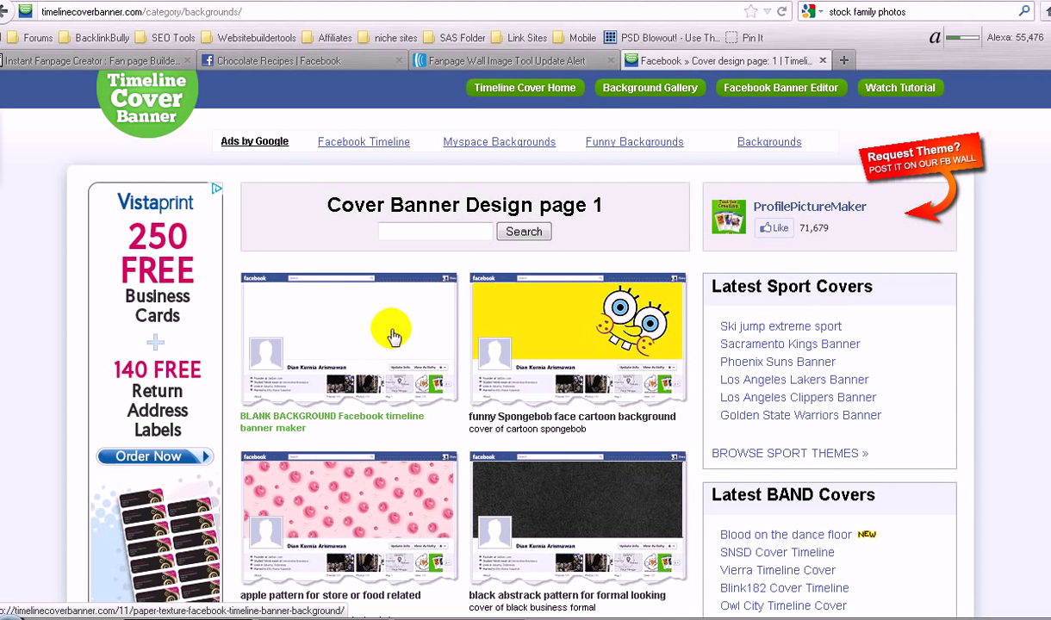
- Start a cover from the BLANK BACKGROUND design and close the 'Sharing is Caring' popup
left_click(348, 336)
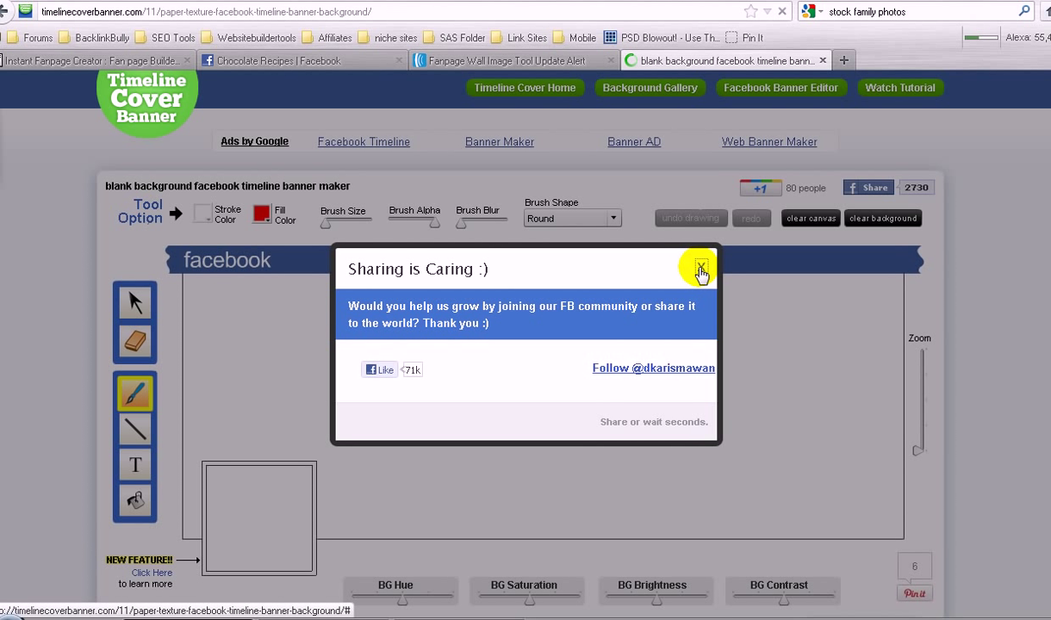
left_click(701, 269)
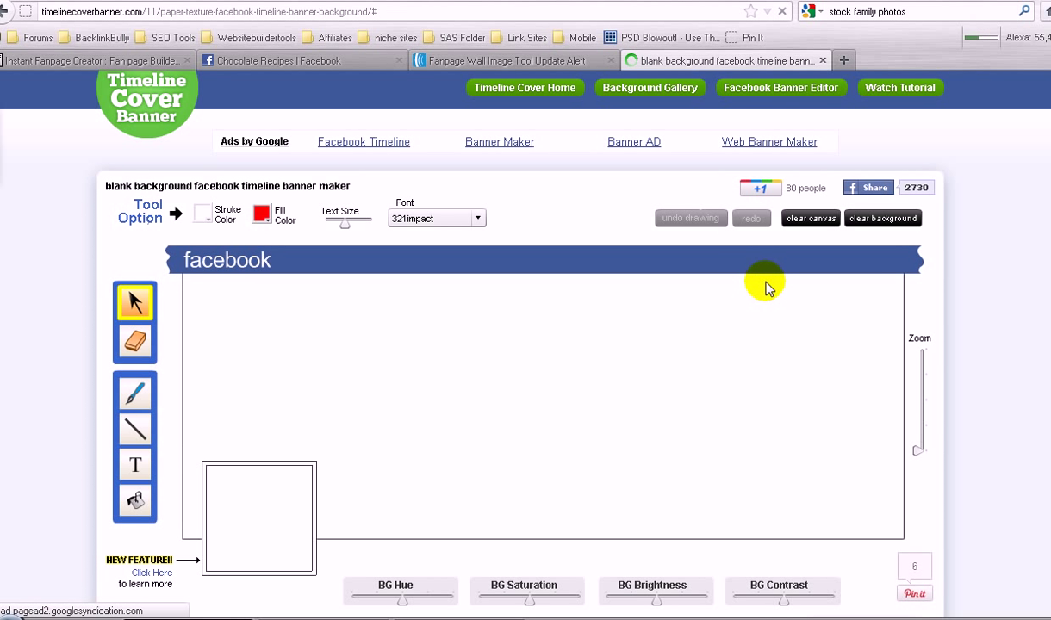
scroll("down", 3)
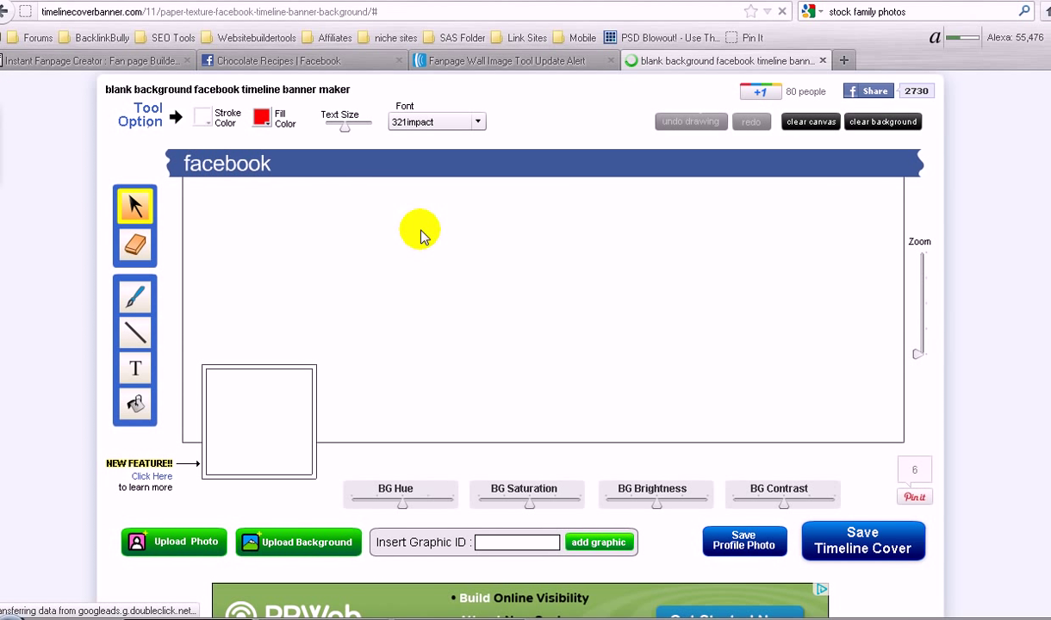
mouse_move(469, 276)
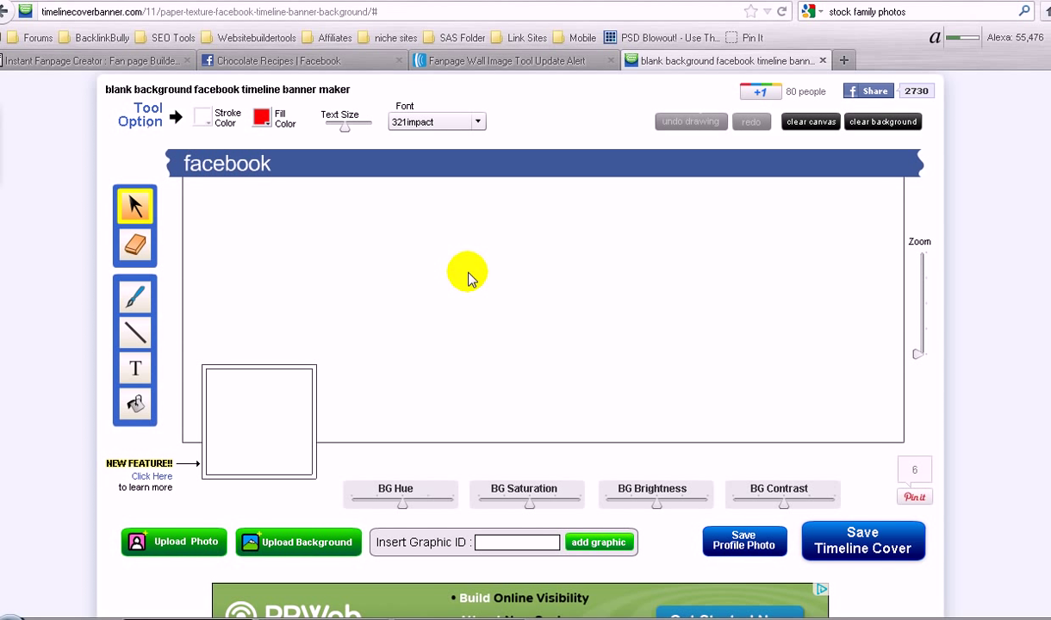
mouse_move(316, 504)
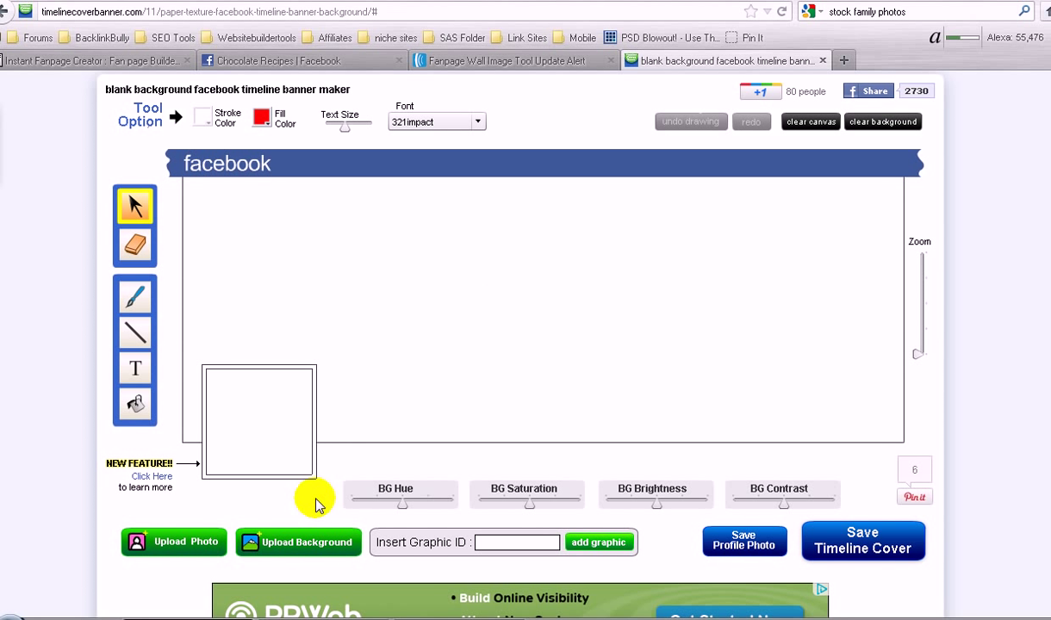
mouse_move(310, 550)
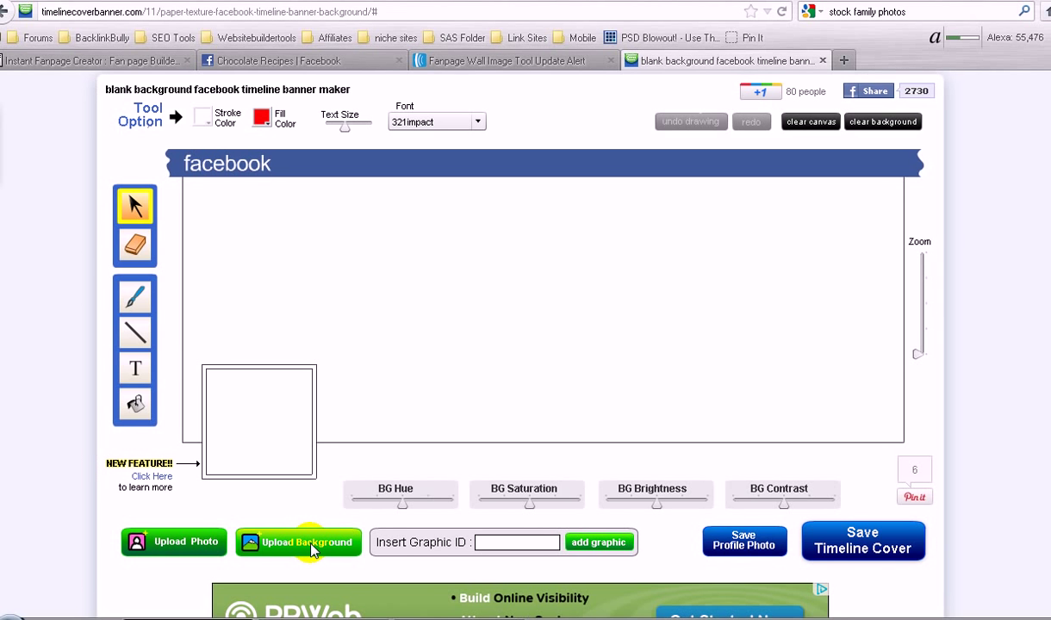
- Upload the stock-family photo from the Desktop as the cover background
left_click(299, 541)
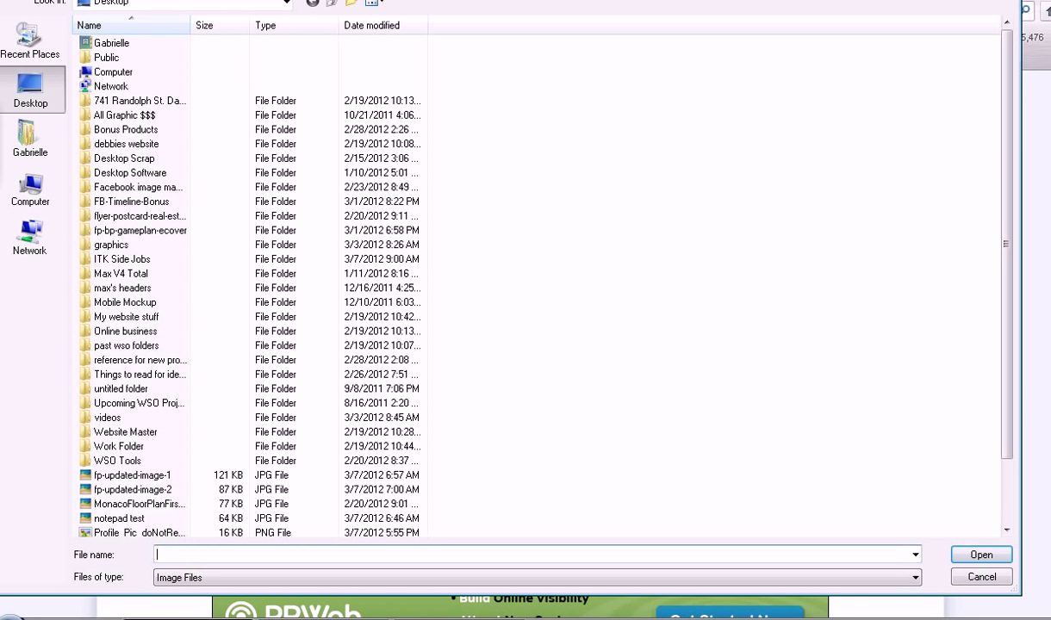
scroll("down", 3)
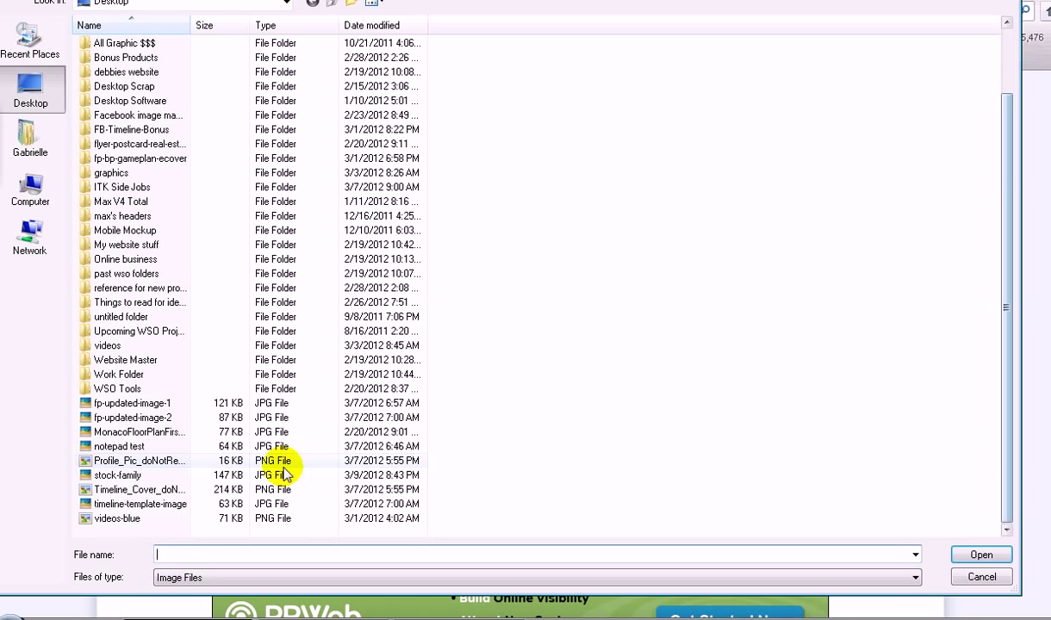
left_click(118, 475)
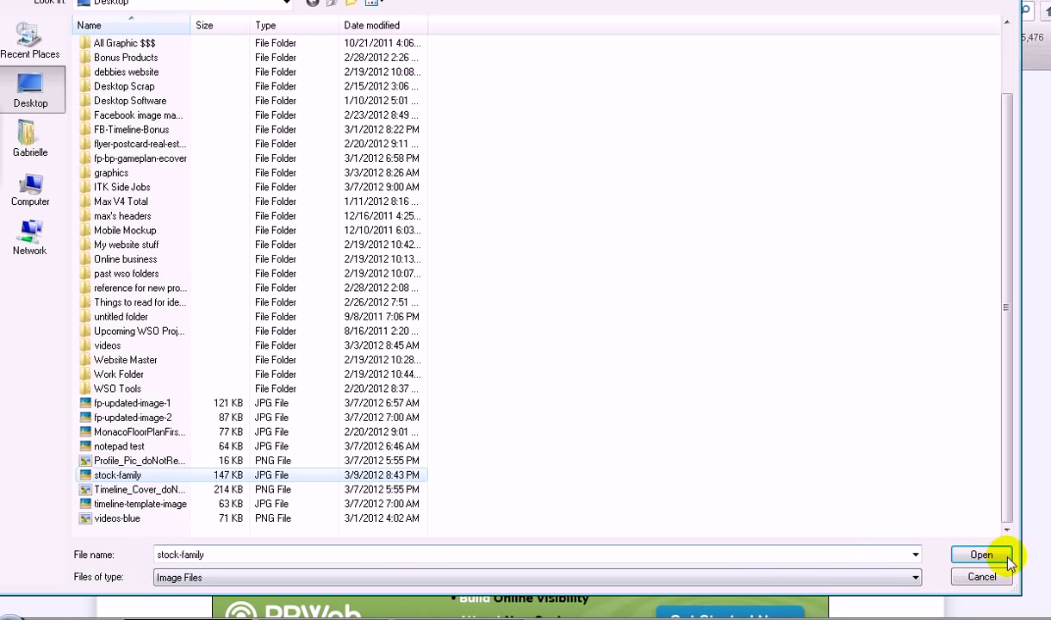
left_click(980, 554)
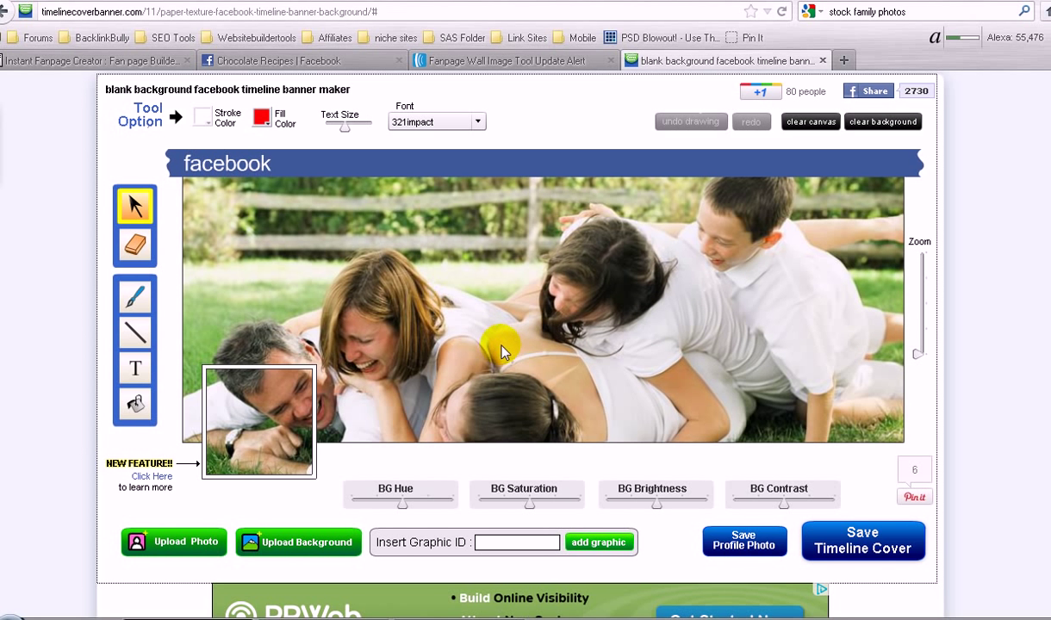
left_click_drag(504, 351, 455, 377)
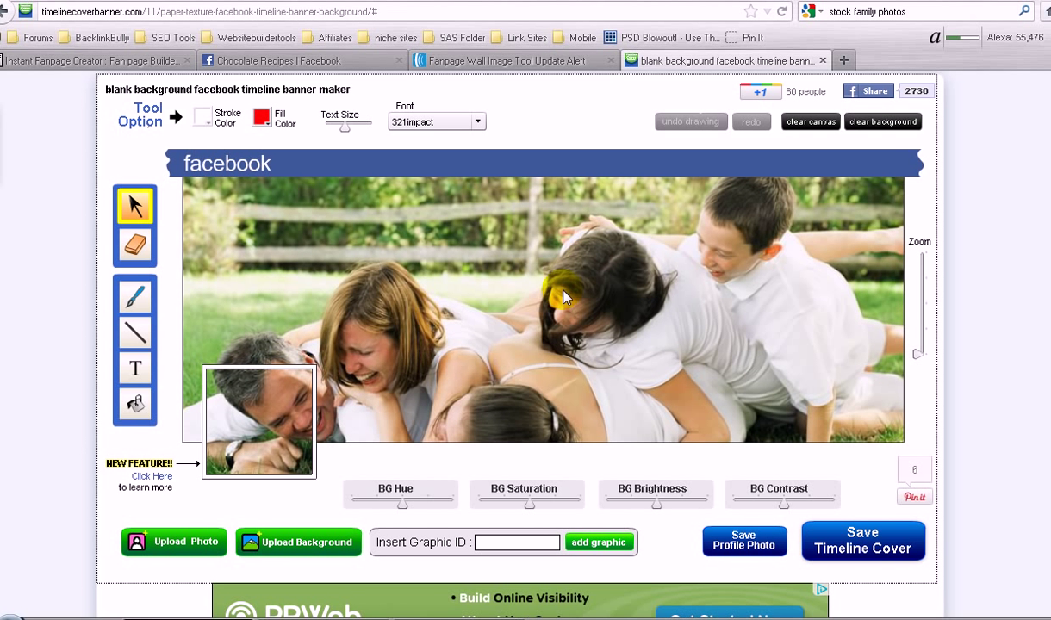
mouse_move(379, 250)
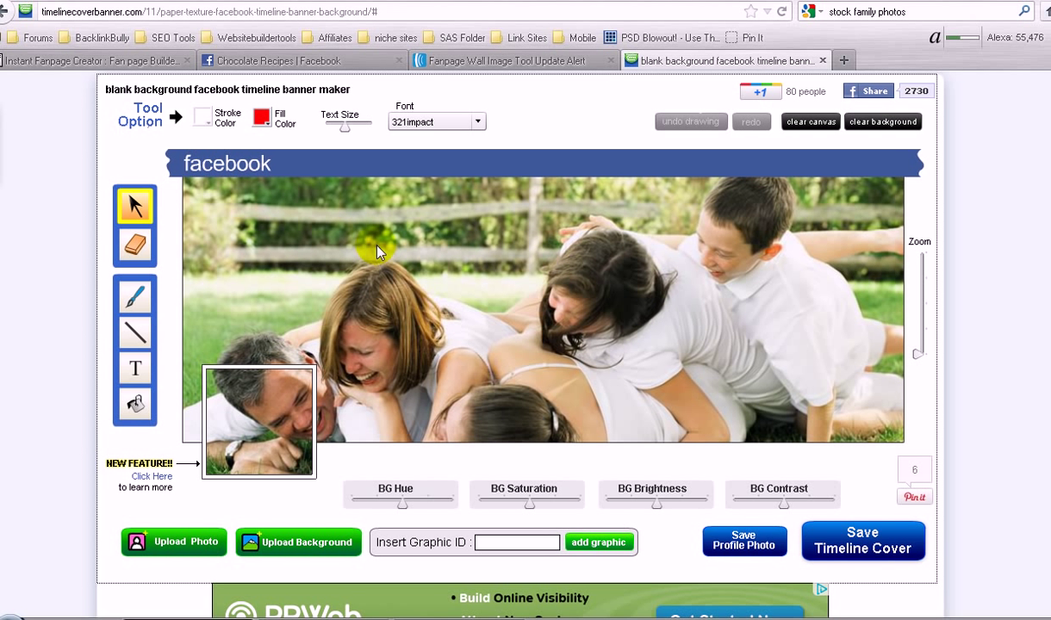
mouse_move(480, 284)
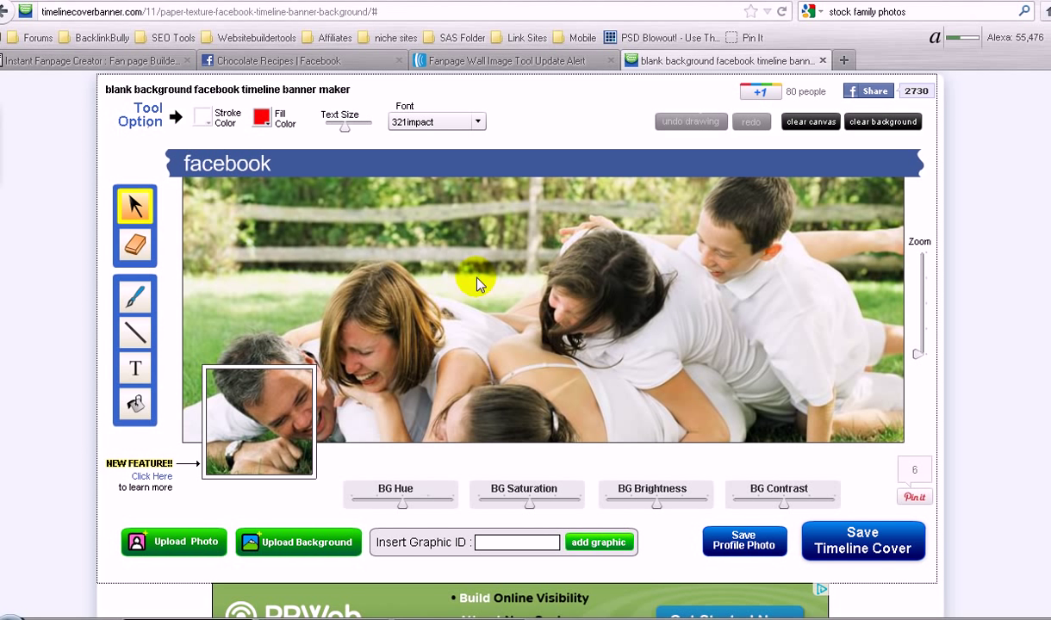
mouse_move(755, 272)
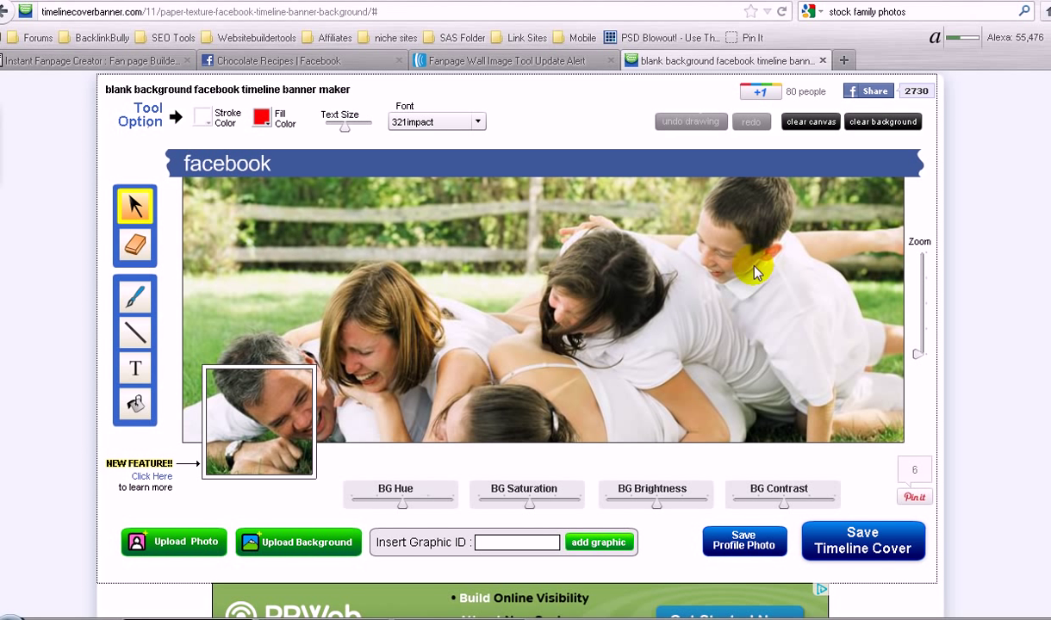
mouse_move(446, 211)
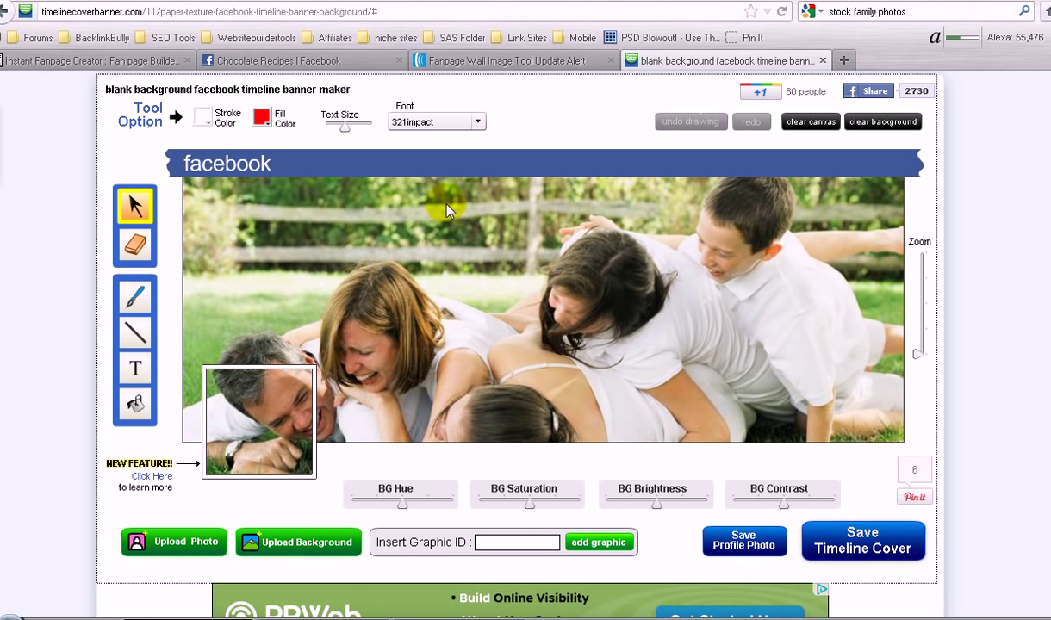
mouse_move(358, 377)
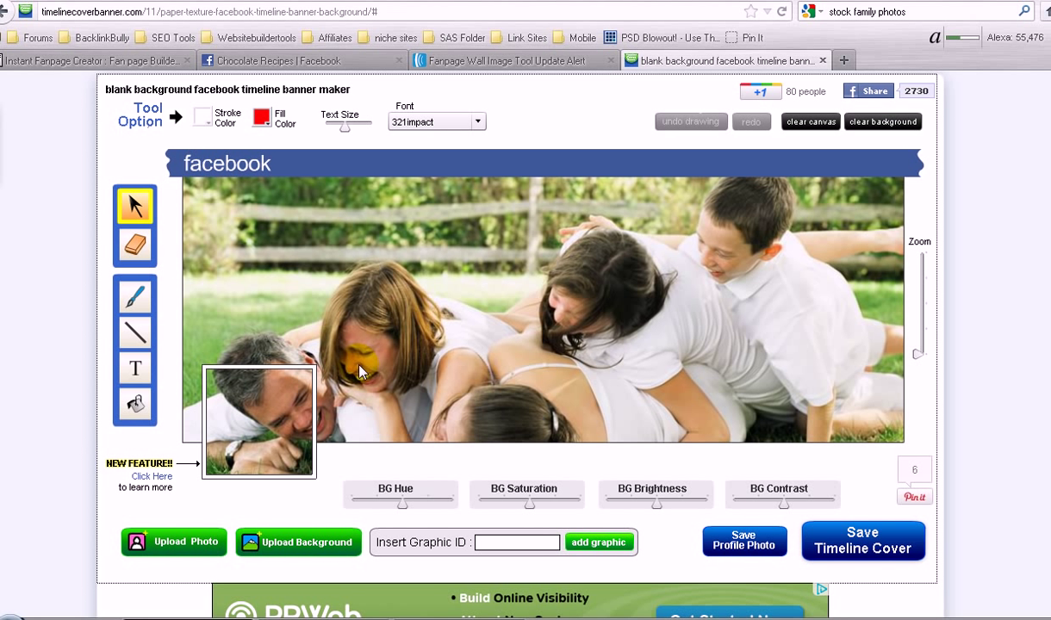
mouse_move(866, 284)
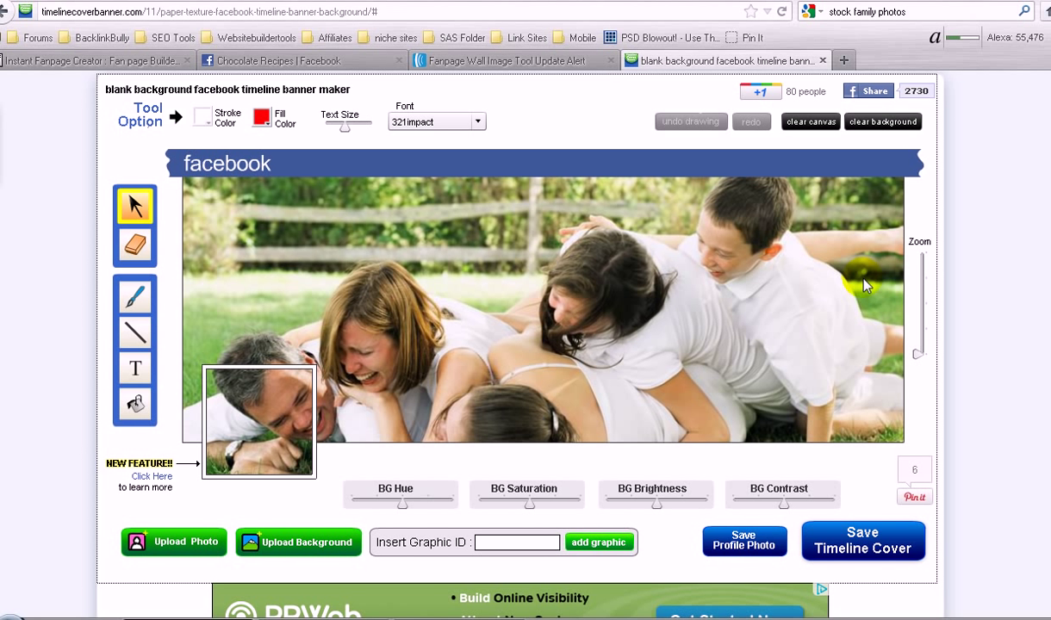
mouse_move(551, 344)
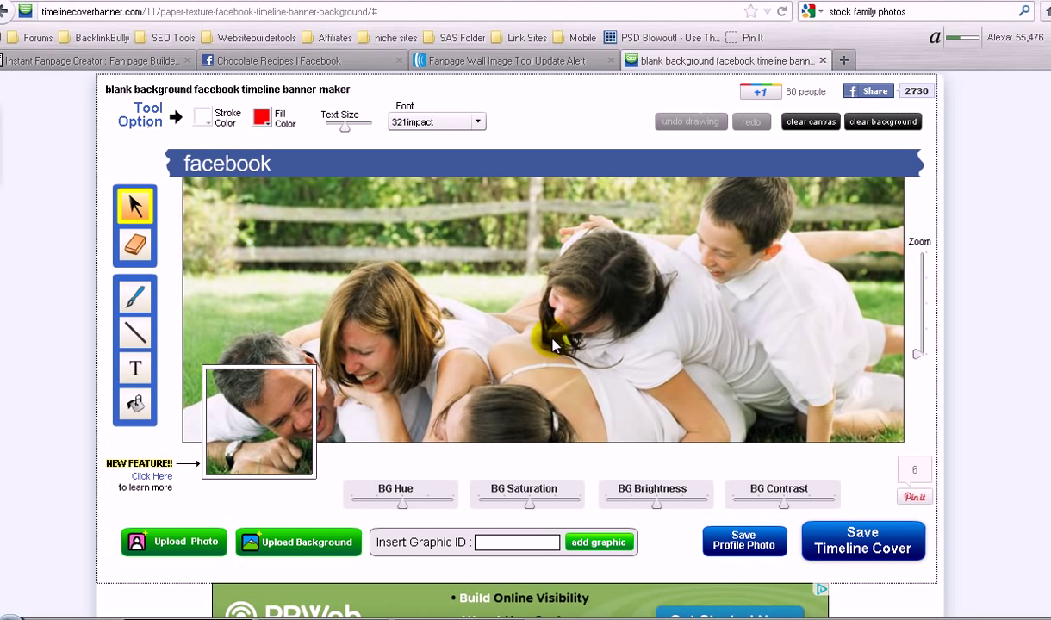
mouse_move(730, 272)
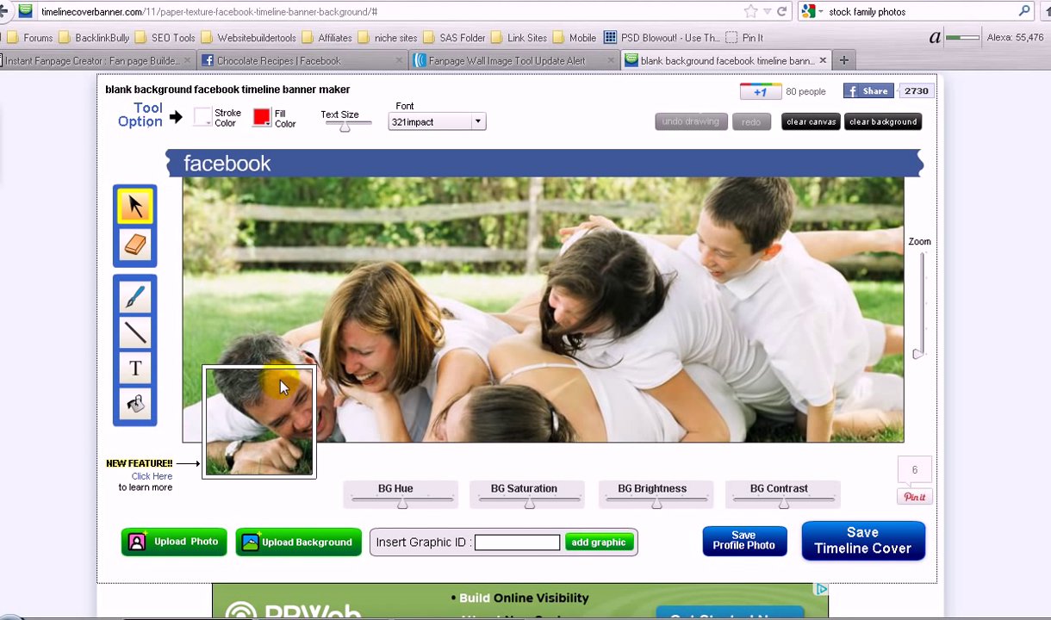
mouse_move(237, 403)
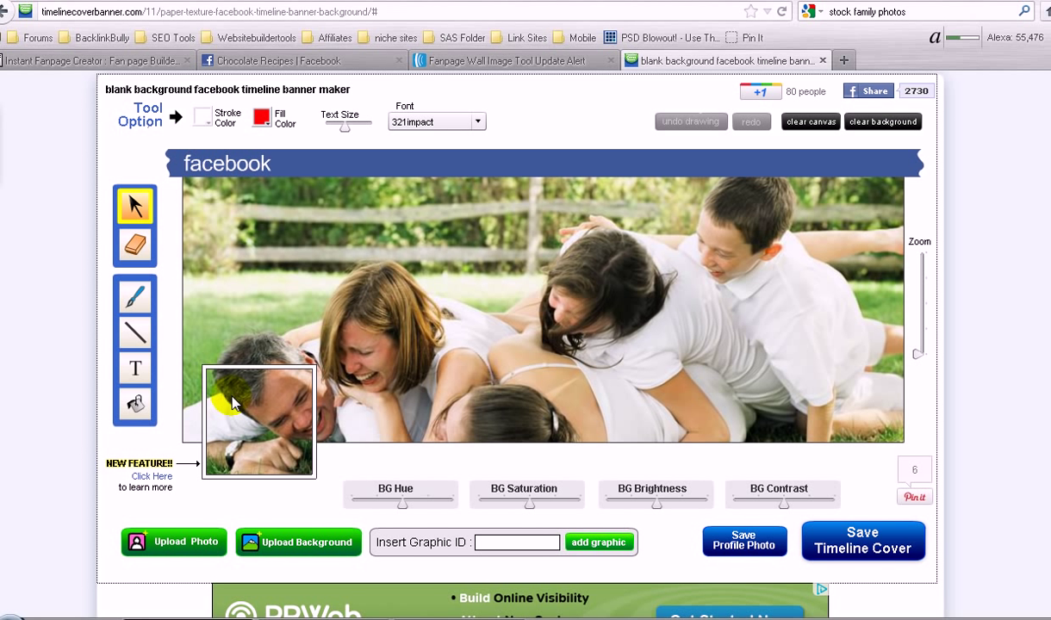
mouse_move(238, 411)
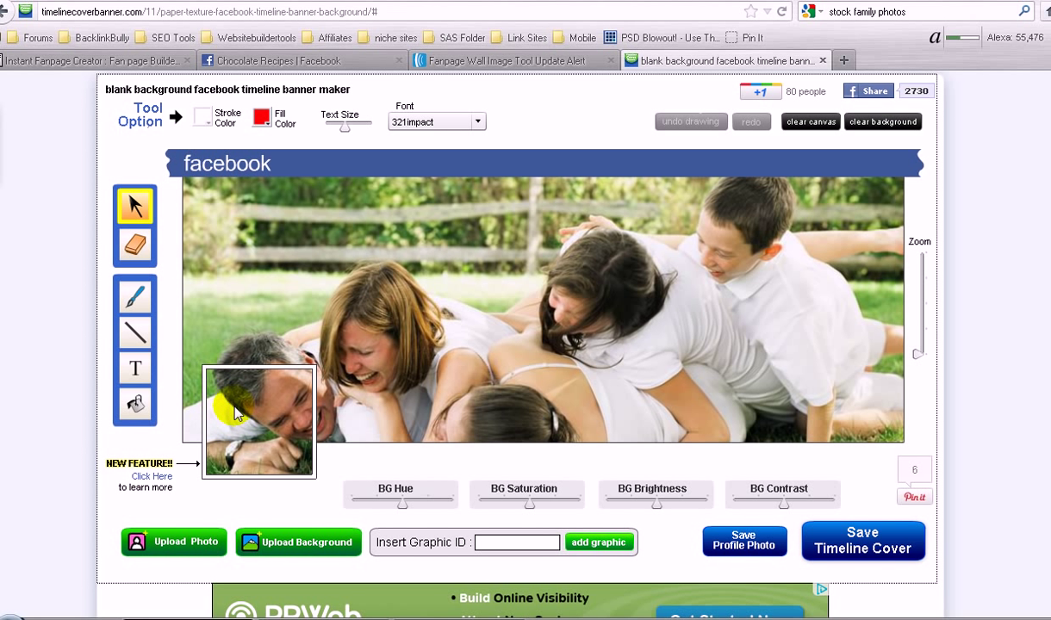
mouse_move(175, 394)
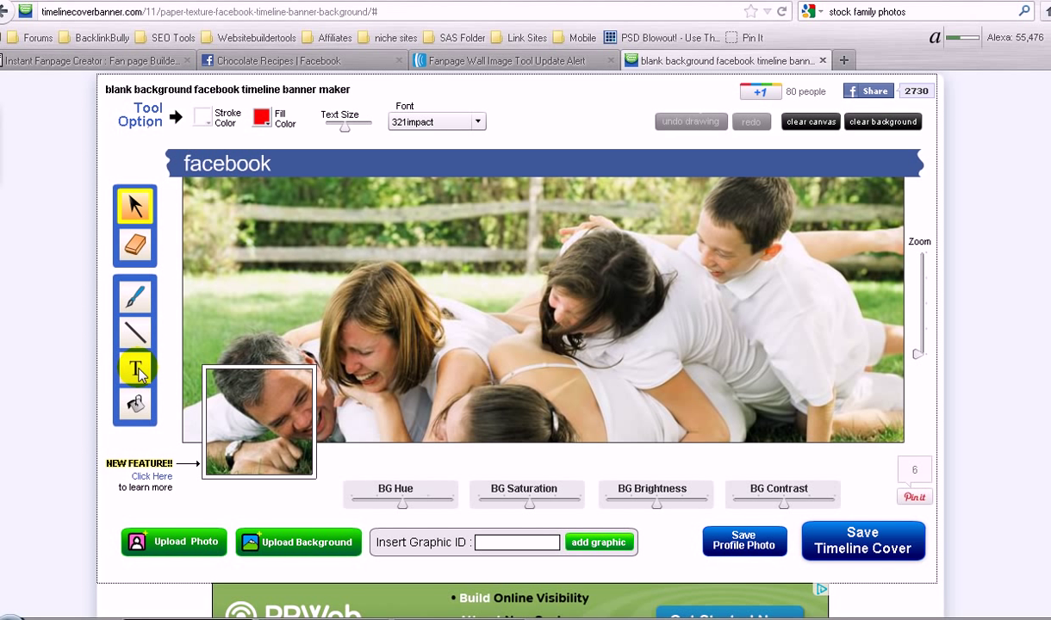
- Add the caption 'This is just a test' to the cover with the text tool
left_click(135, 369)
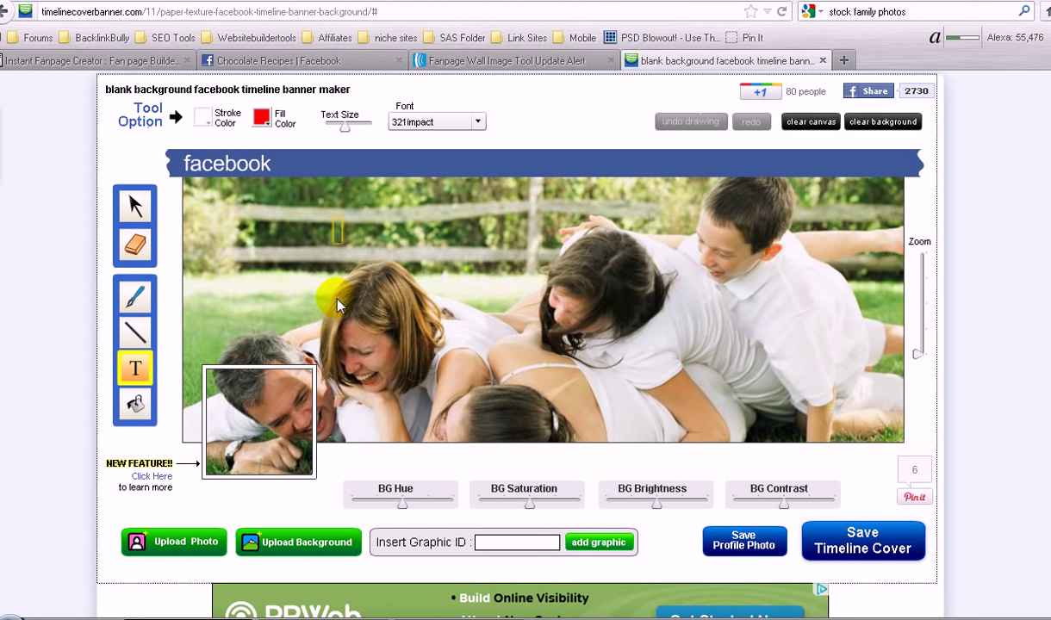
type("Th")
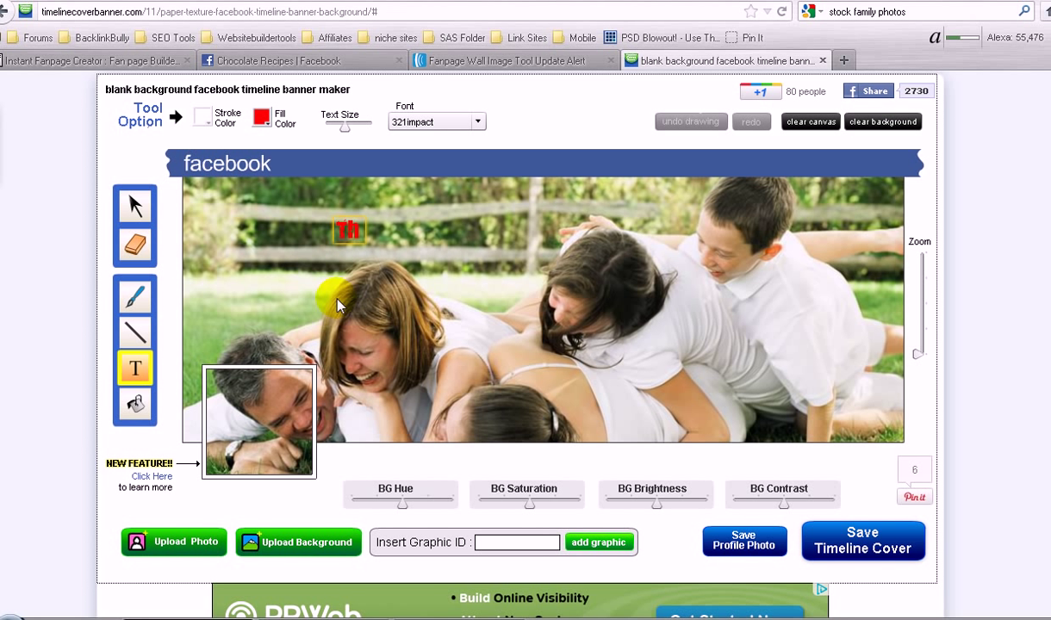
type("his i")
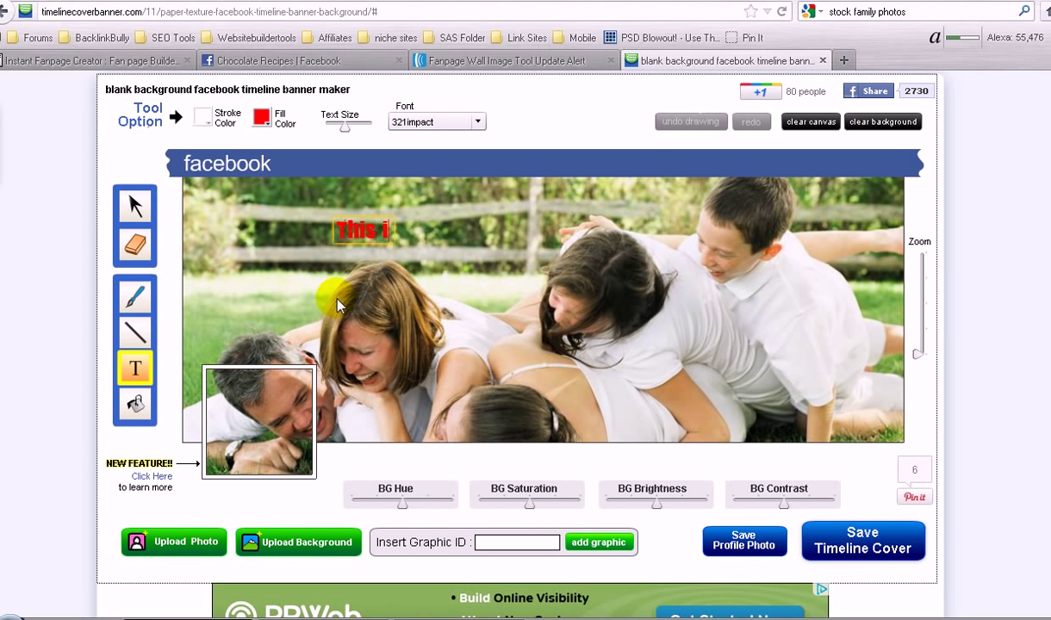
type("s just a")
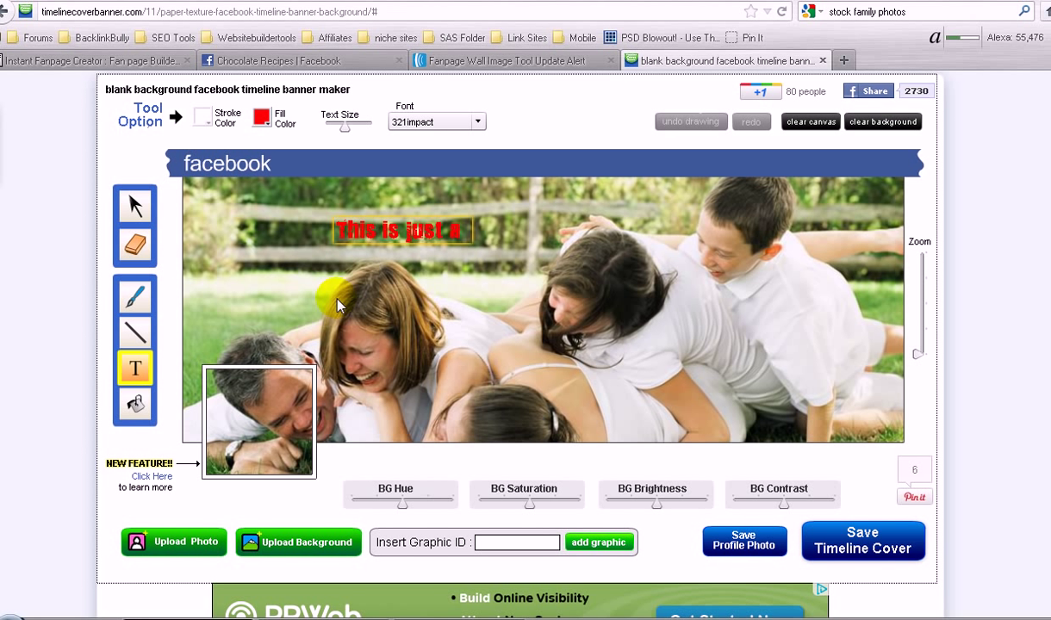
type("test")
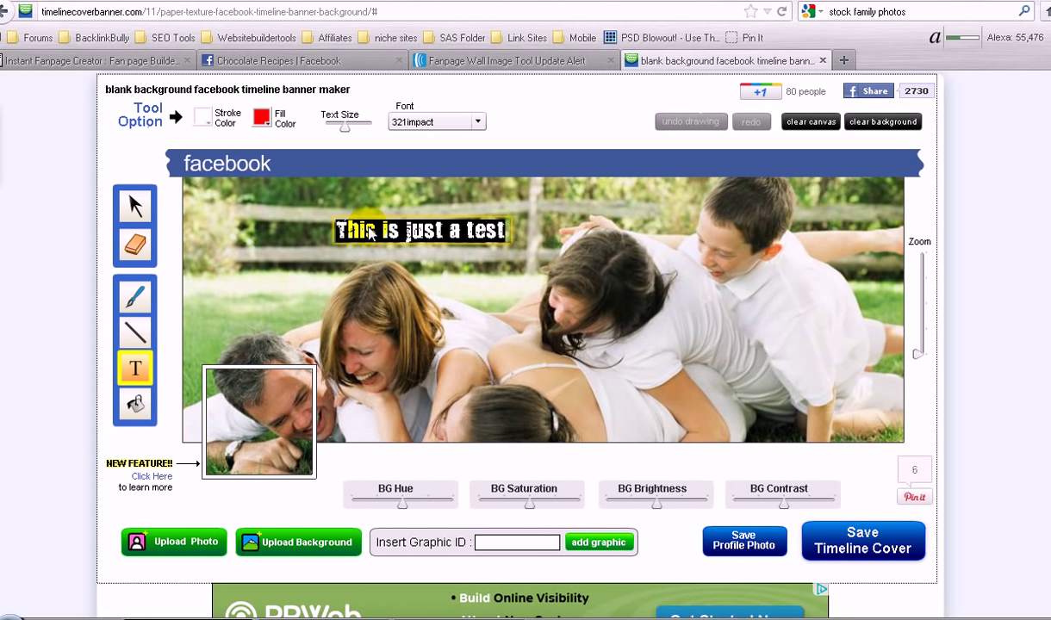
- Set the caption's font to Burger Joint Neon and enlarge its text size
left_click(475, 122)
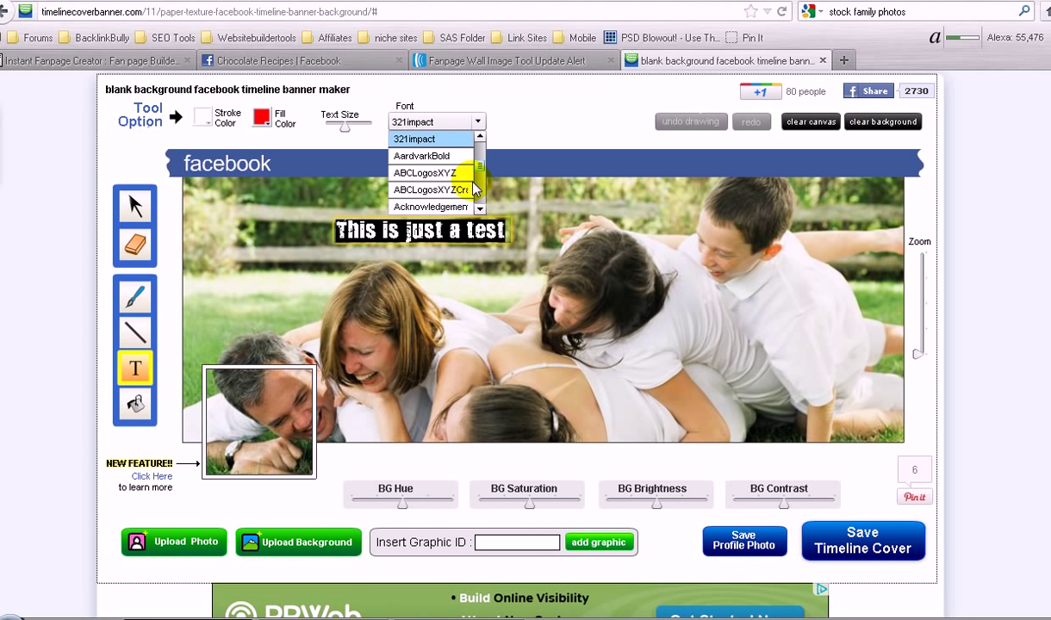
scroll("down", 3)
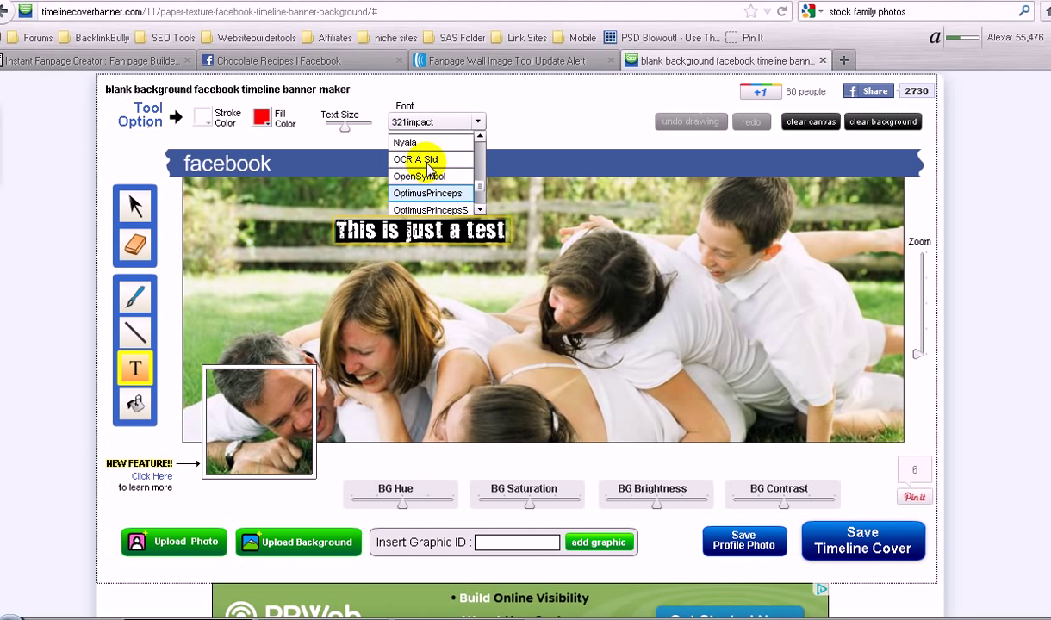
left_click(403, 142)
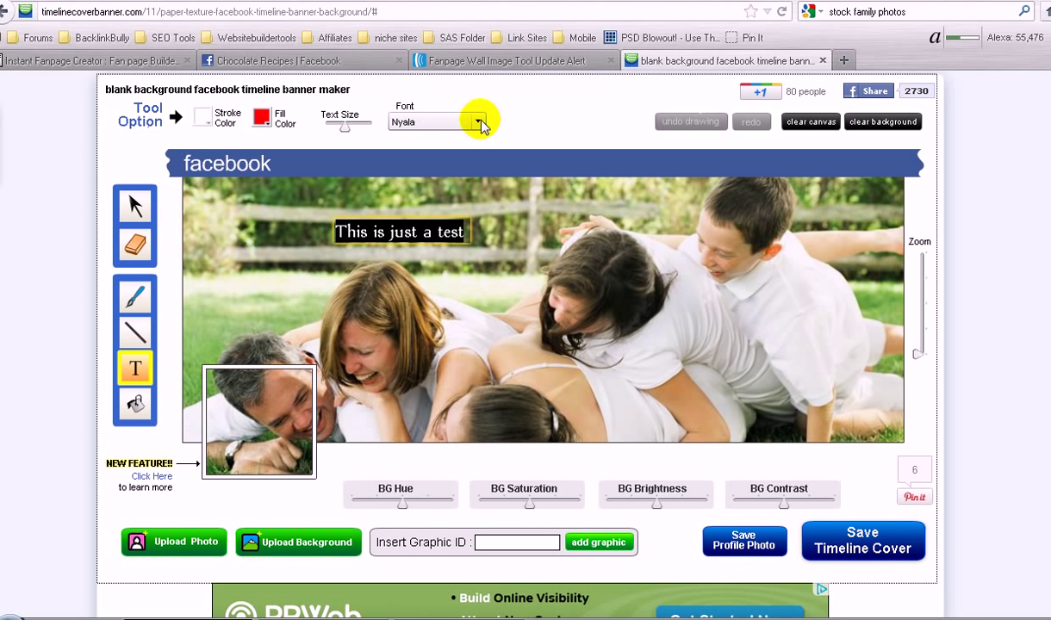
left_click(480, 121)
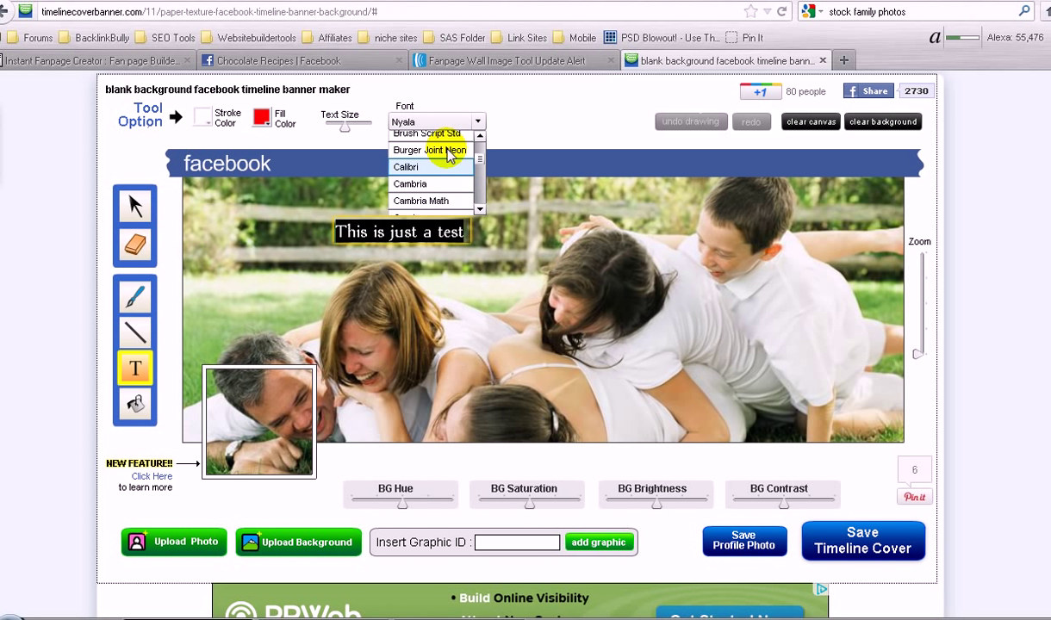
left_click(429, 150)
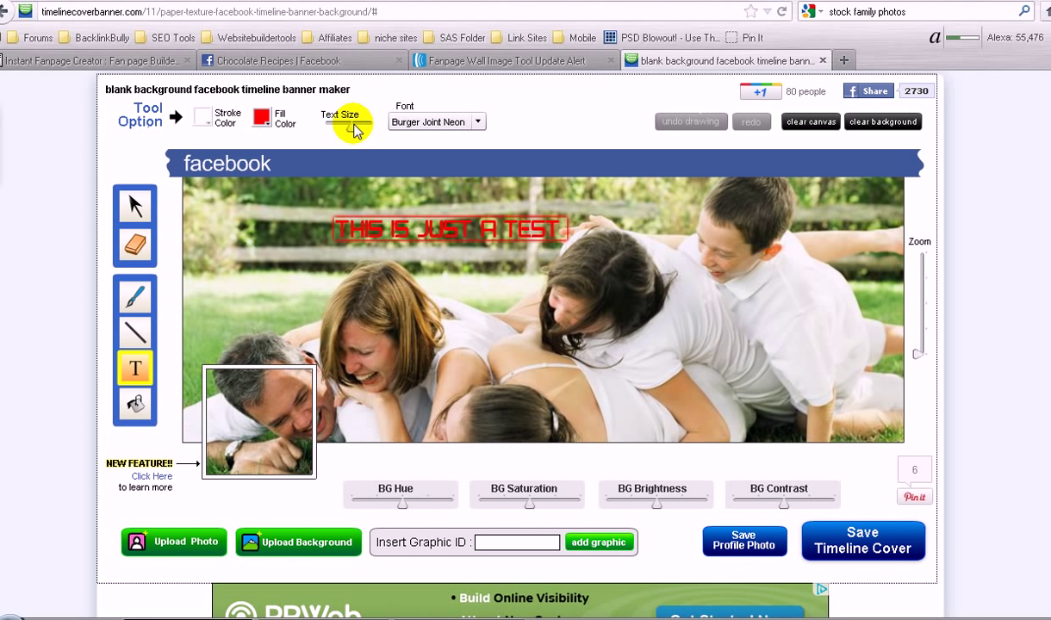
left_click(356, 128)
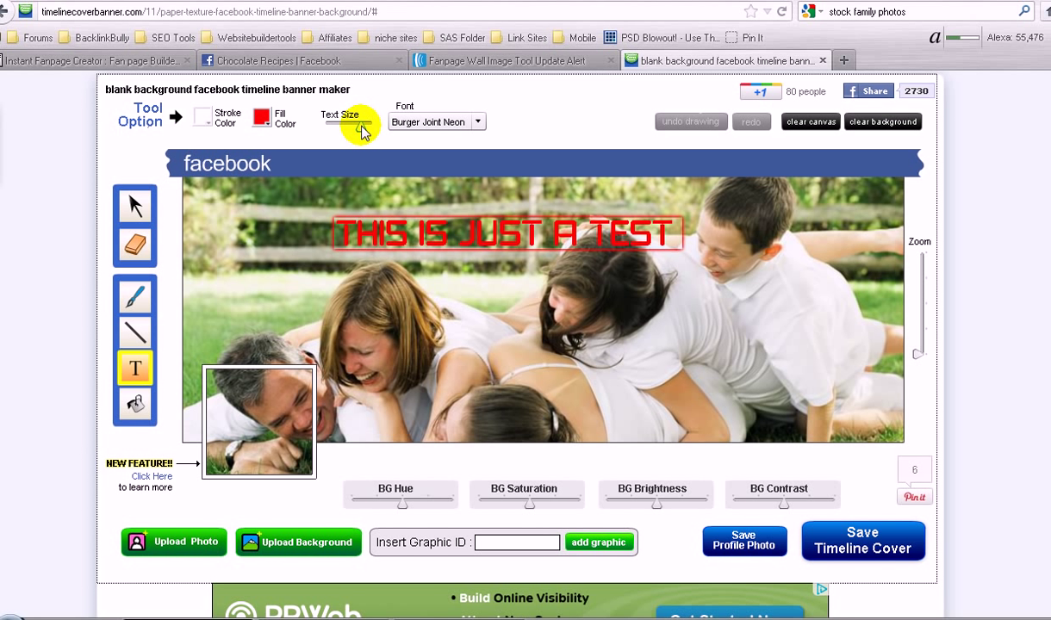
mouse_move(297, 138)
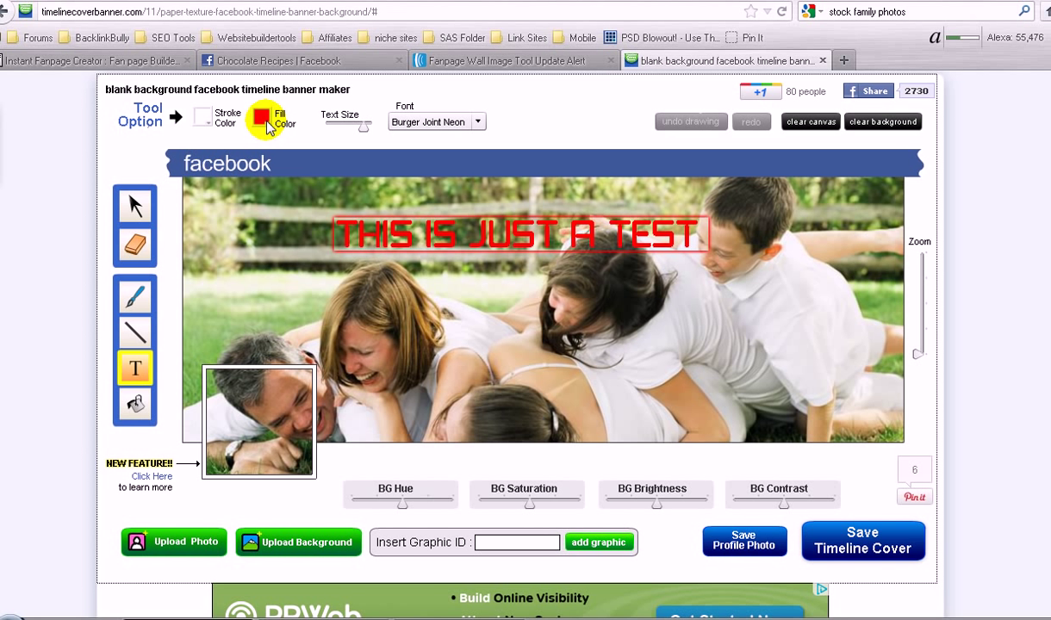
mouse_move(263, 469)
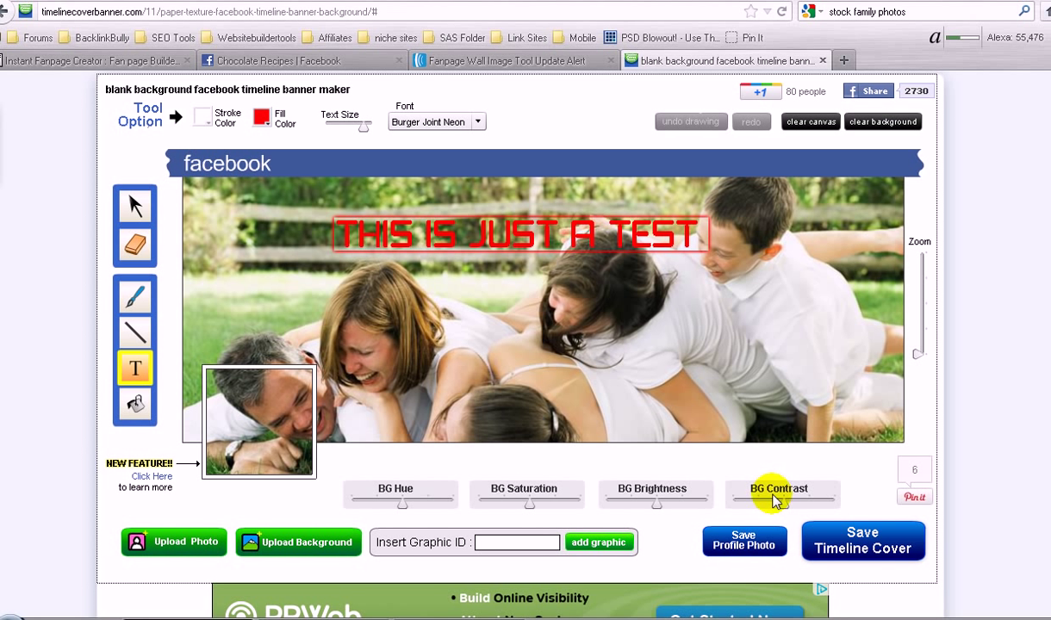
mouse_move(862, 526)
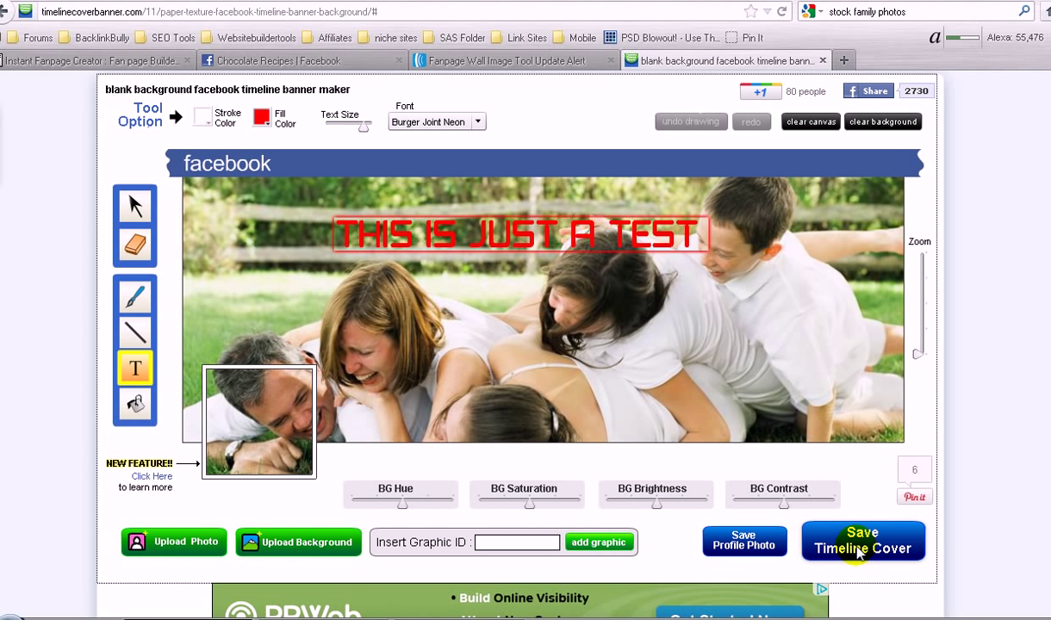
mouse_move(754, 328)
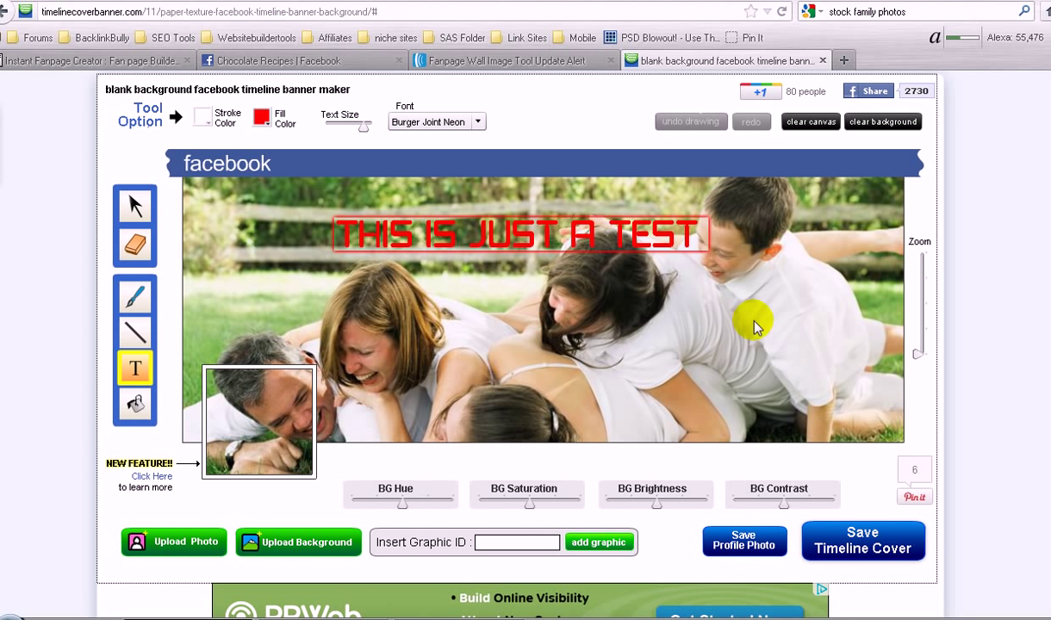
mouse_move(754, 543)
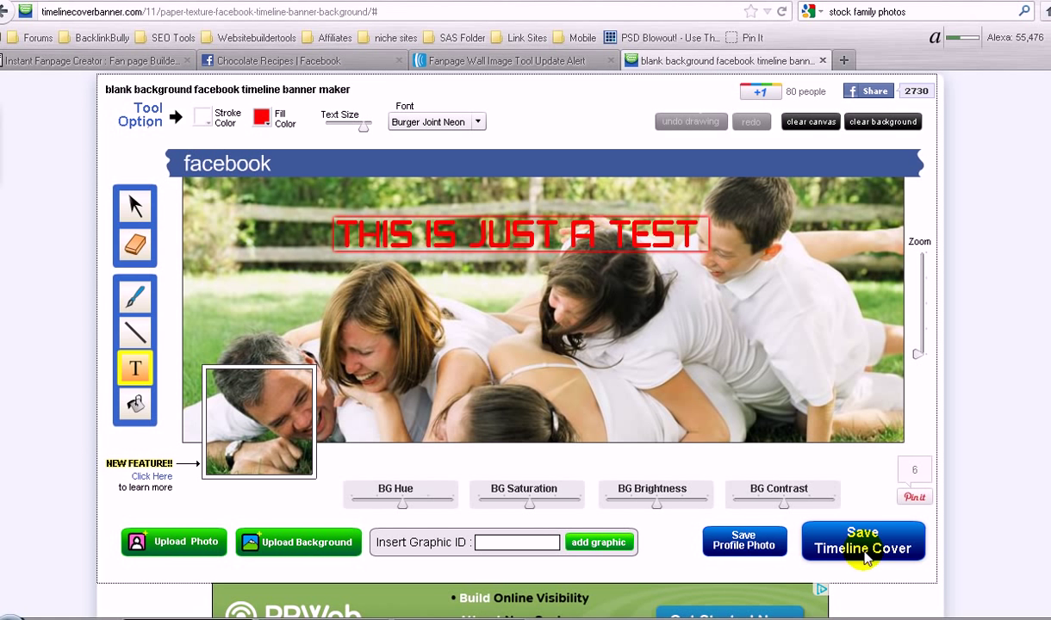
mouse_move(629, 320)
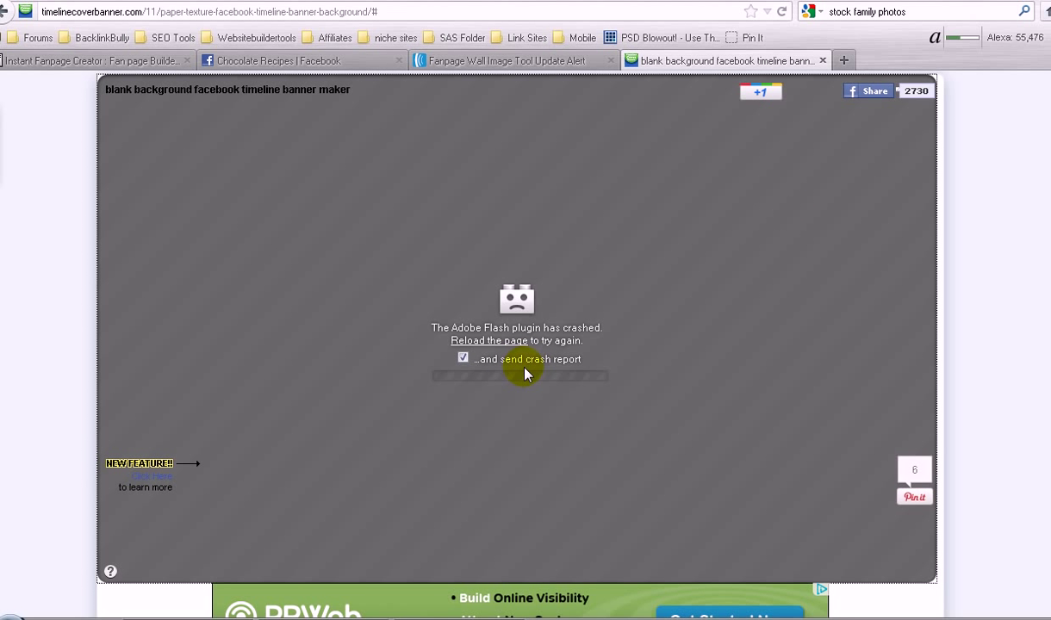
mouse_move(704, 273)
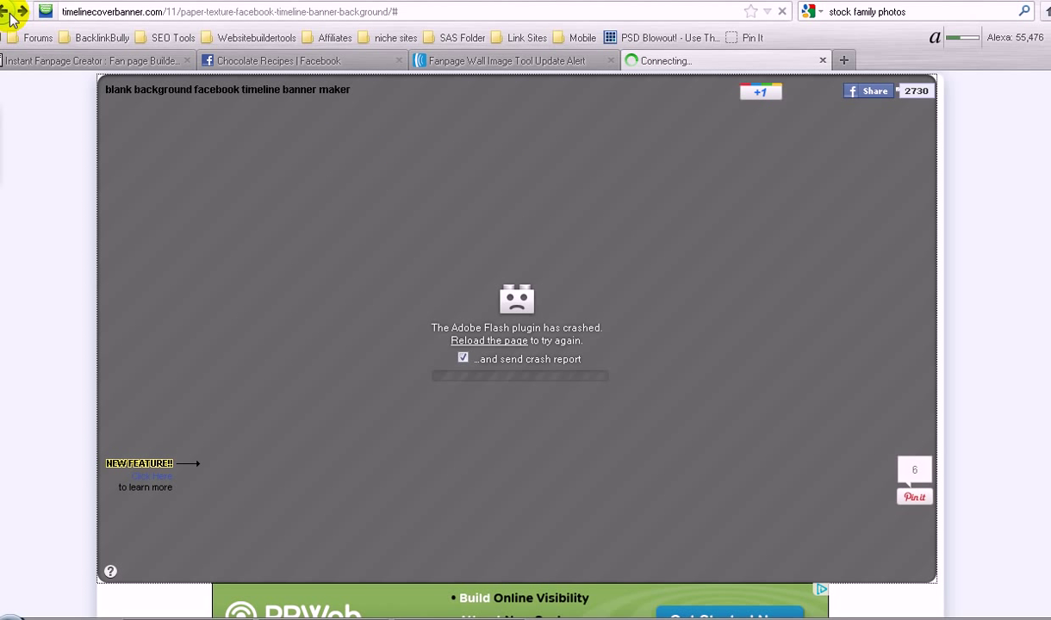
mouse_move(13, 15)
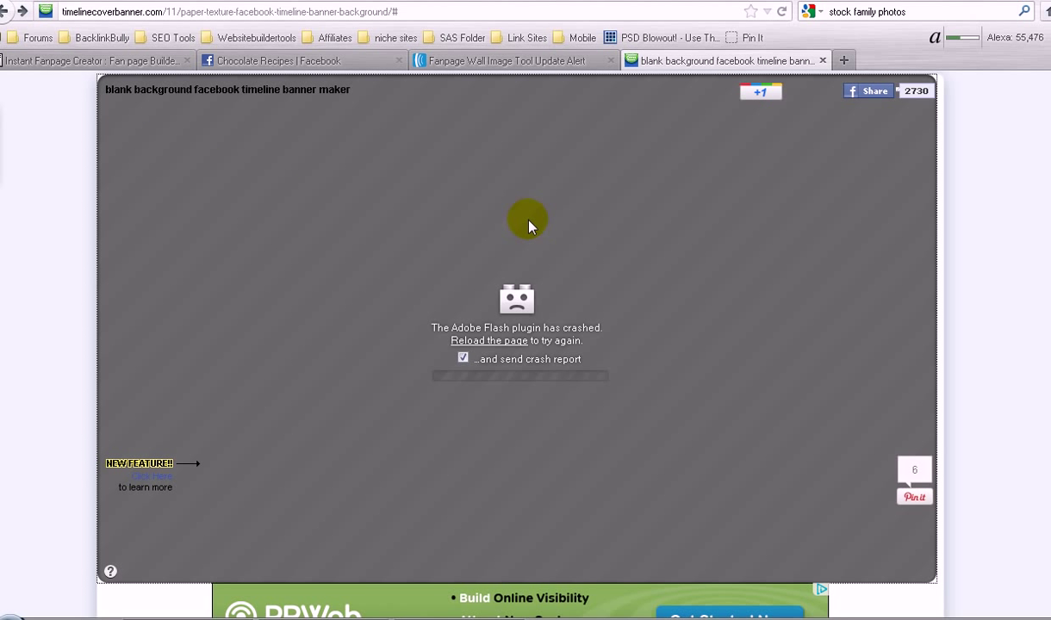
mouse_move(438, 258)
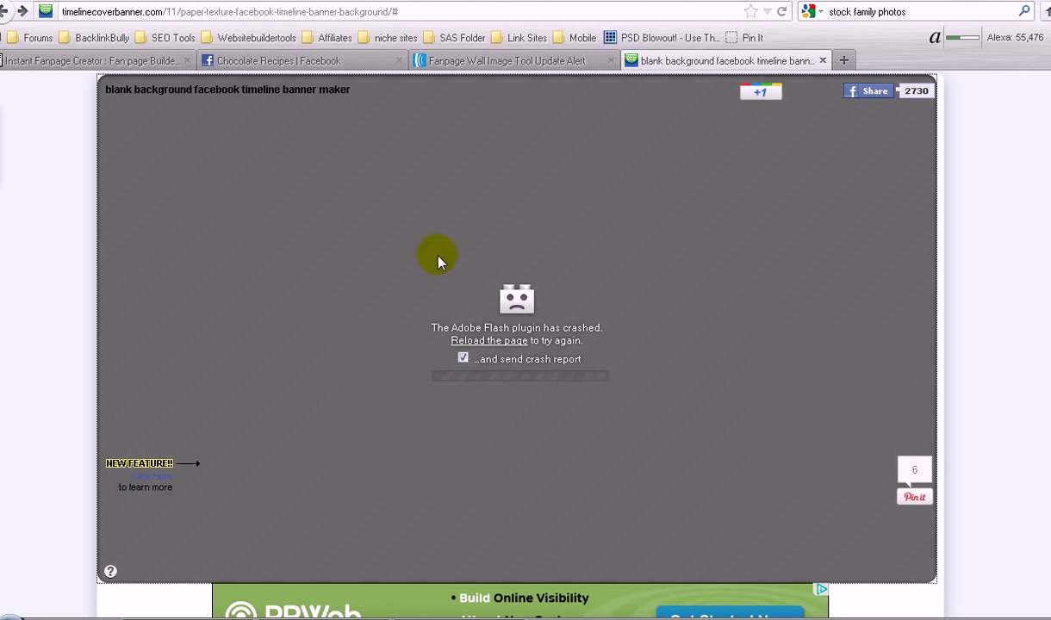
- Reload the banner maker page from the Adobe Flash crash notice
scroll("down", 3)
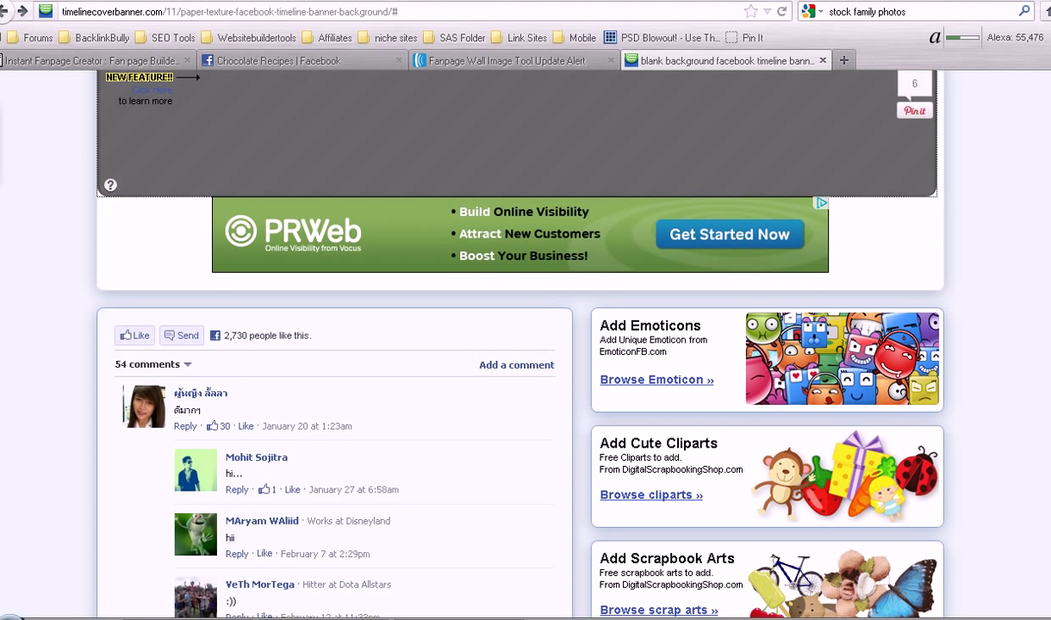
mouse_move(948, 279)
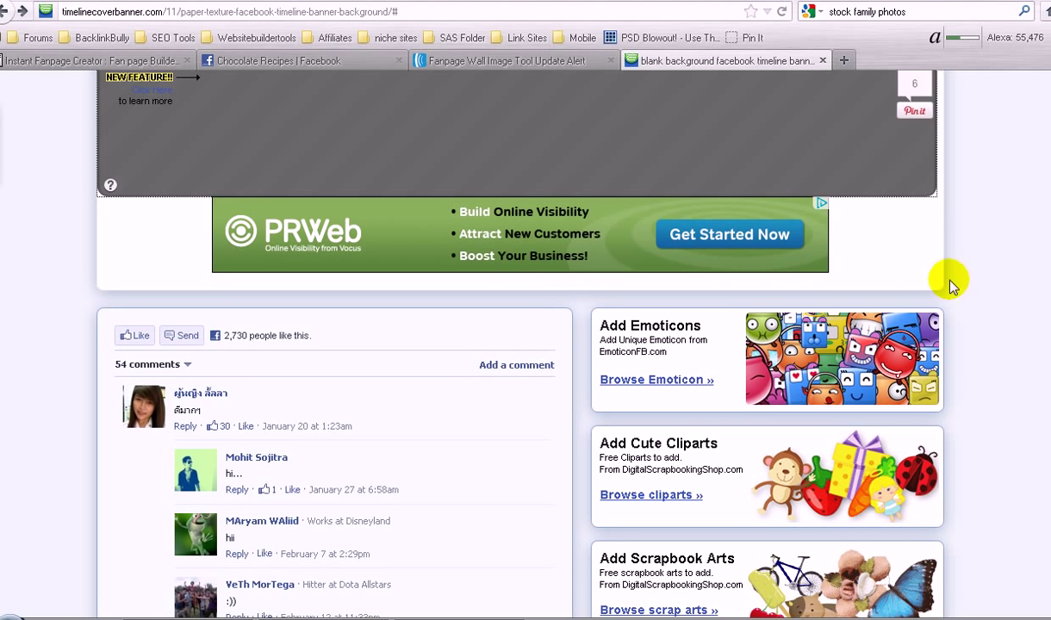
scroll("up", 3)
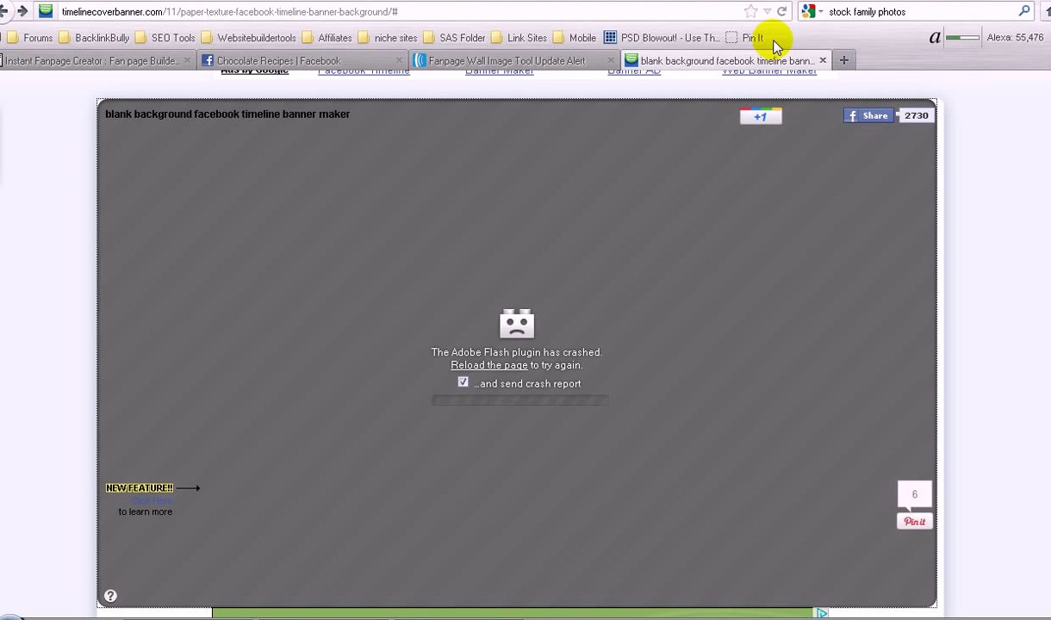
left_click(781, 11)
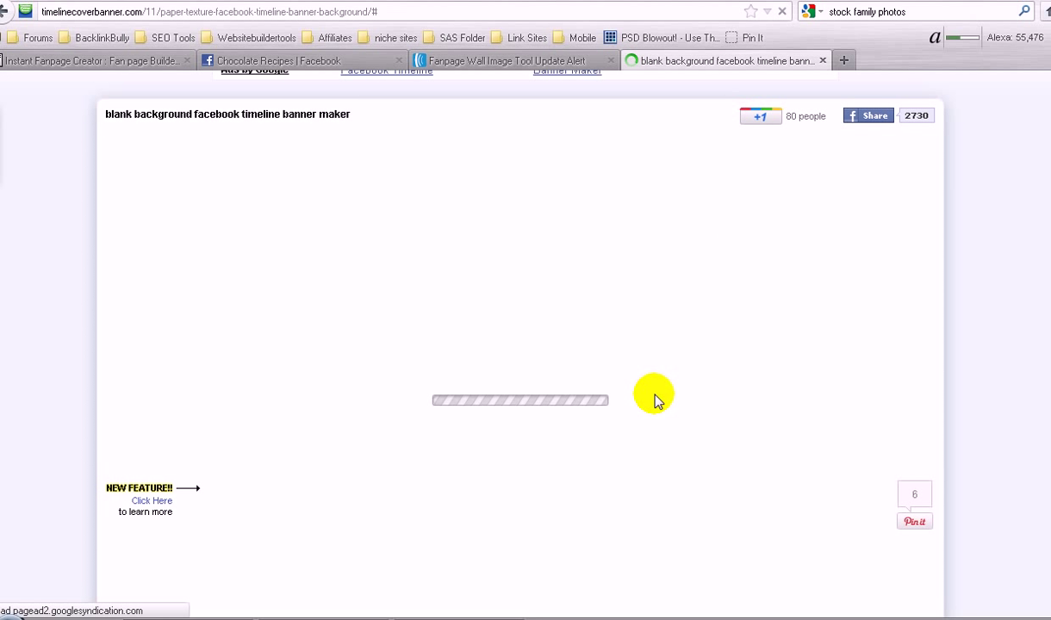
mouse_move(711, 378)
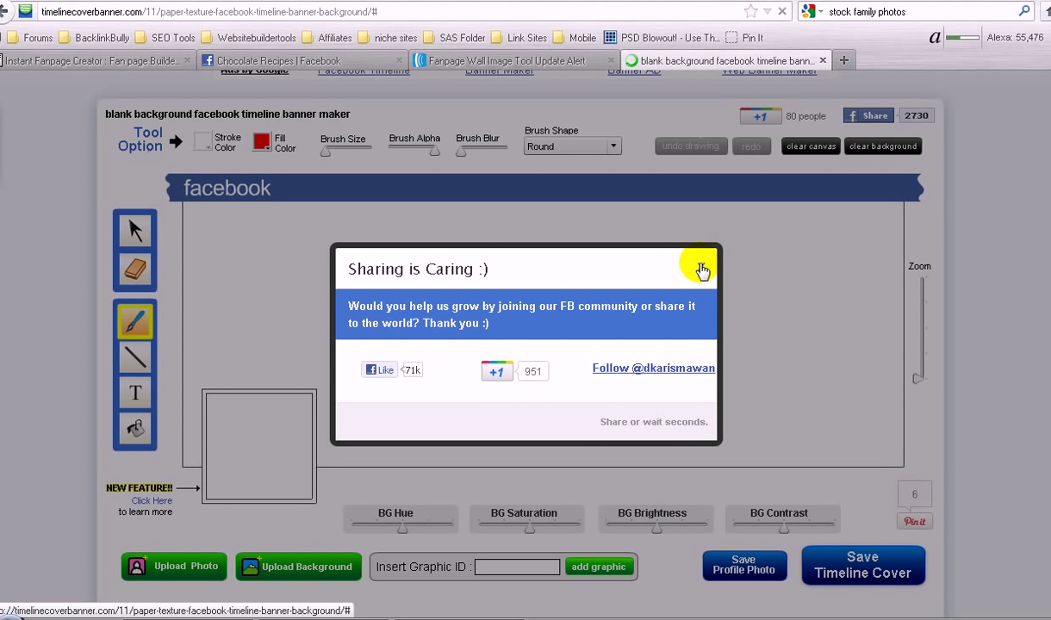
- Close the 'Sharing is Caring' popup on the reloaded editor and view the add-on resources
left_click(135, 229)
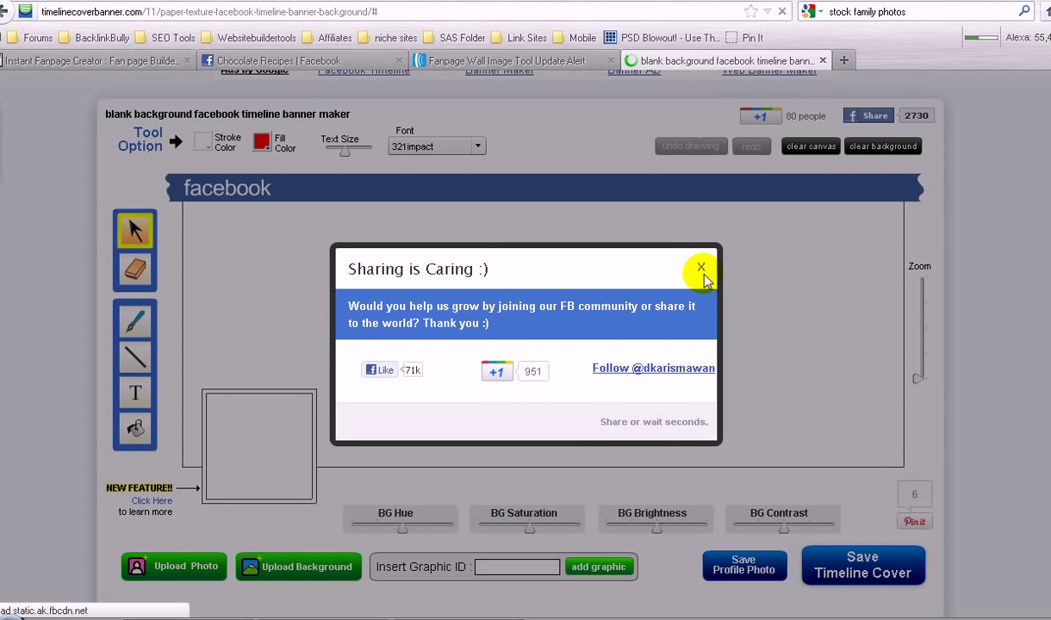
left_click(701, 268)
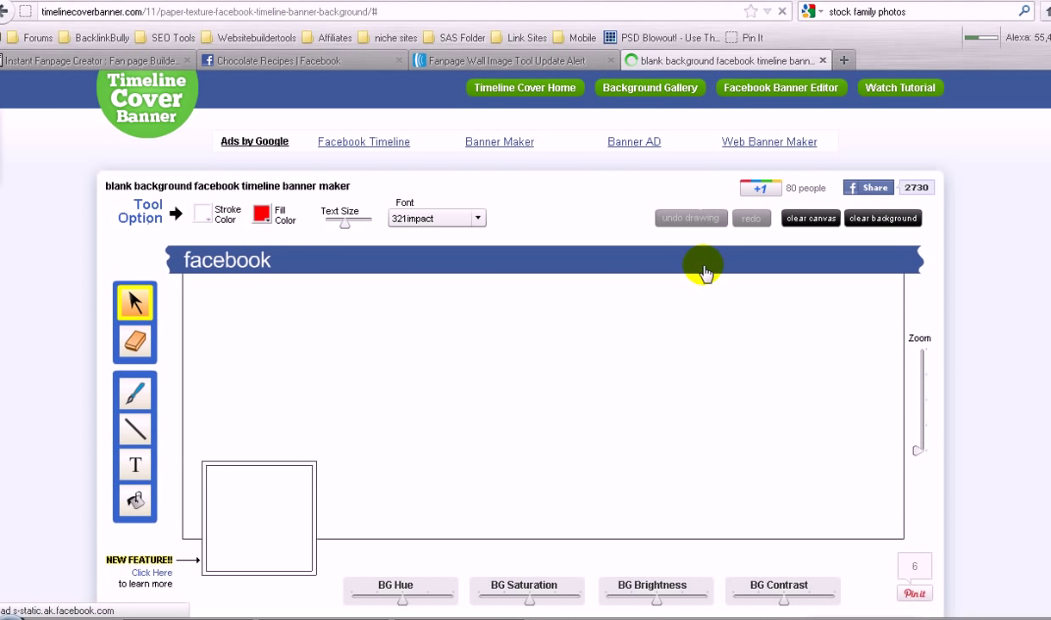
scroll("down", 3)
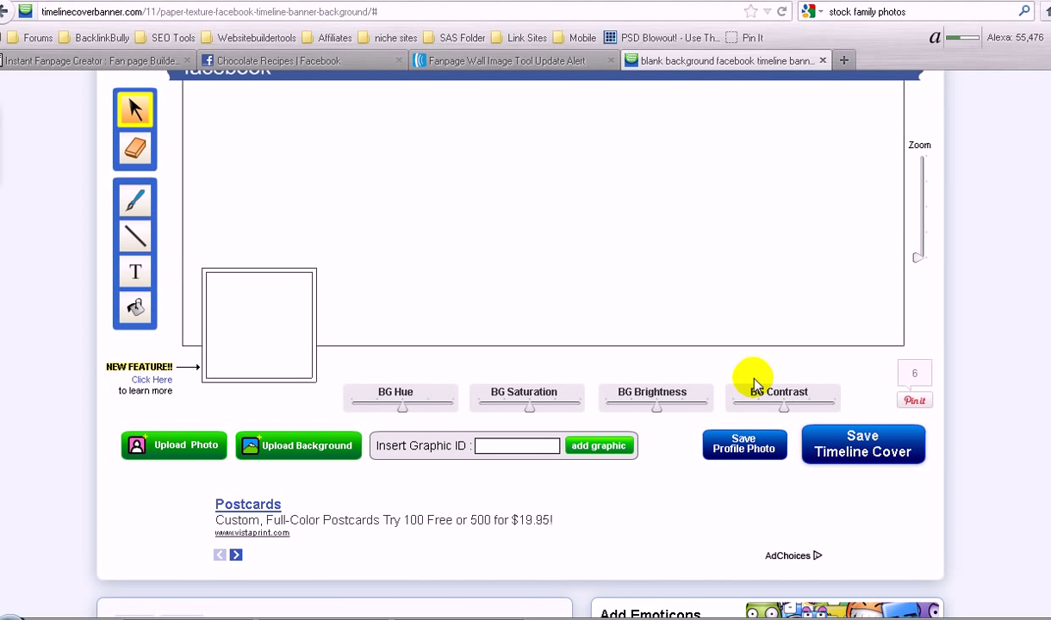
mouse_move(965, 310)
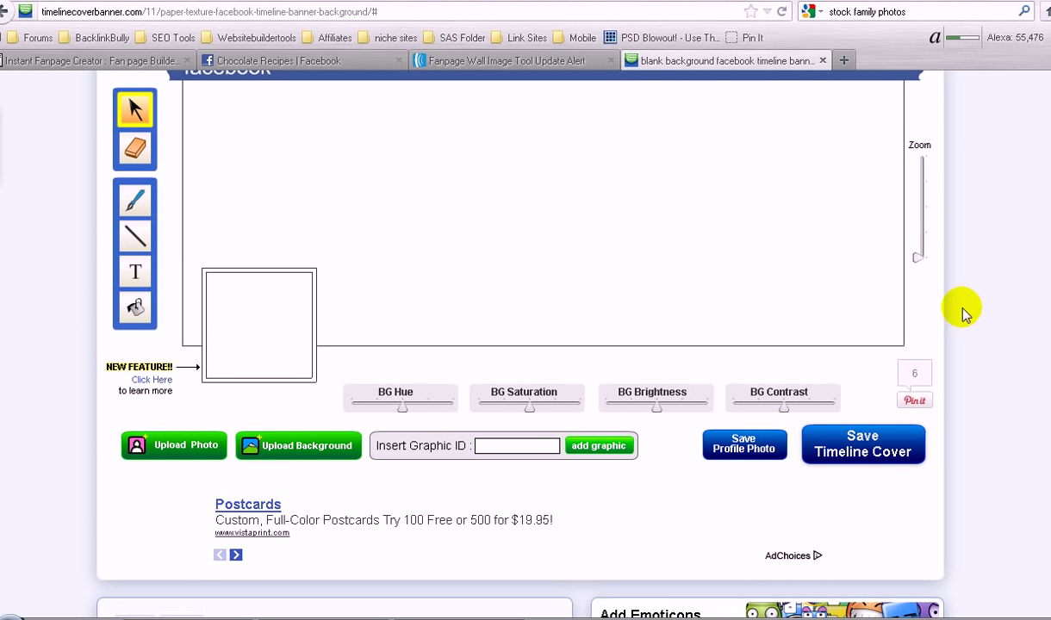
mouse_move(962, 310)
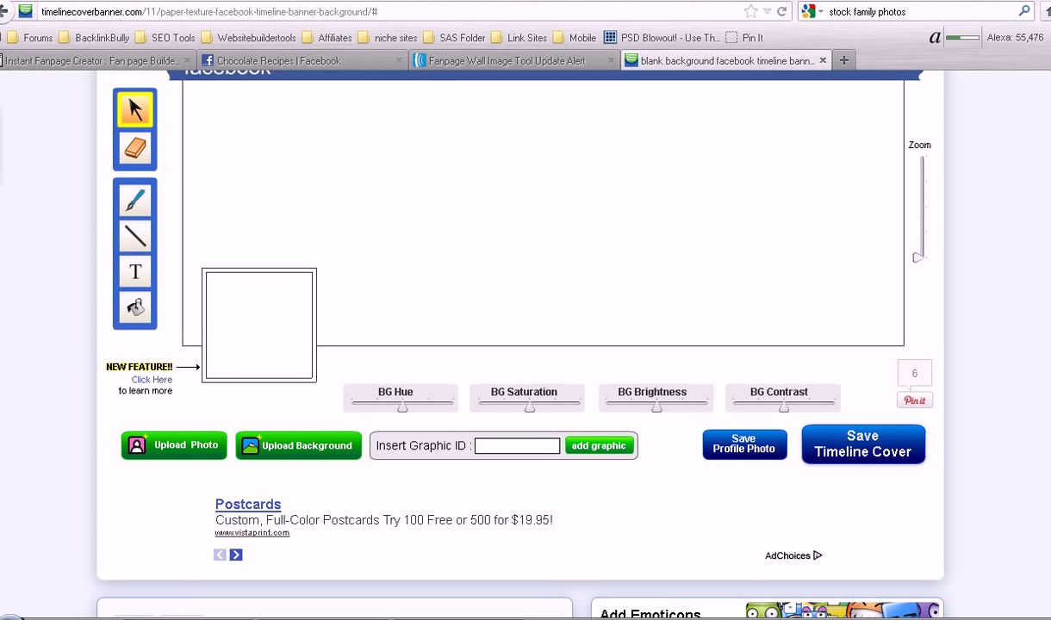
scroll("down", 3)
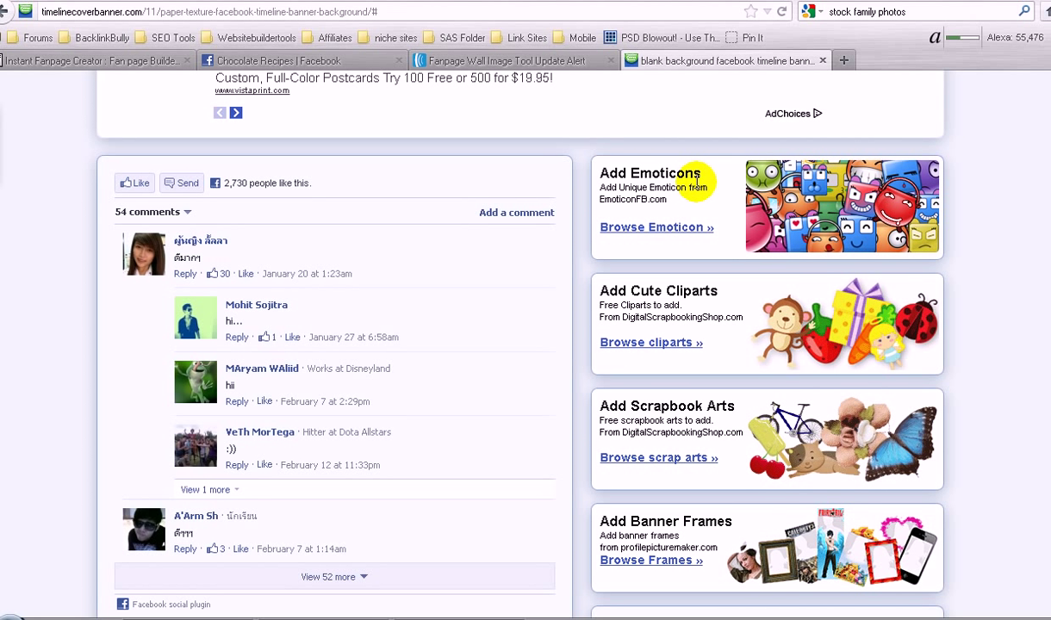
mouse_move(672, 405)
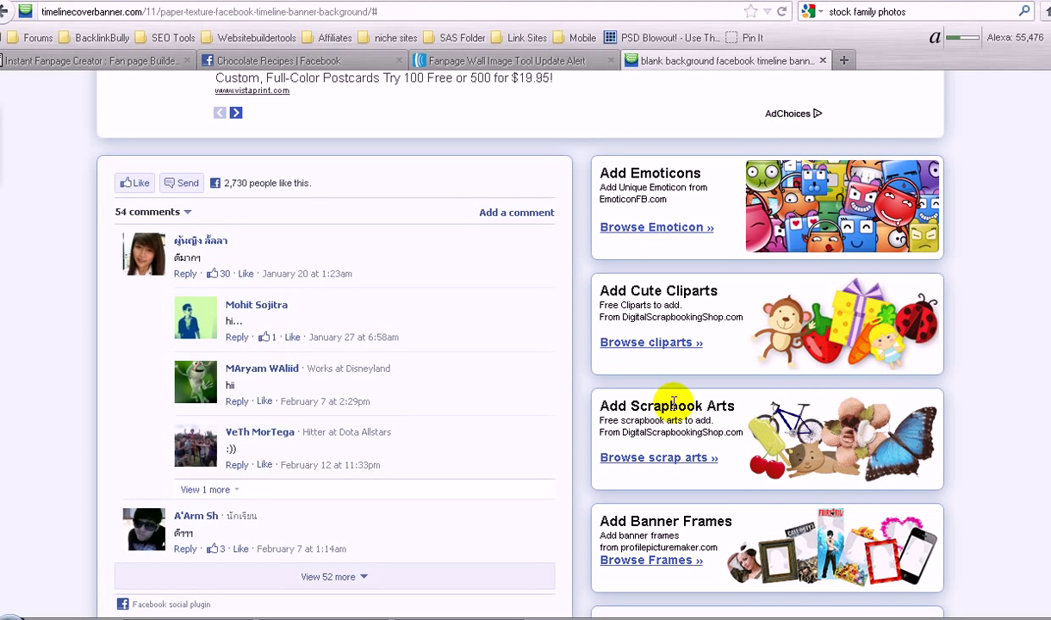
mouse_move(705, 548)
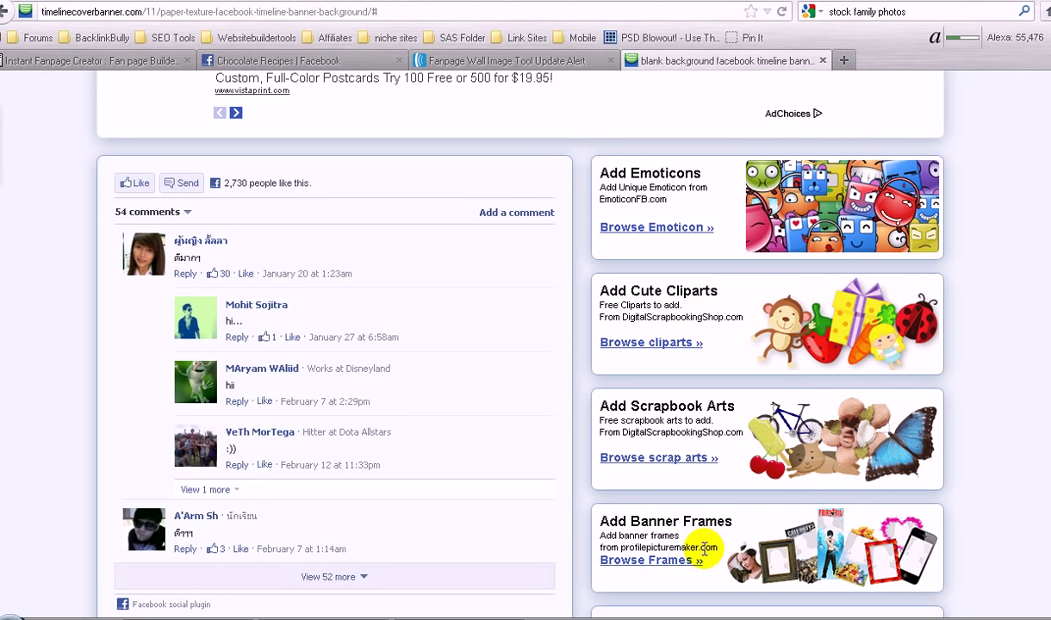
mouse_move(641, 560)
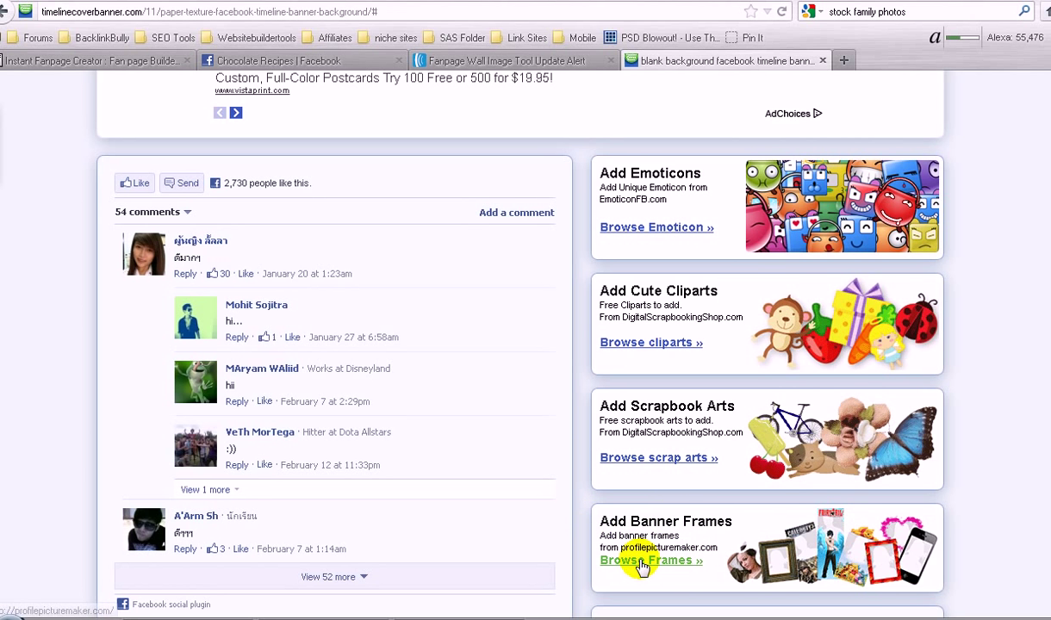
- Open 'Browse Frames »' under Add Banner Frames to reach the Profile Picture Maker site
left_click(647, 560)
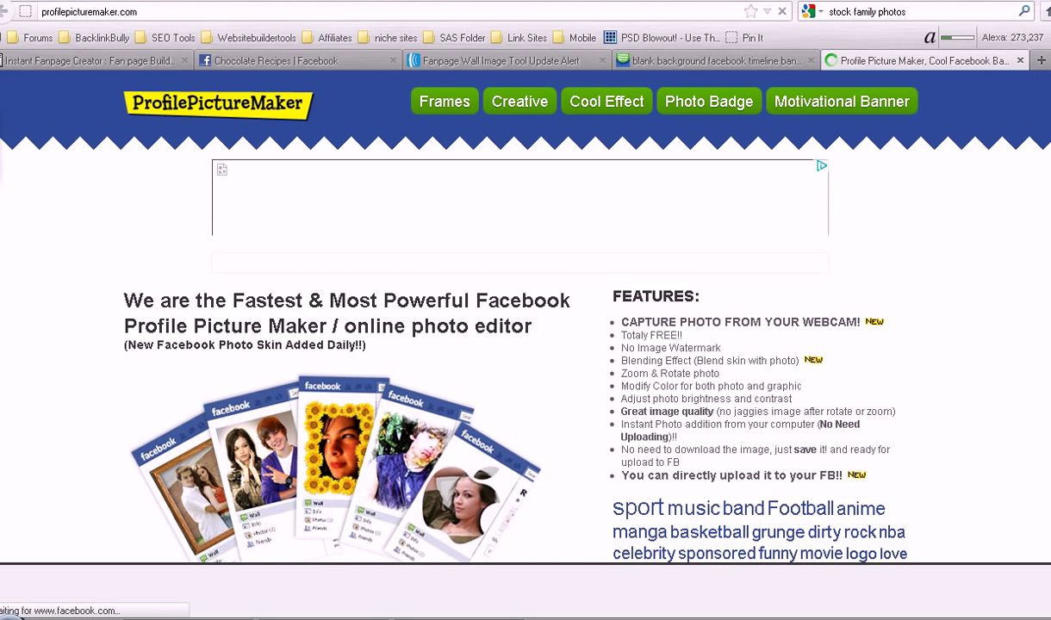
scroll("down", 3)
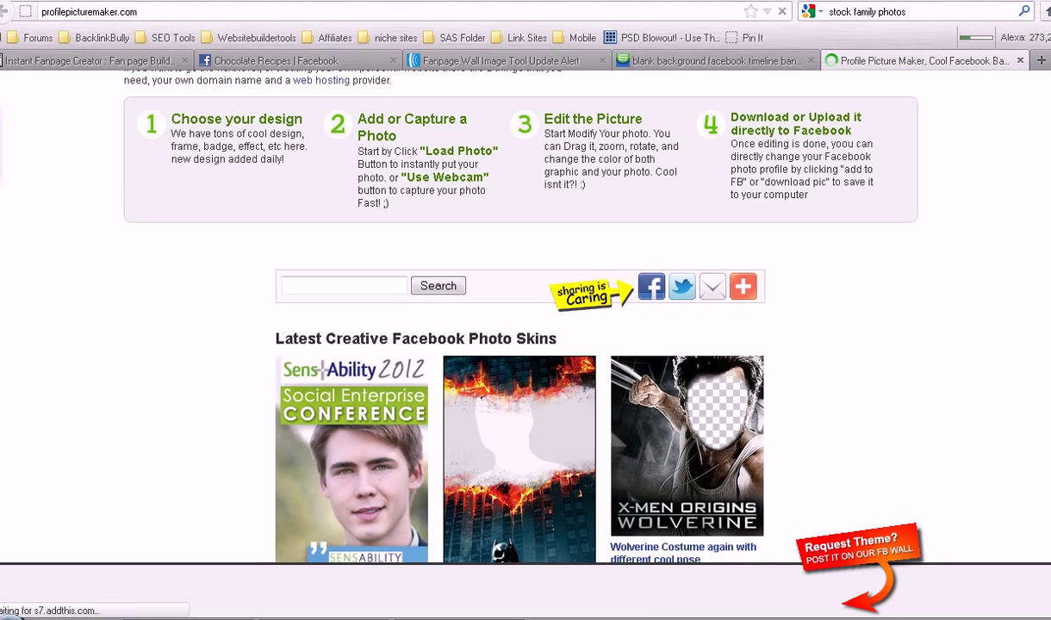
scroll("down", 3)
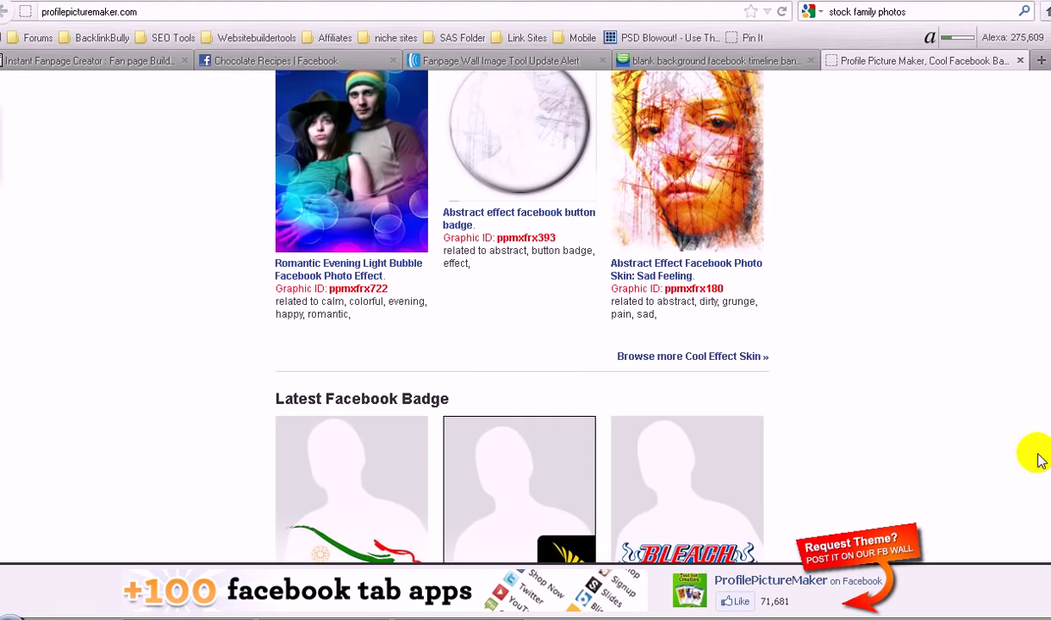
scroll("up", 3)
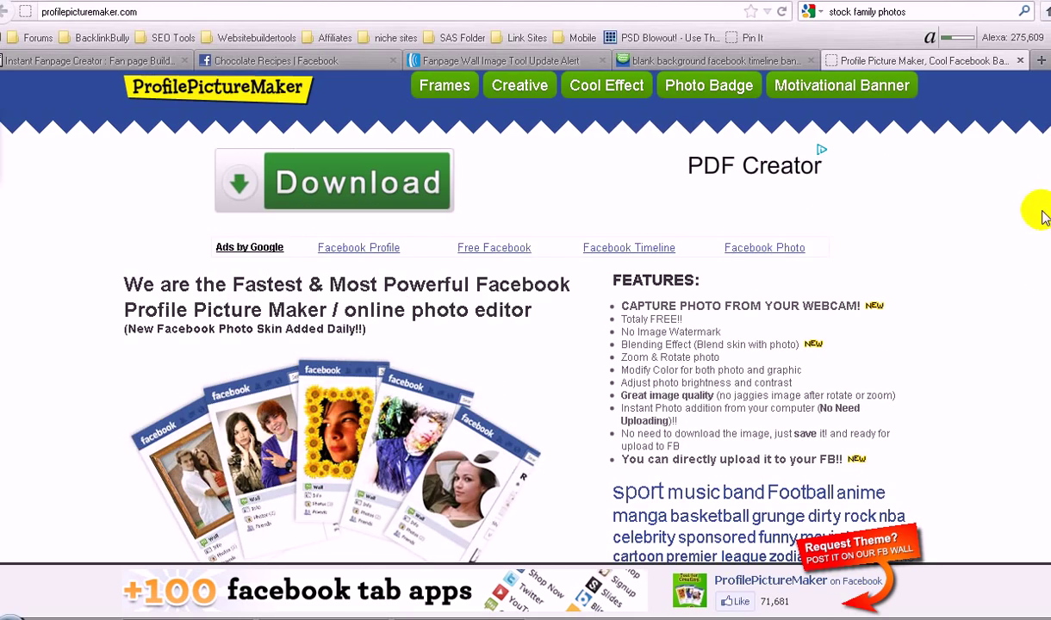
scroll("down", 3)
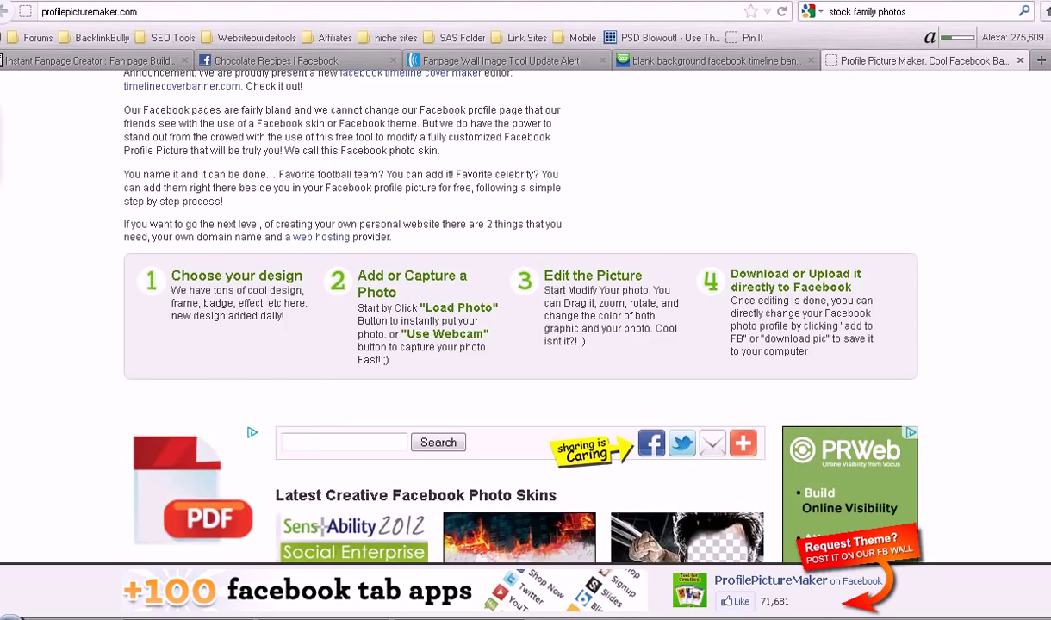
scroll("up", 3)
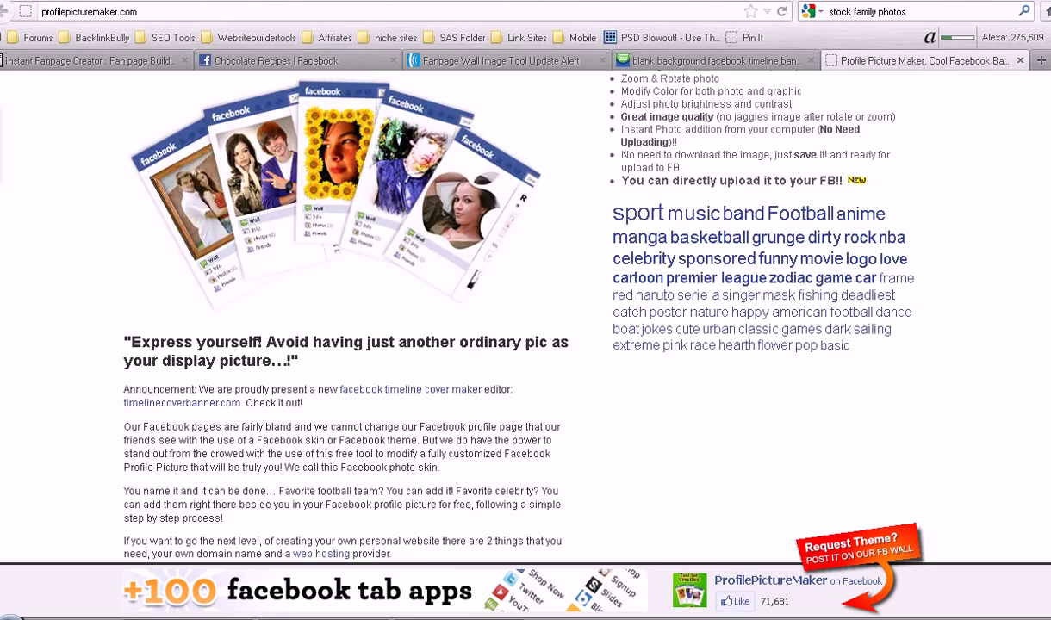
scroll("down", 3)
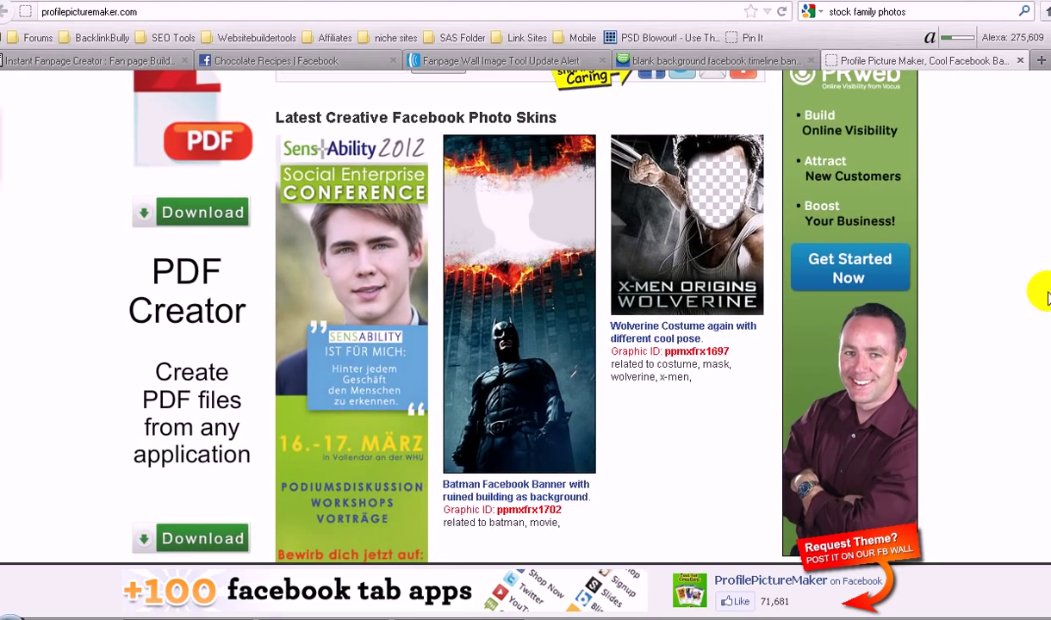
scroll("up", 3)
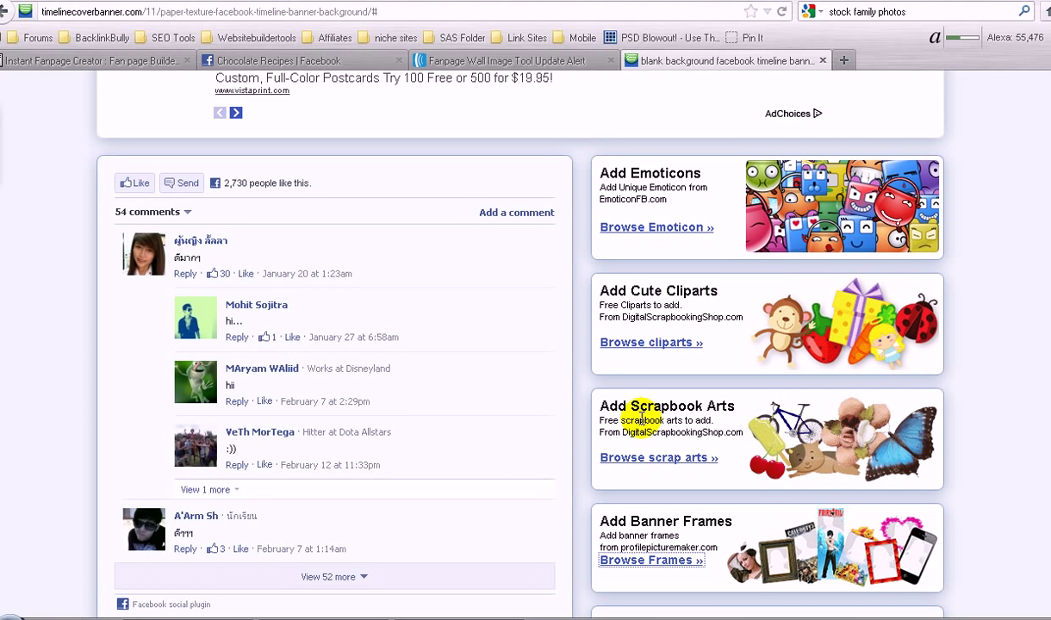
mouse_move(648, 283)
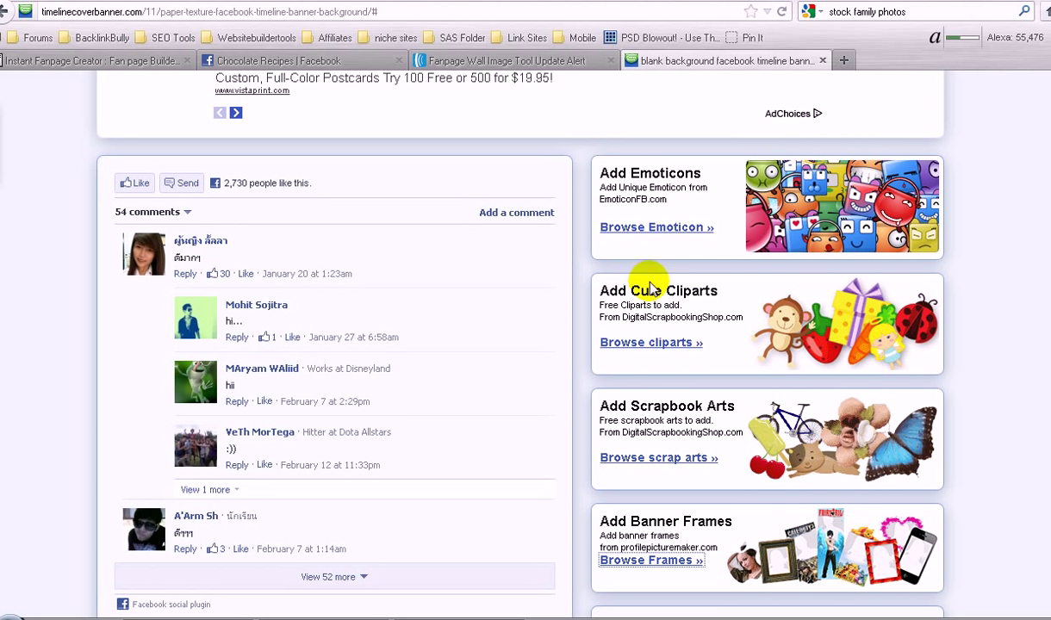
mouse_move(618, 436)
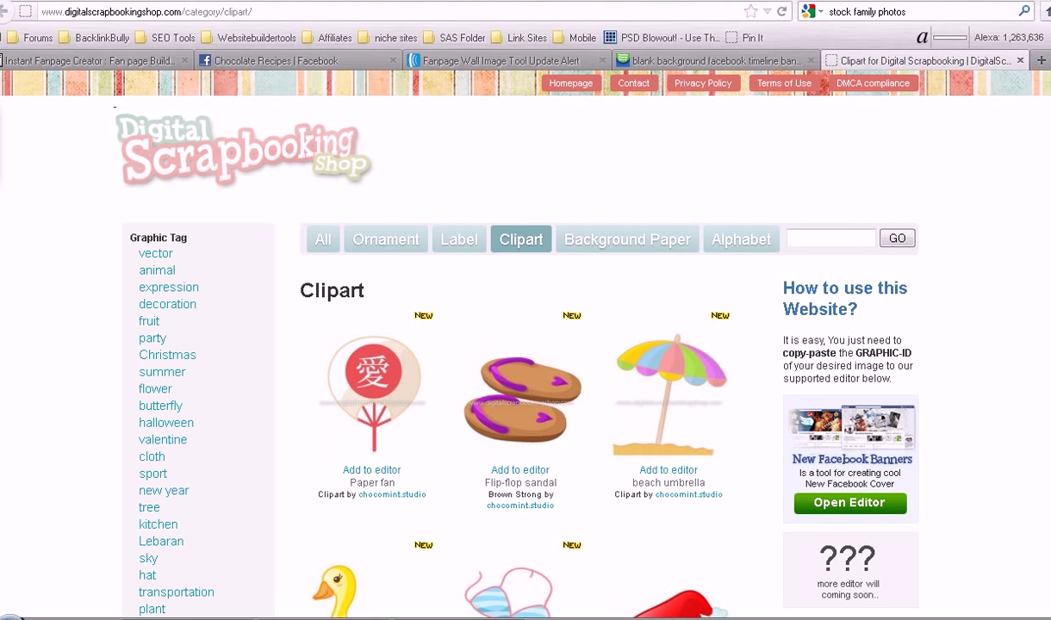
- Open the Santa hat clipart's page and copy its Graphic ID dssxfrx1012
scroll("down", 3)
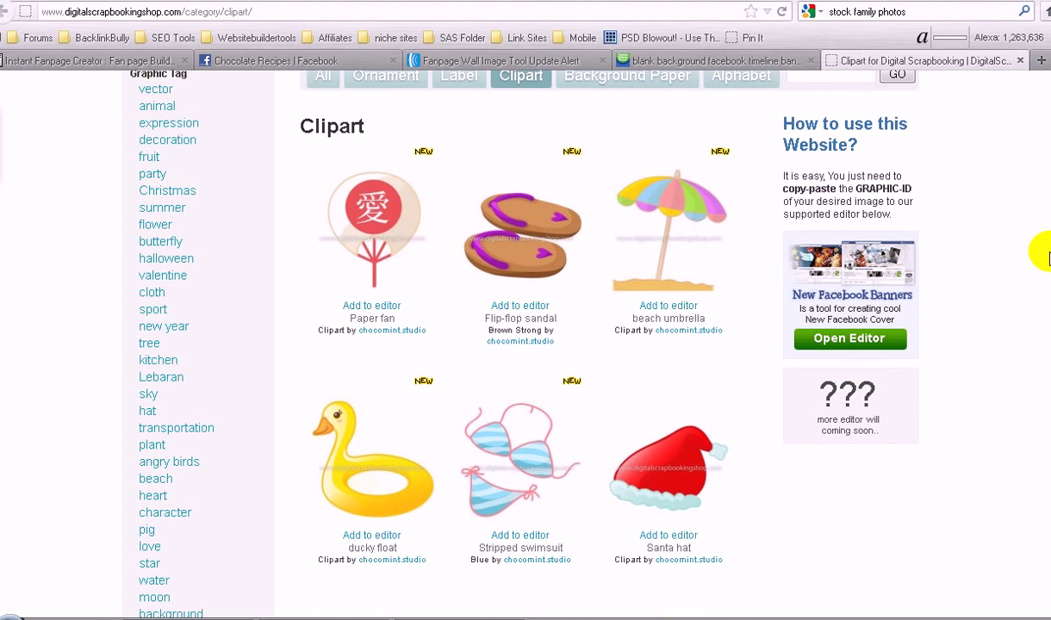
scroll("down", 3)
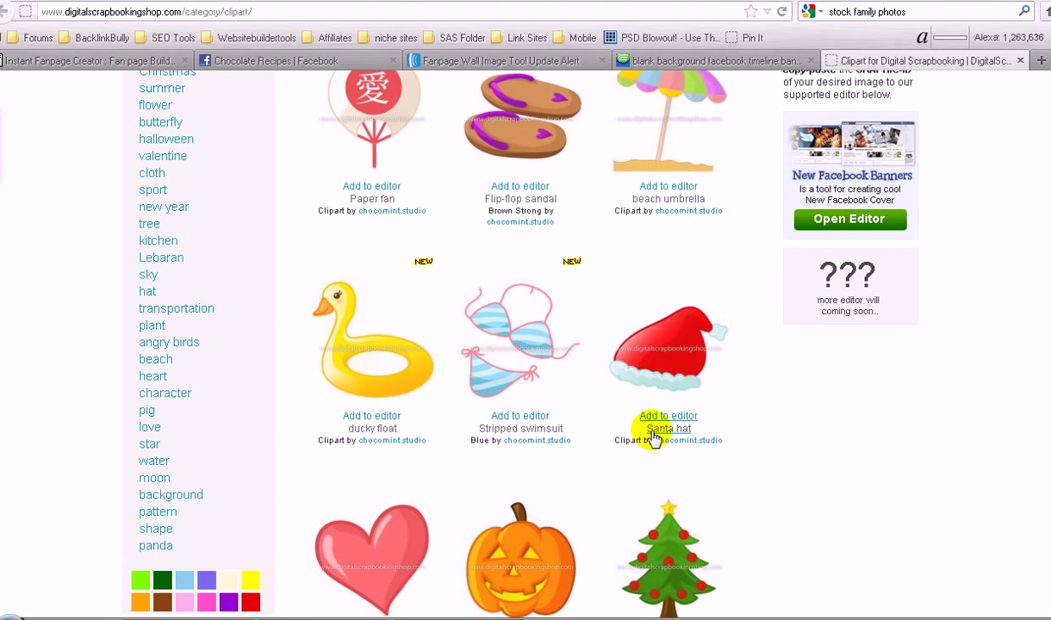
left_click(668, 422)
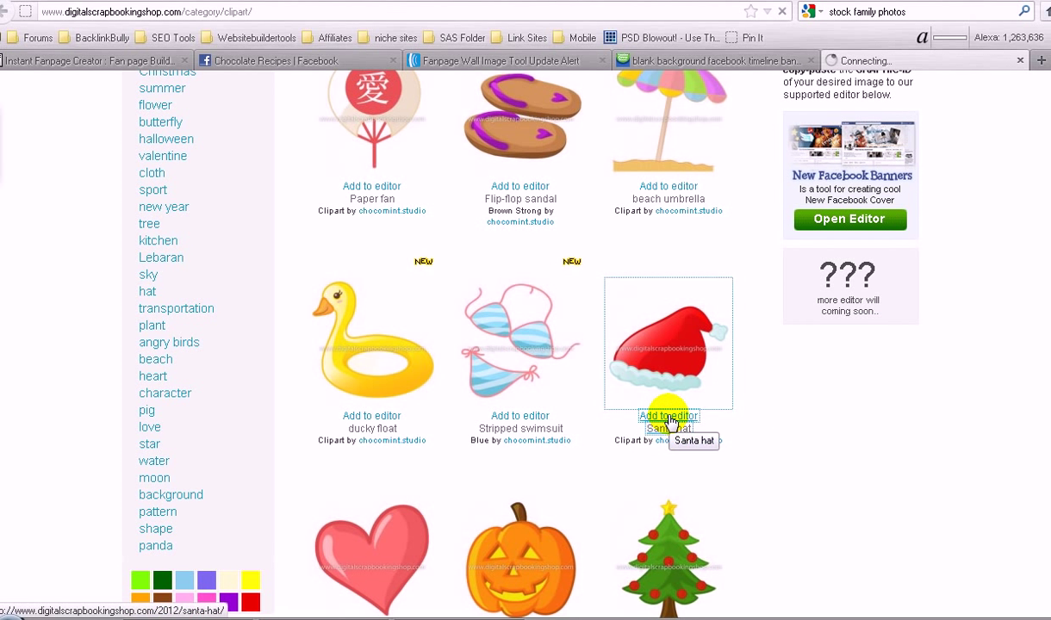
left_click(667, 428)
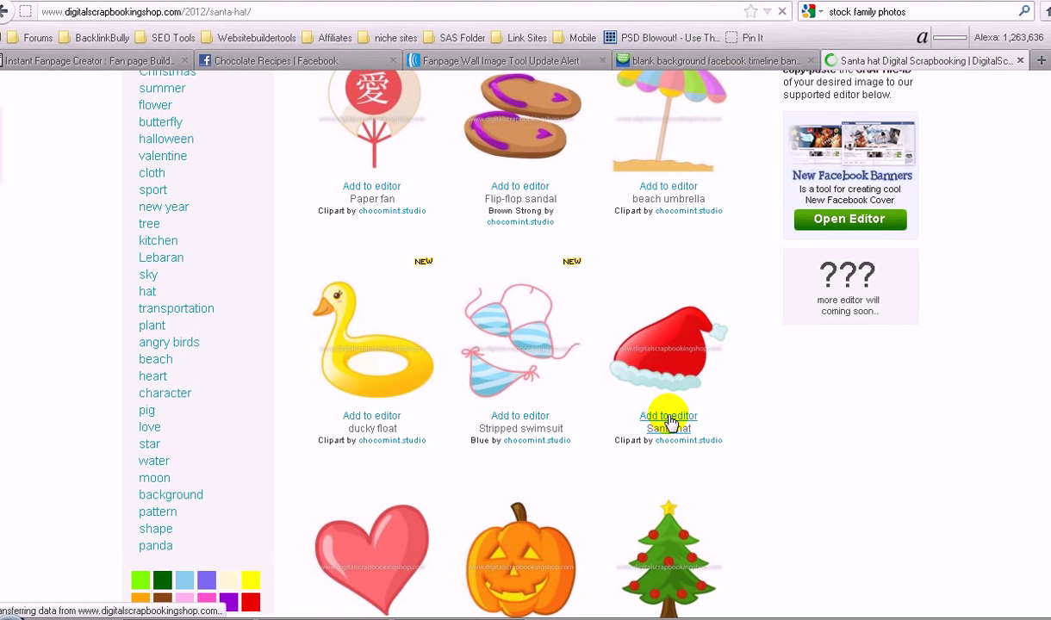
left_click(668, 428)
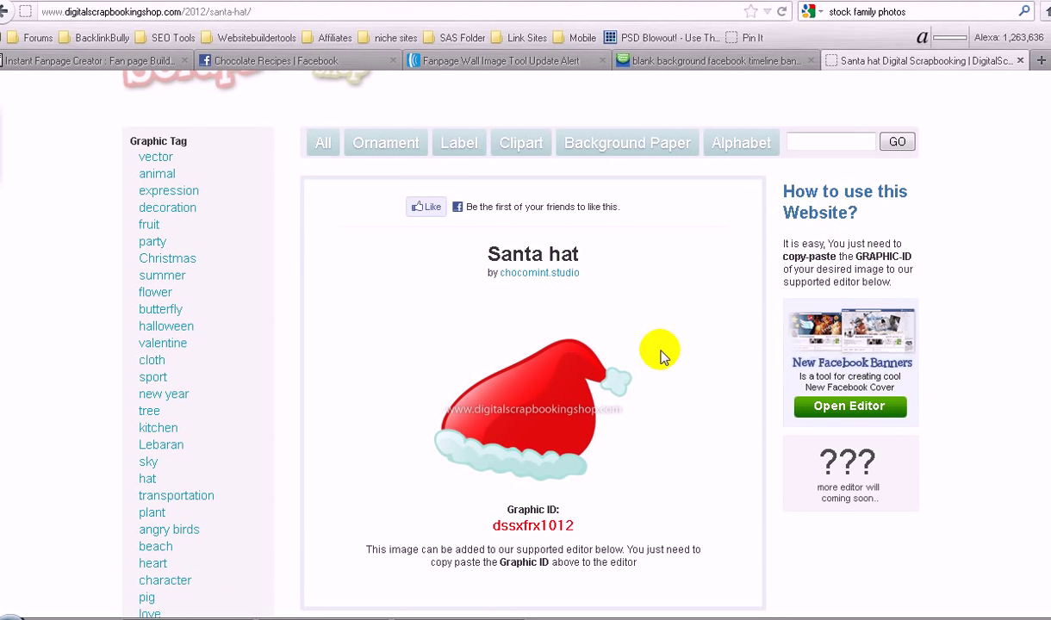
scroll("down", 3)
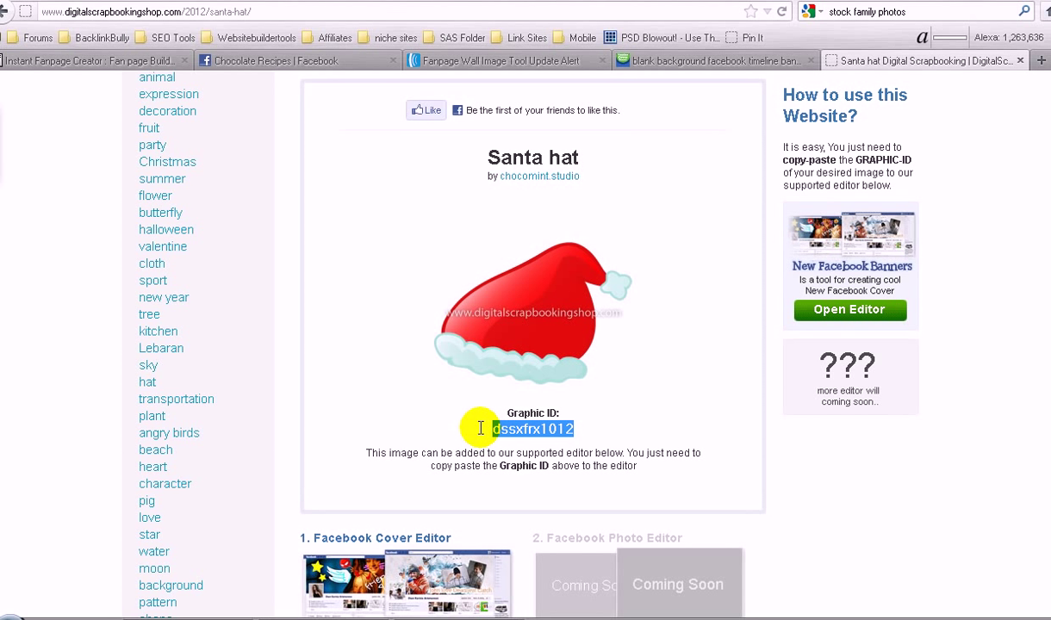
mouse_move(709, 227)
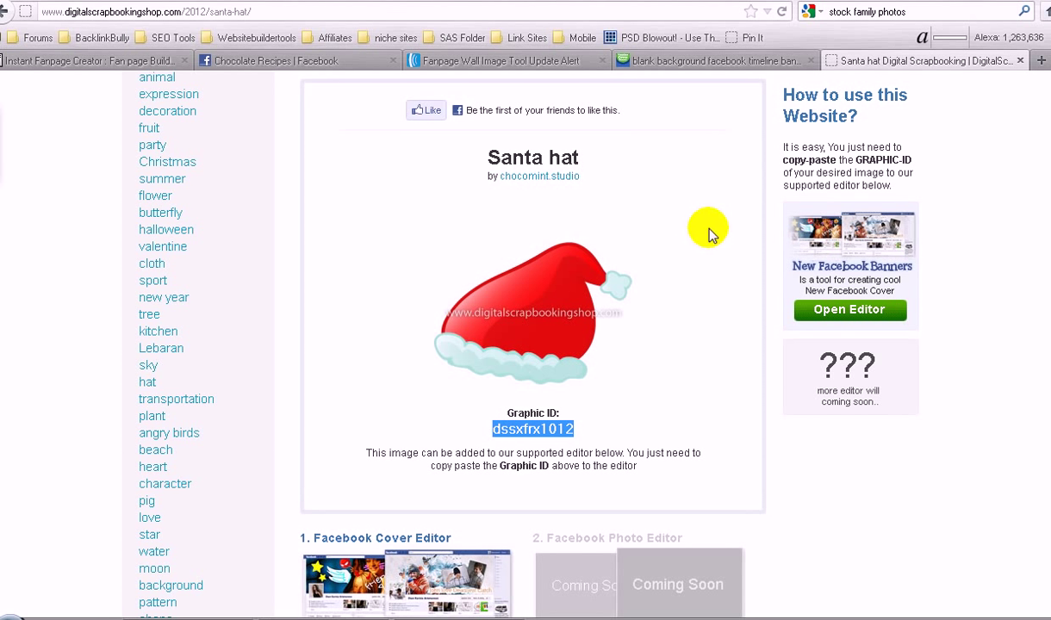
left_click(706, 60)
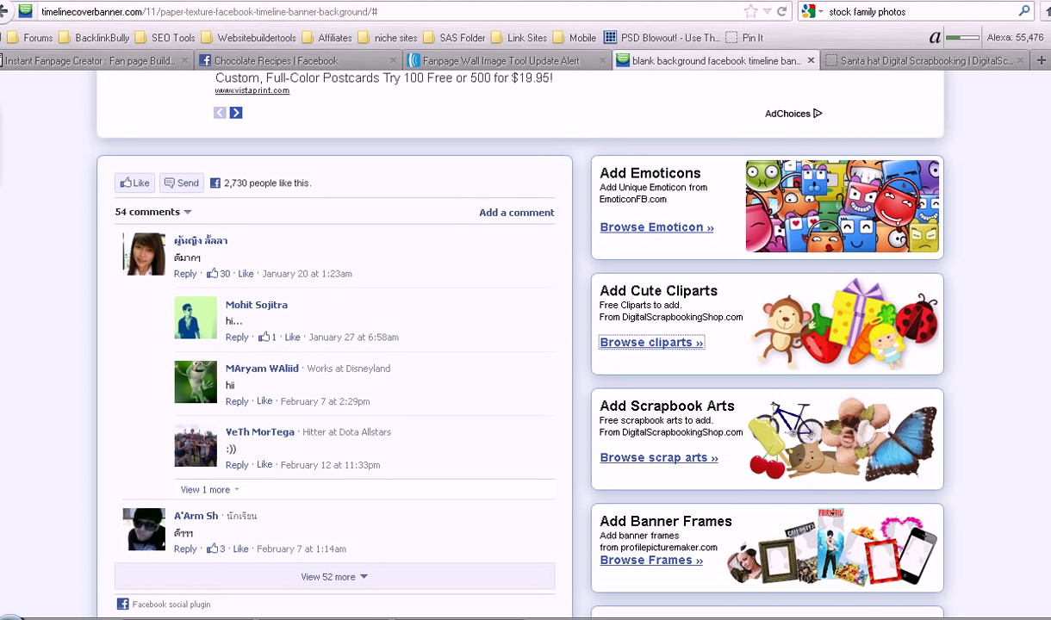
- Paste Graphic ID dssxfrx1012 into the Insert Graphic ID box and add the Santa hat
scroll("up", 3)
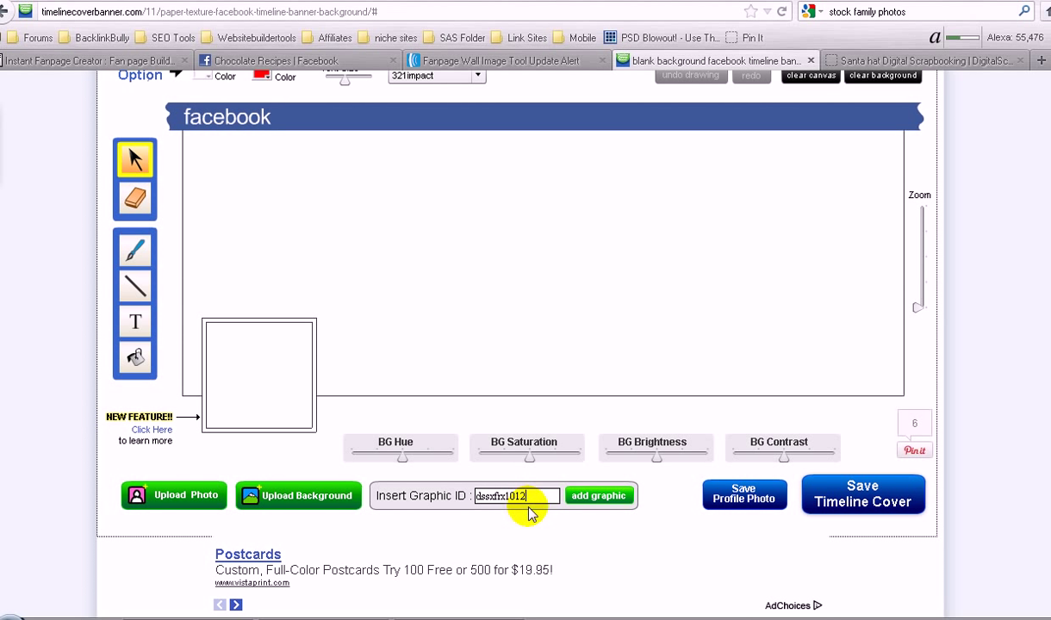
left_click(599, 496)
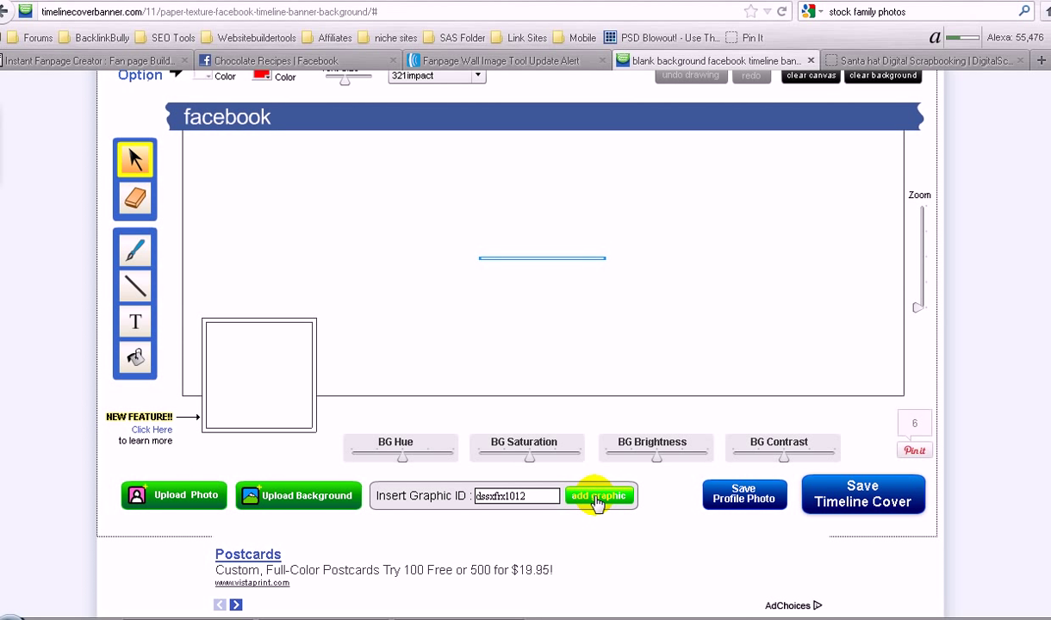
left_click(598, 495)
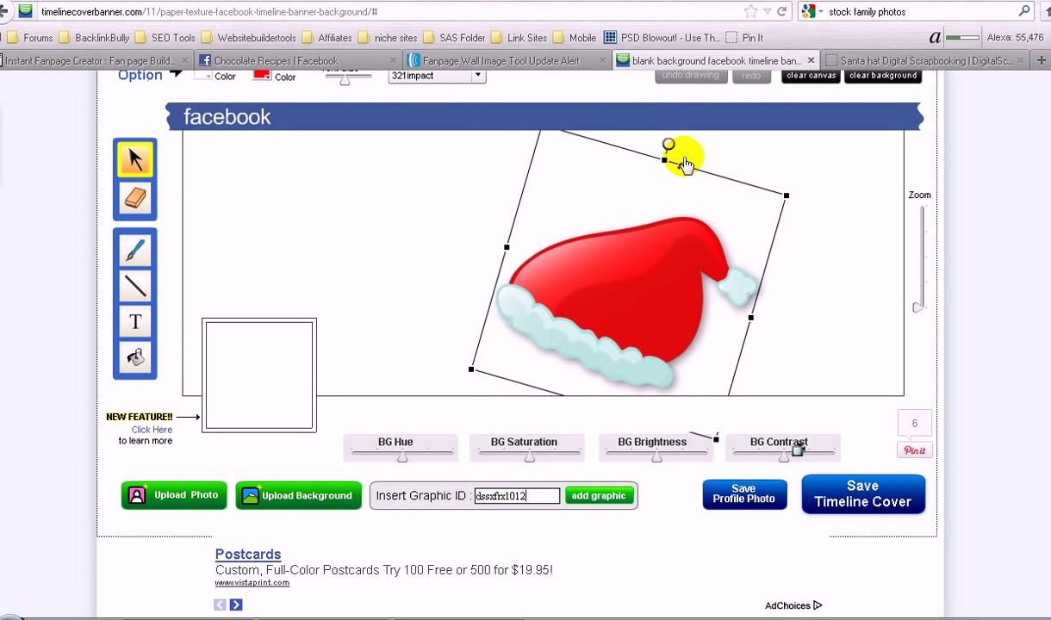
- Rotate the Santa hat upright, shrink it, and place it near the cover centre
left_click_drag(685, 162, 513, 146)
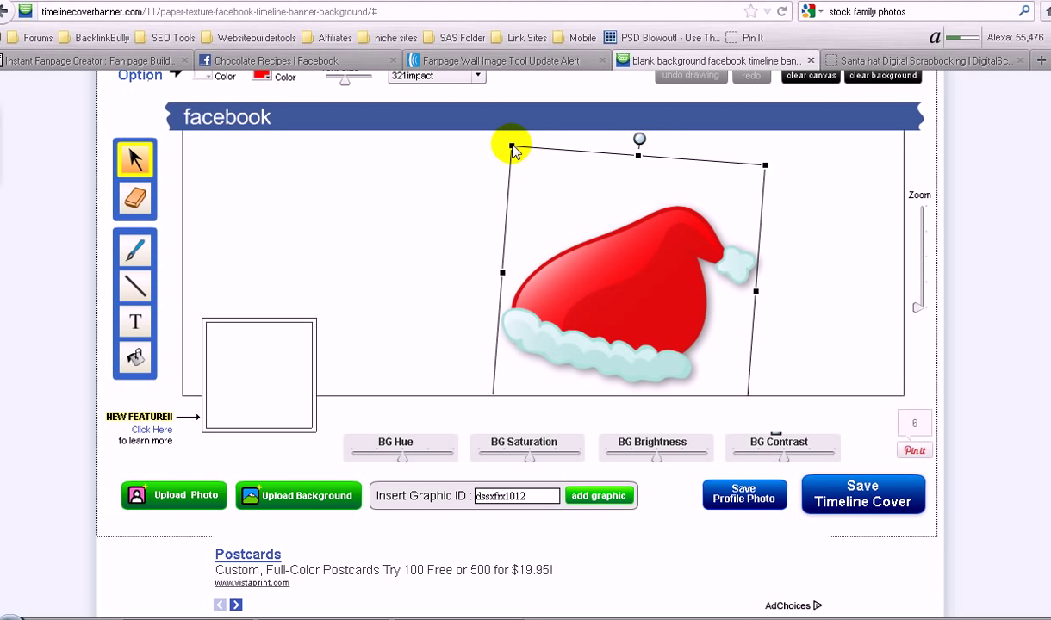
left_click_drag(511, 145, 556, 191)
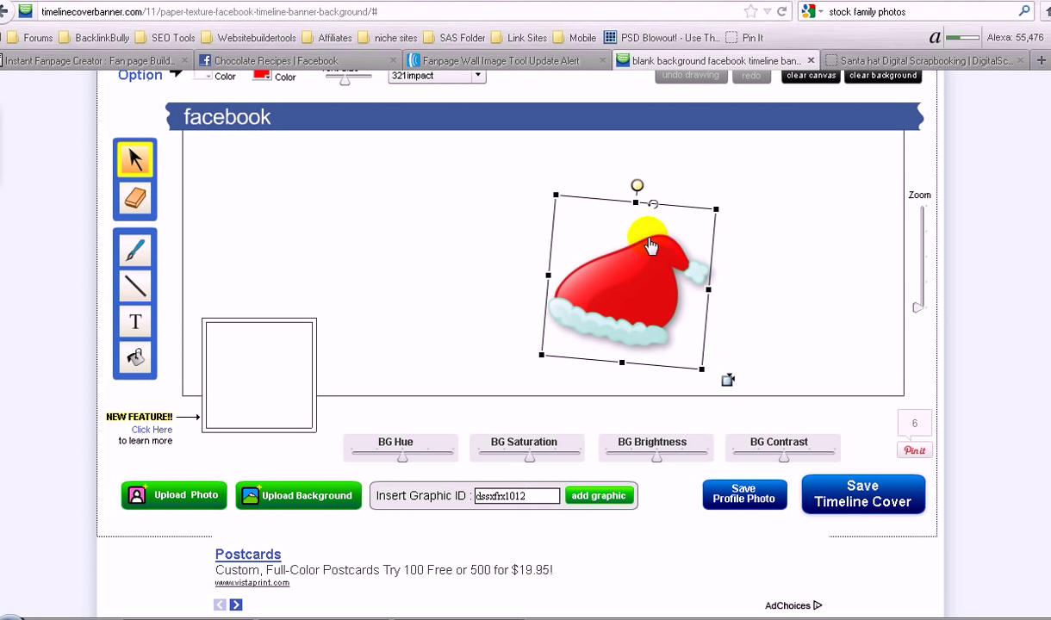
left_click_drag(650, 246, 784, 220)
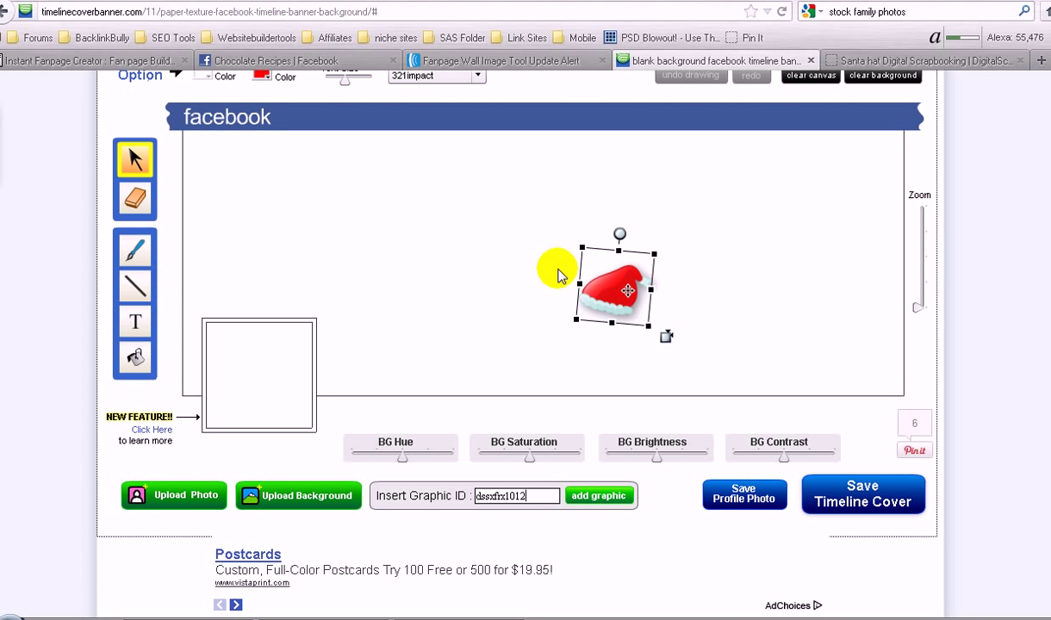
left_click_drag(618, 289, 282, 345)
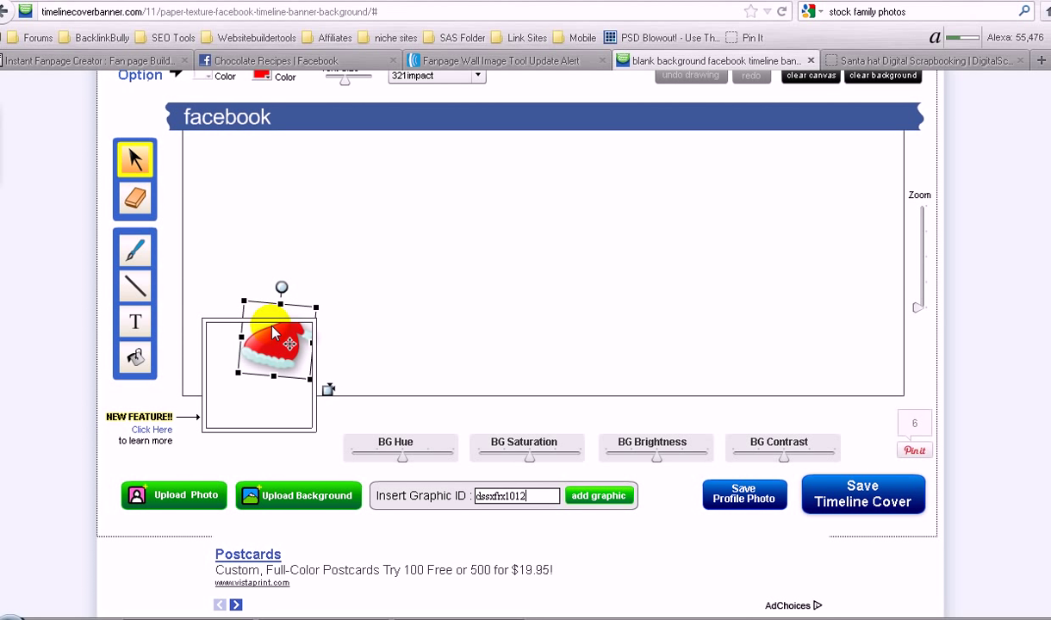
left_click_drag(271, 335, 298, 345)
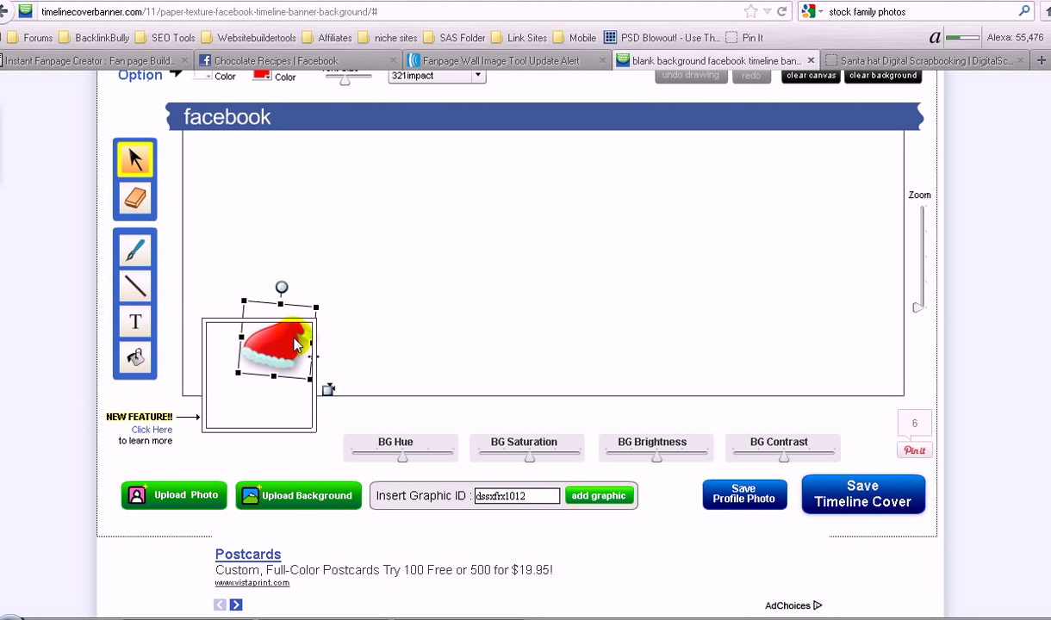
left_click_drag(282, 349, 585, 245)
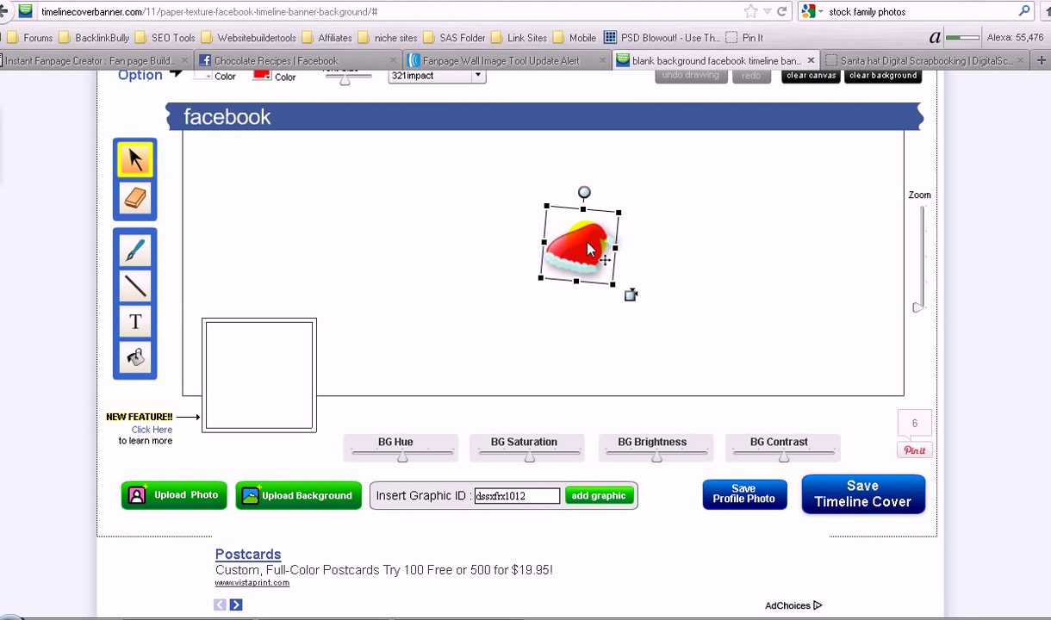
left_click(743, 241)
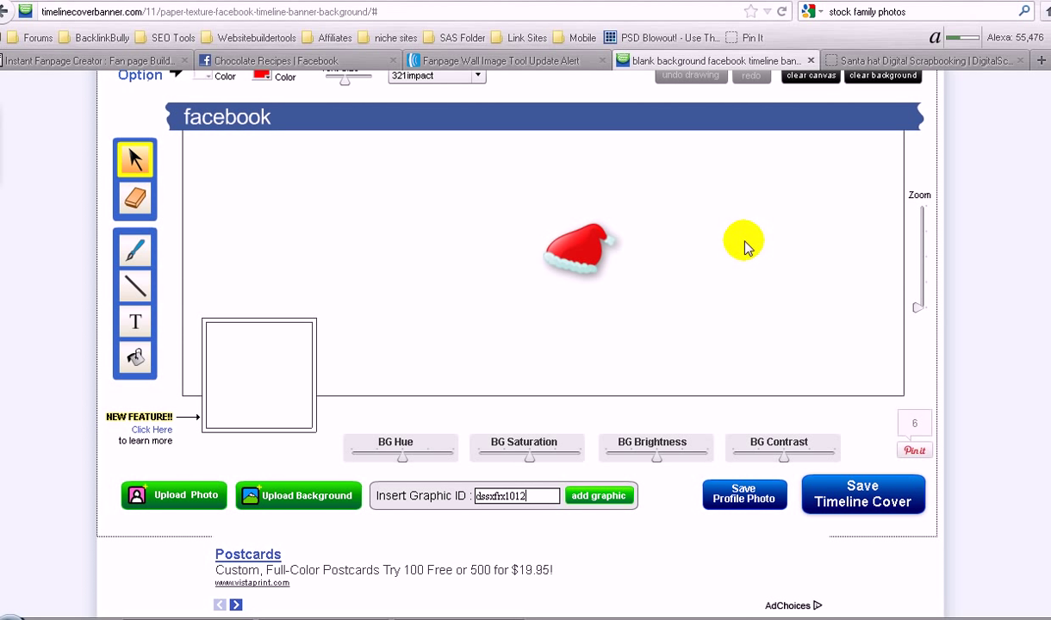
mouse_move(240, 257)
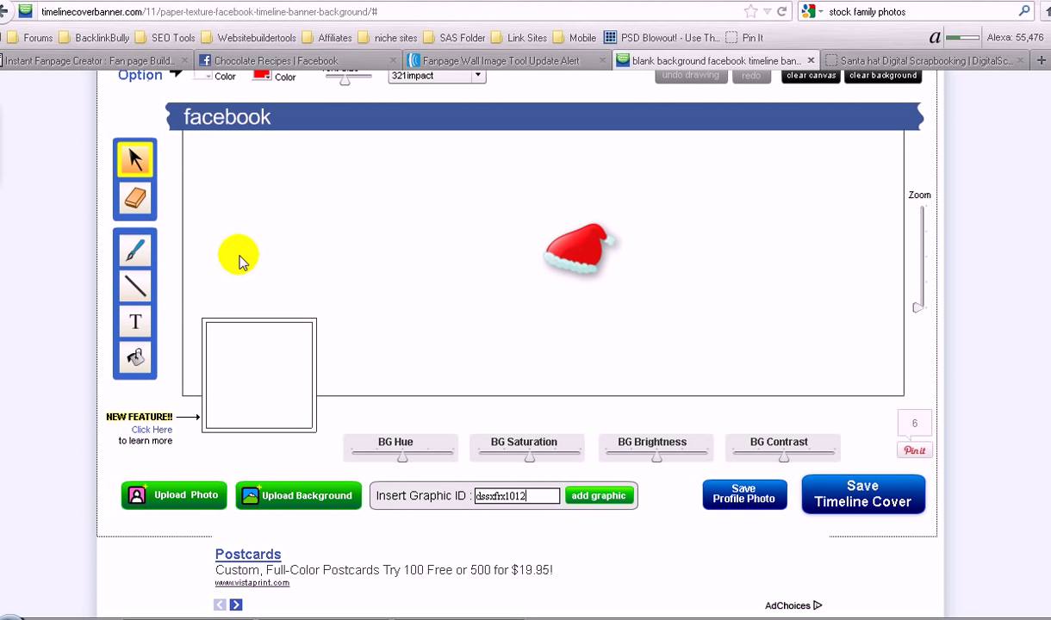
mouse_move(334, 247)
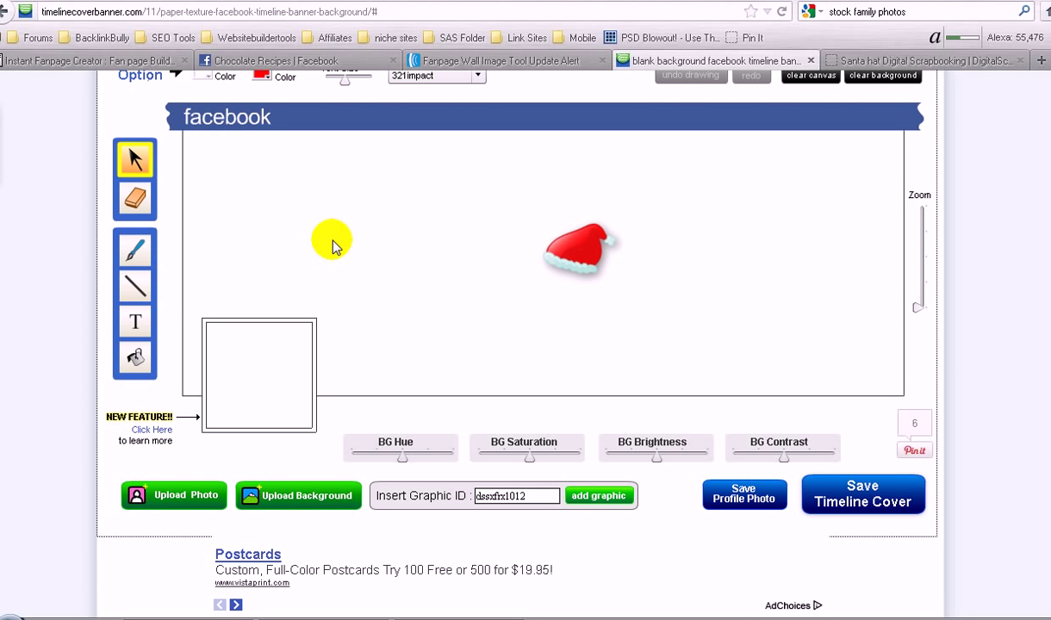
mouse_move(621, 312)
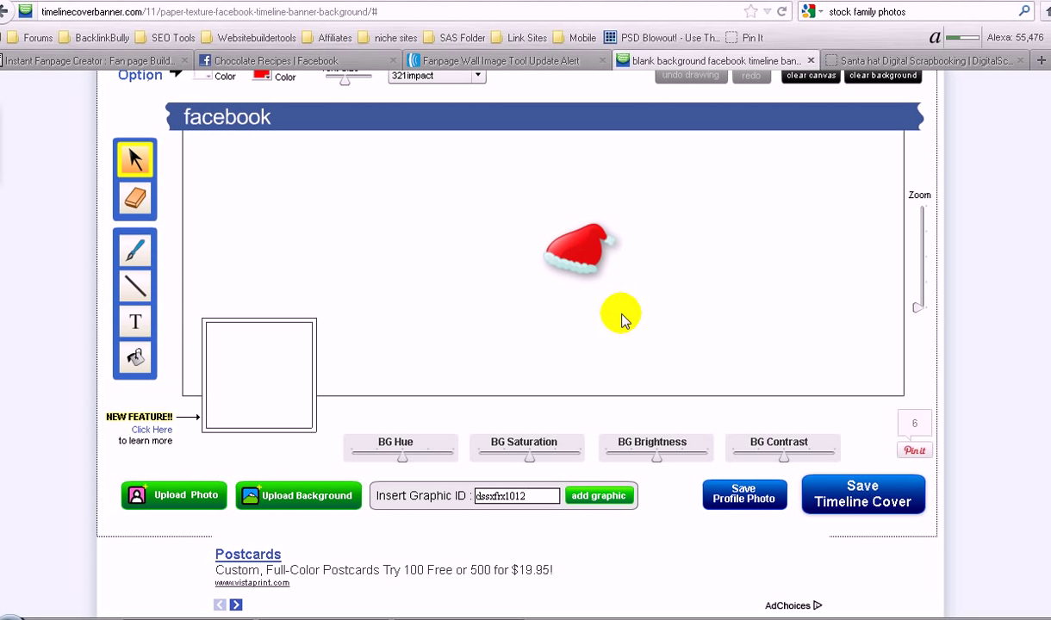
mouse_move(396, 155)
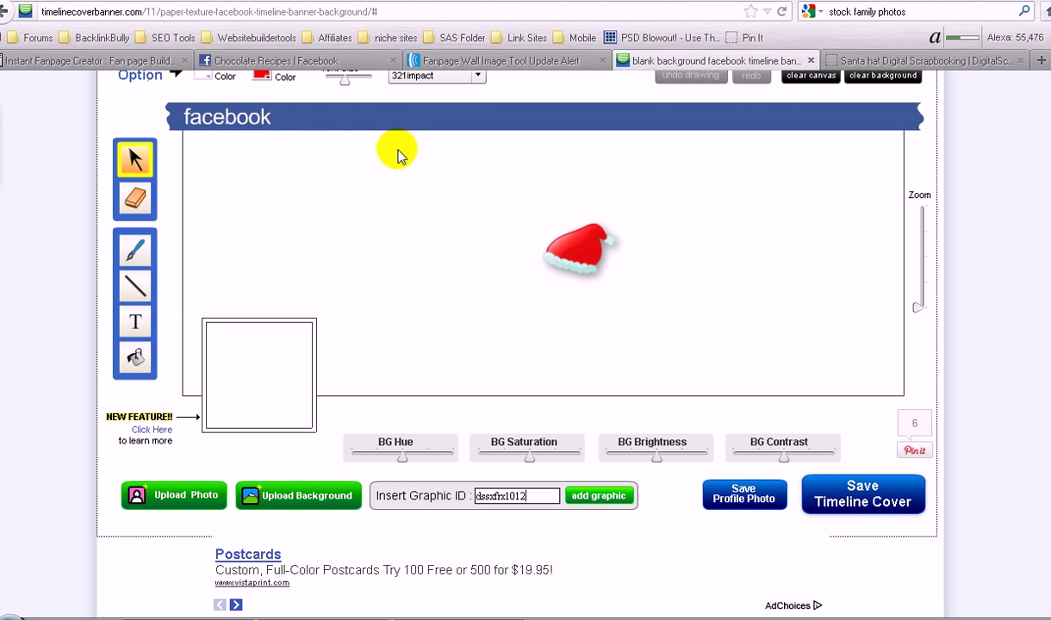
mouse_move(134, 77)
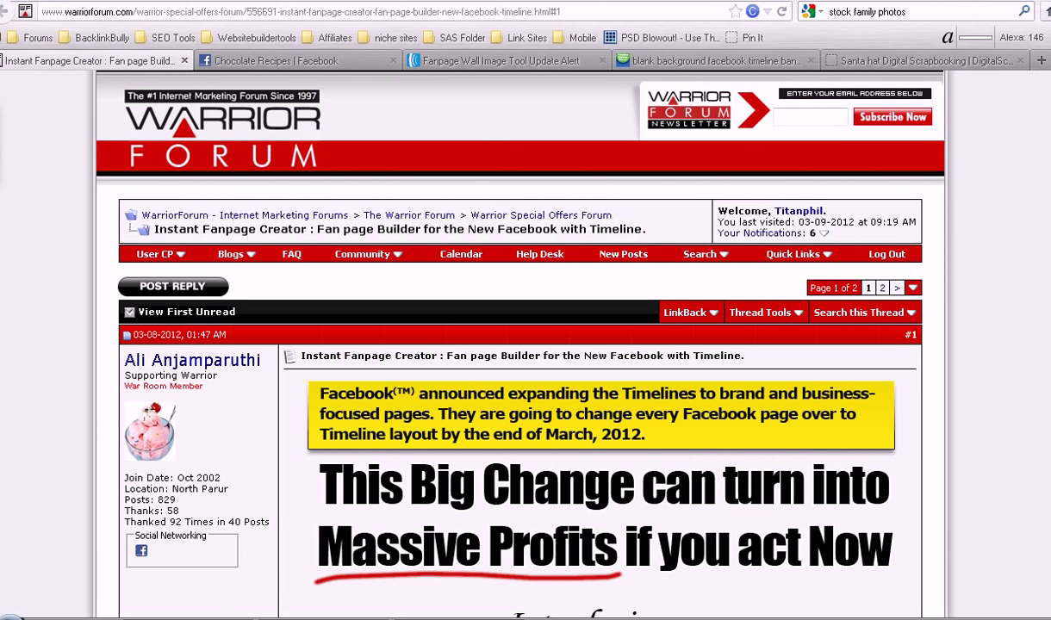
- Scroll through the post's four build steps until the Chocolate Recipe Fanpage link appears
scroll("down", 3)
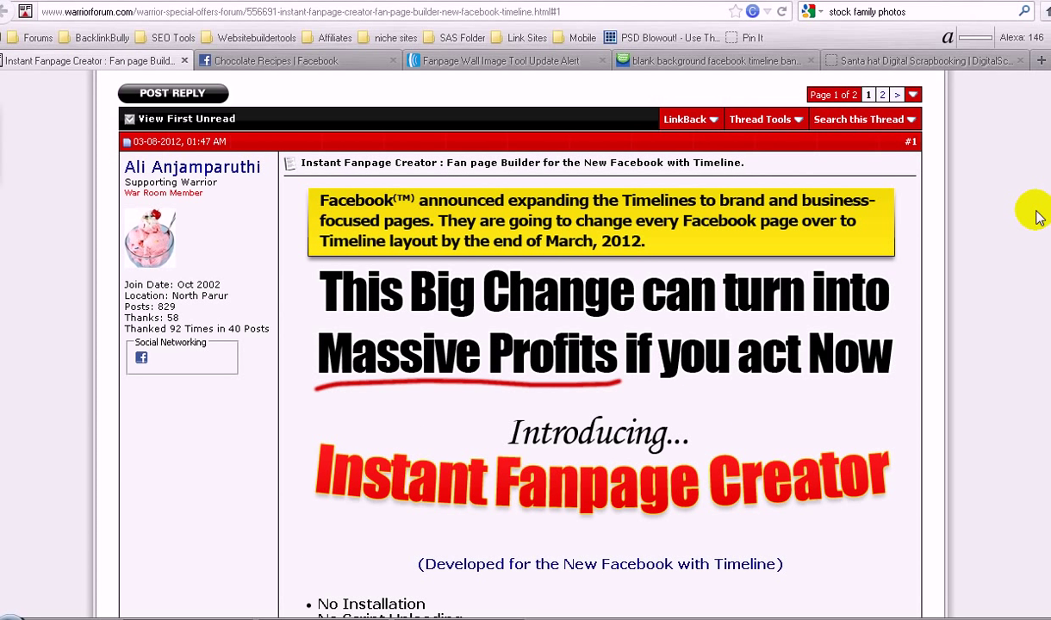
mouse_move(1015, 257)
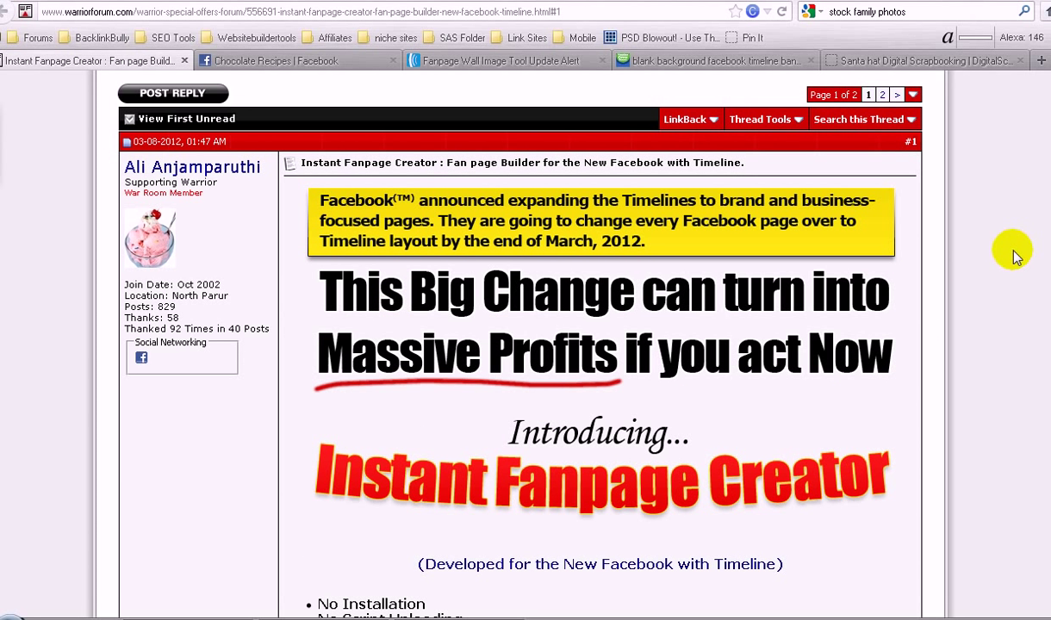
scroll("down", 3)
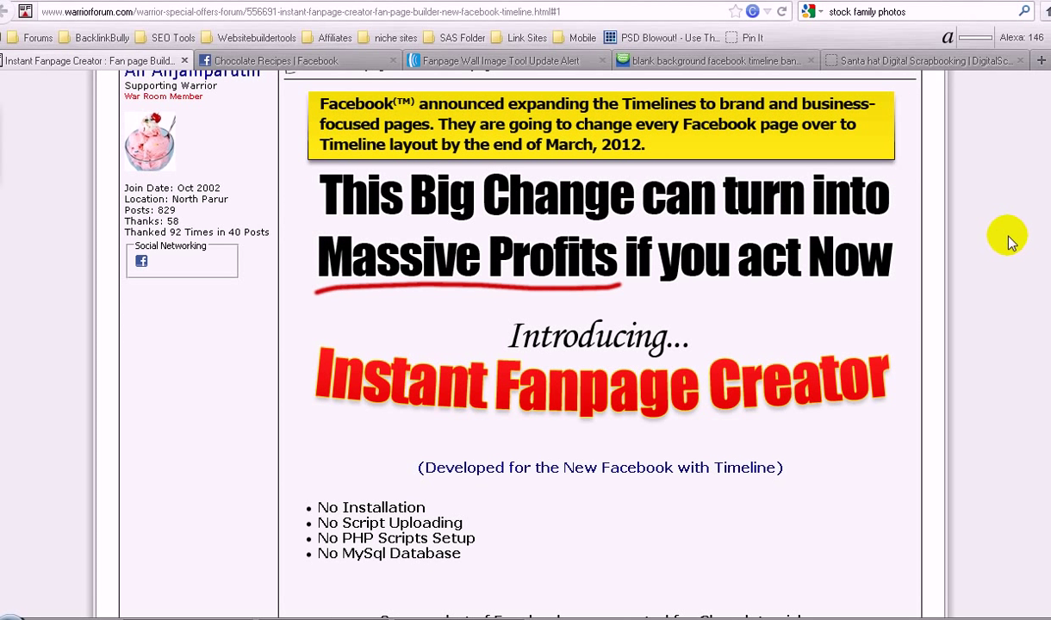
mouse_move(531, 382)
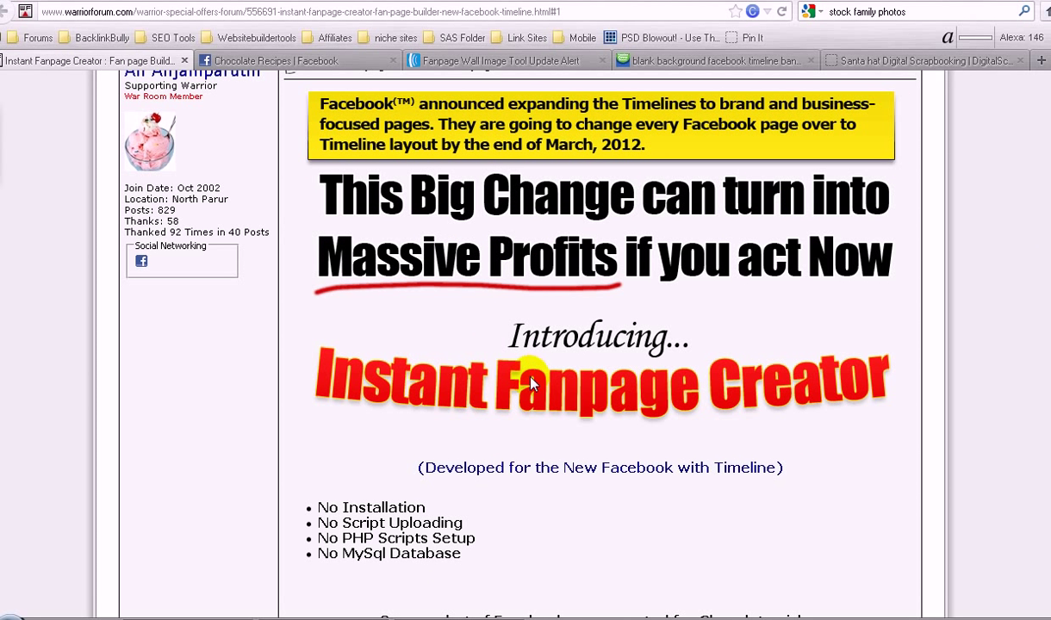
mouse_move(733, 358)
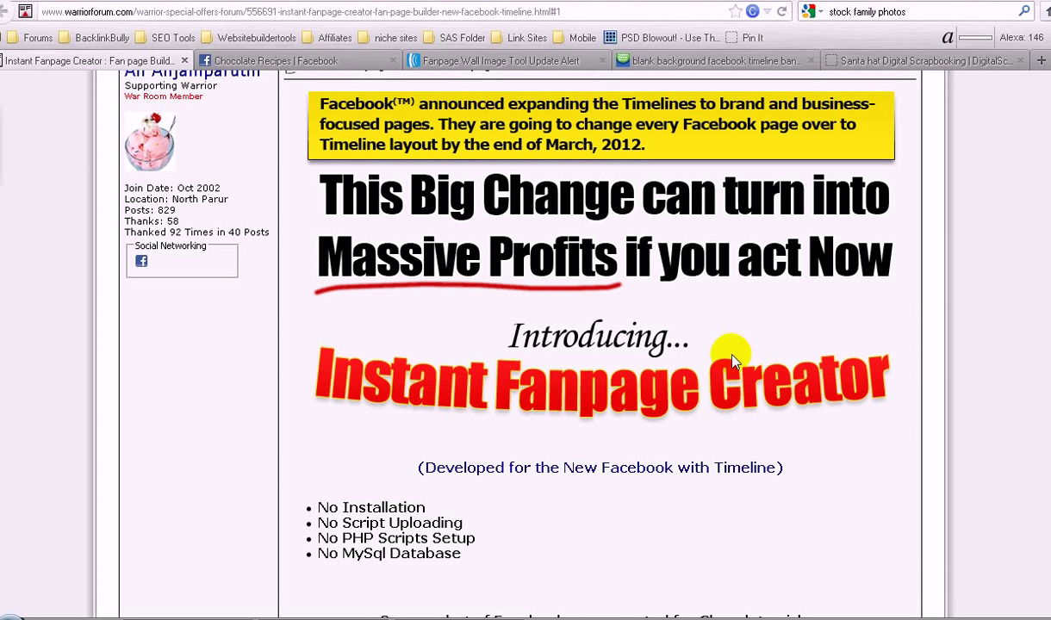
mouse_move(797, 386)
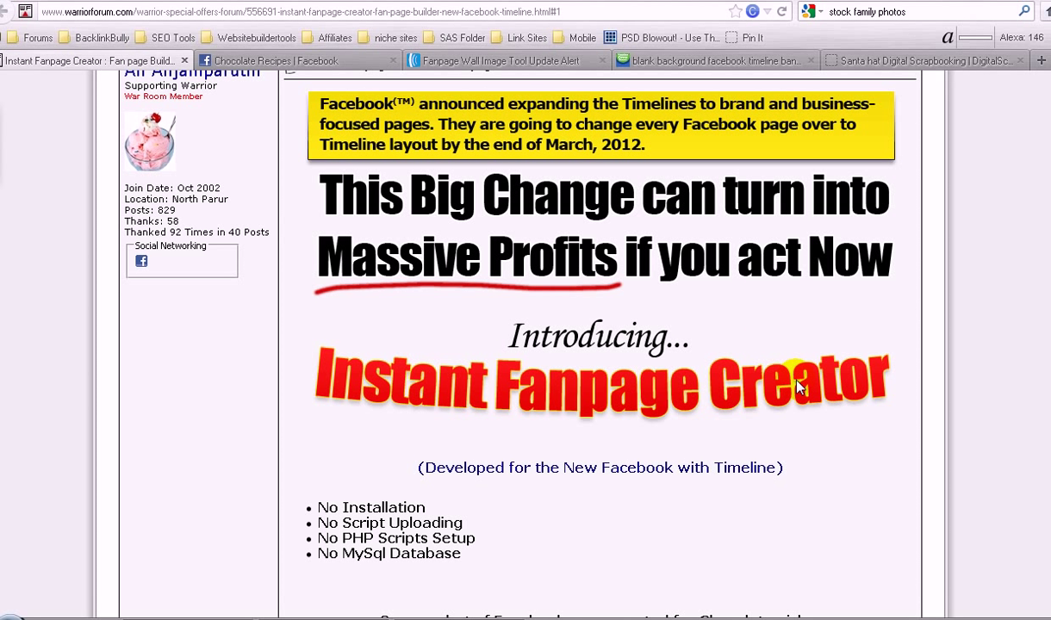
mouse_move(680, 387)
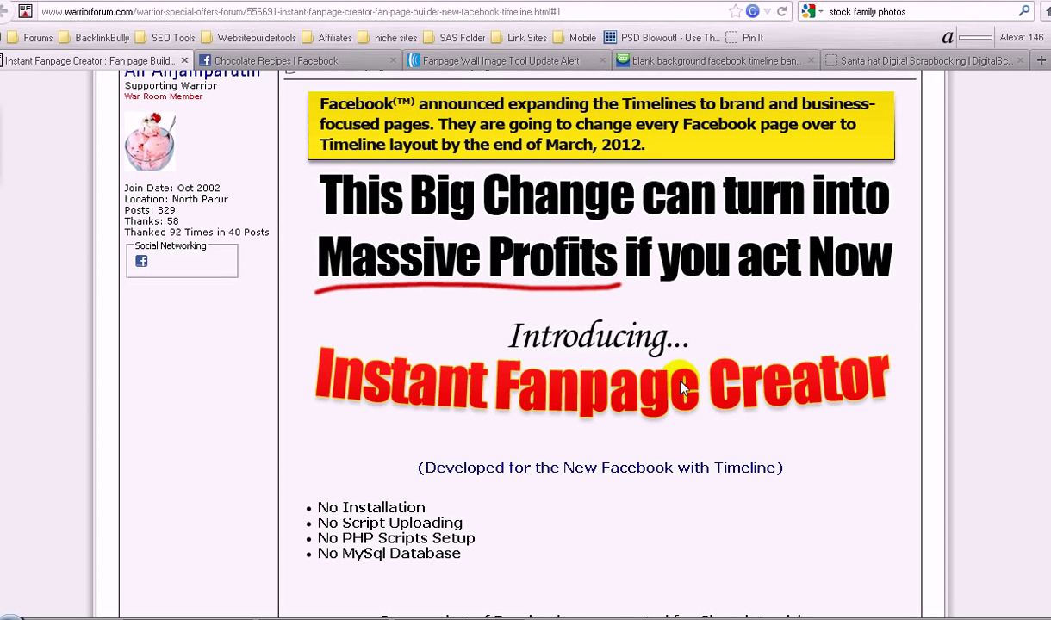
mouse_move(866, 389)
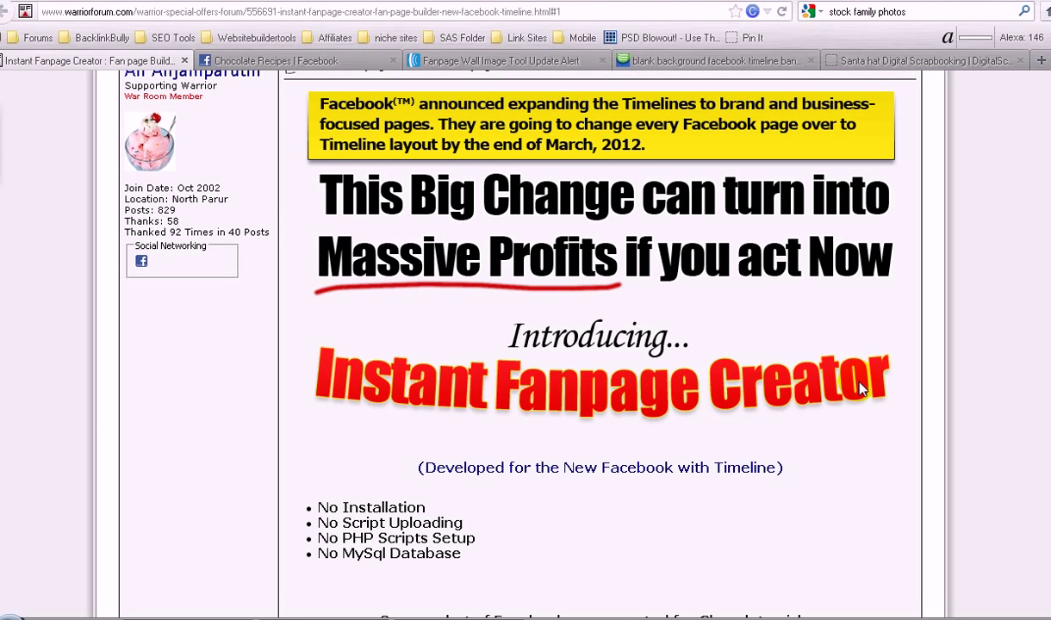
scroll("down", 3)
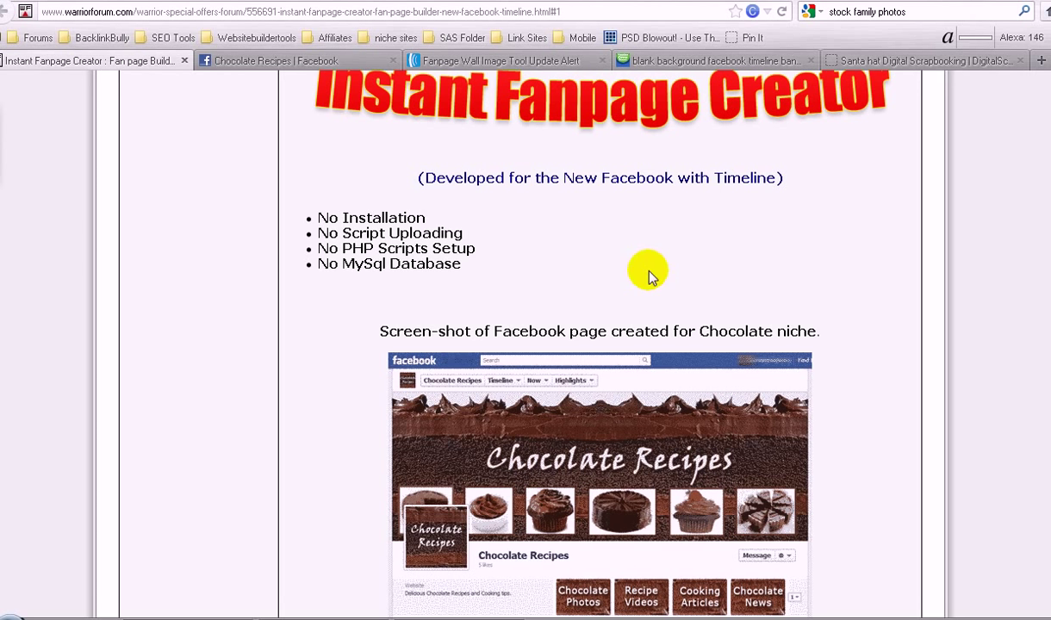
mouse_move(637, 440)
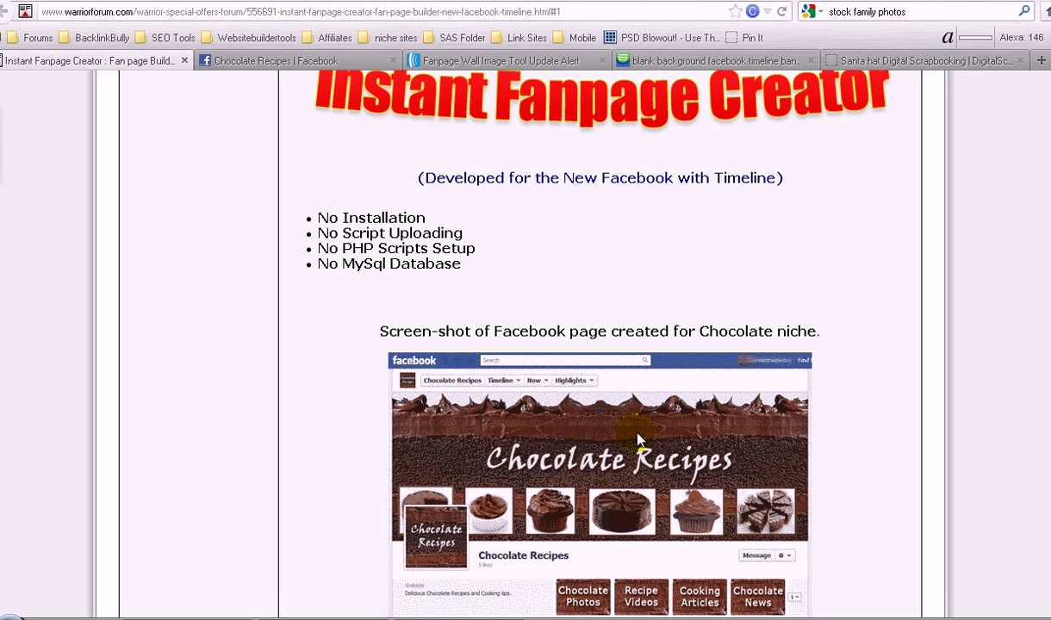
scroll("up", 3)
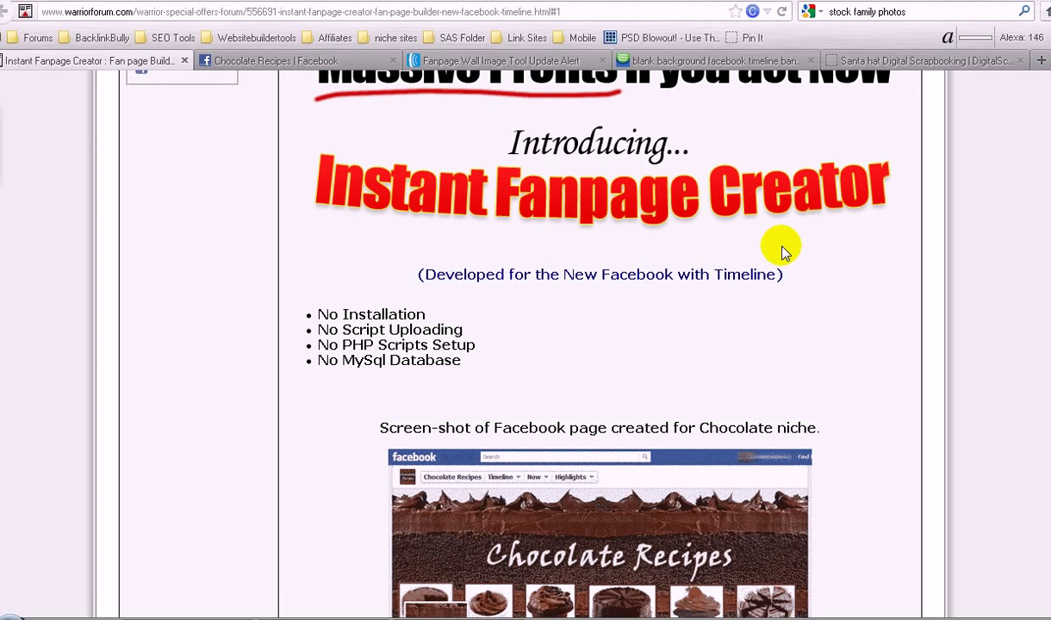
scroll("up", 3)
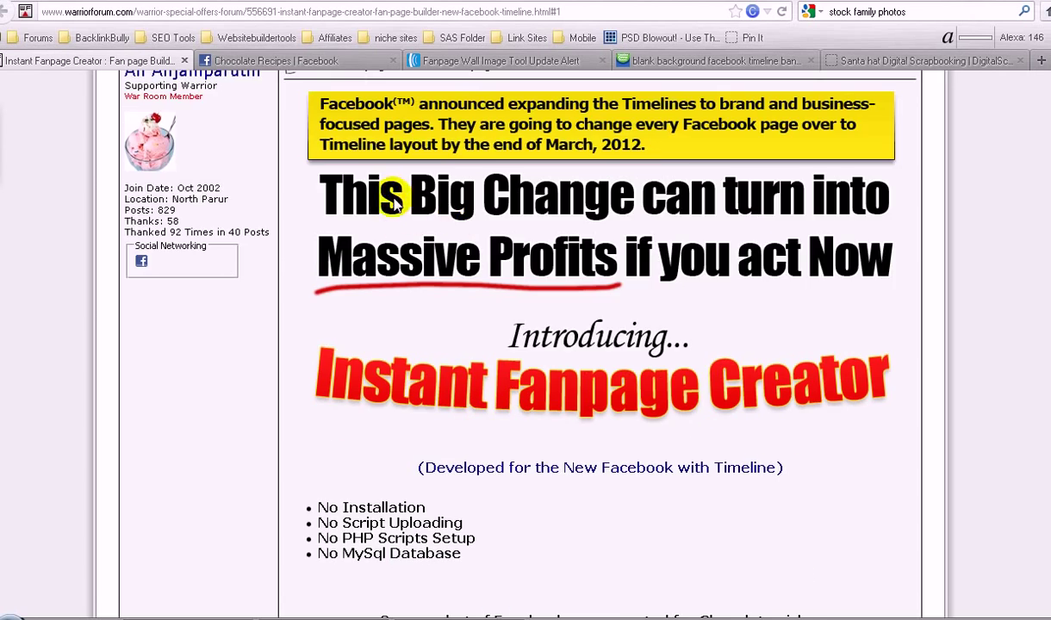
scroll("down", 3)
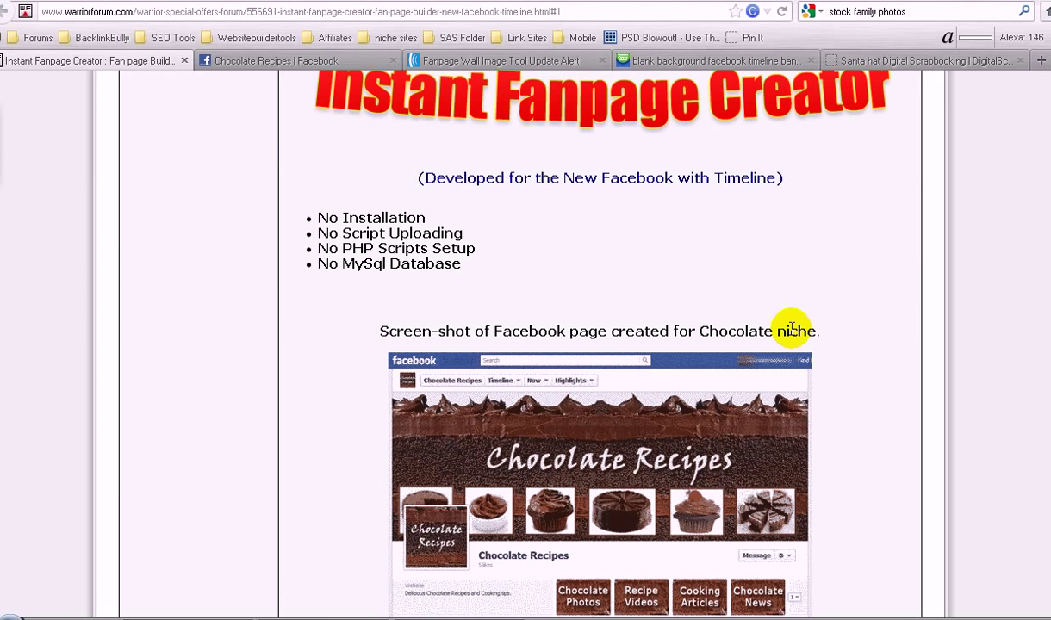
mouse_move(642, 138)
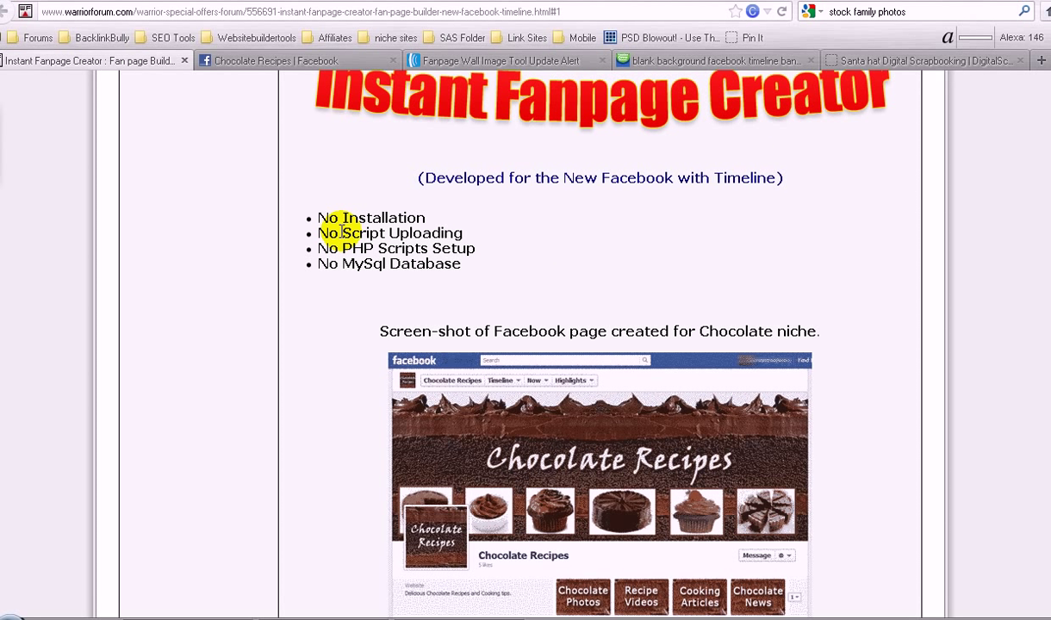
mouse_move(786, 253)
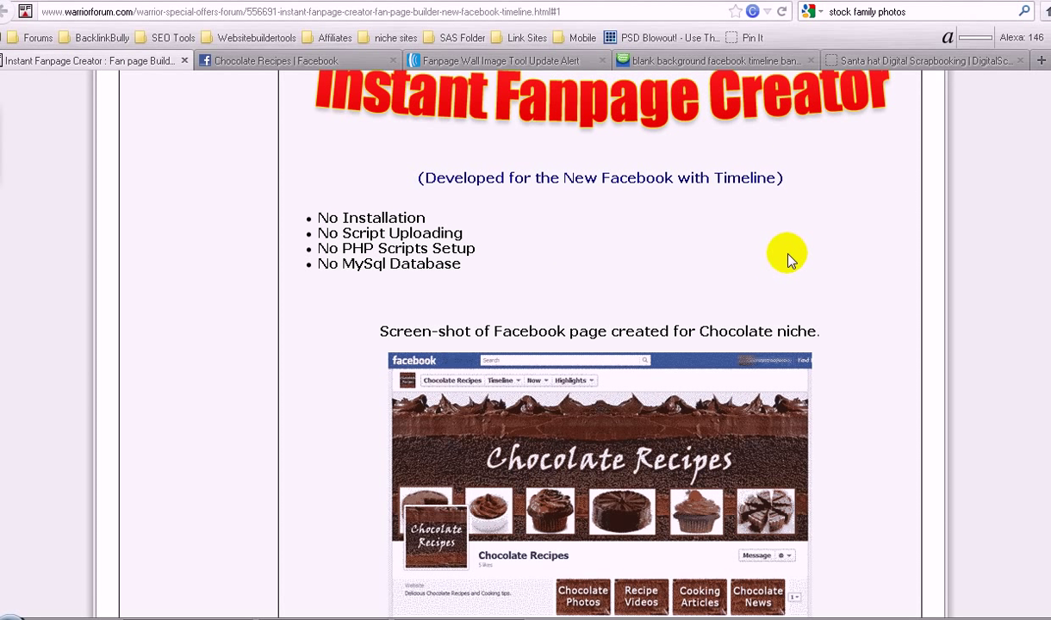
mouse_move(694, 239)
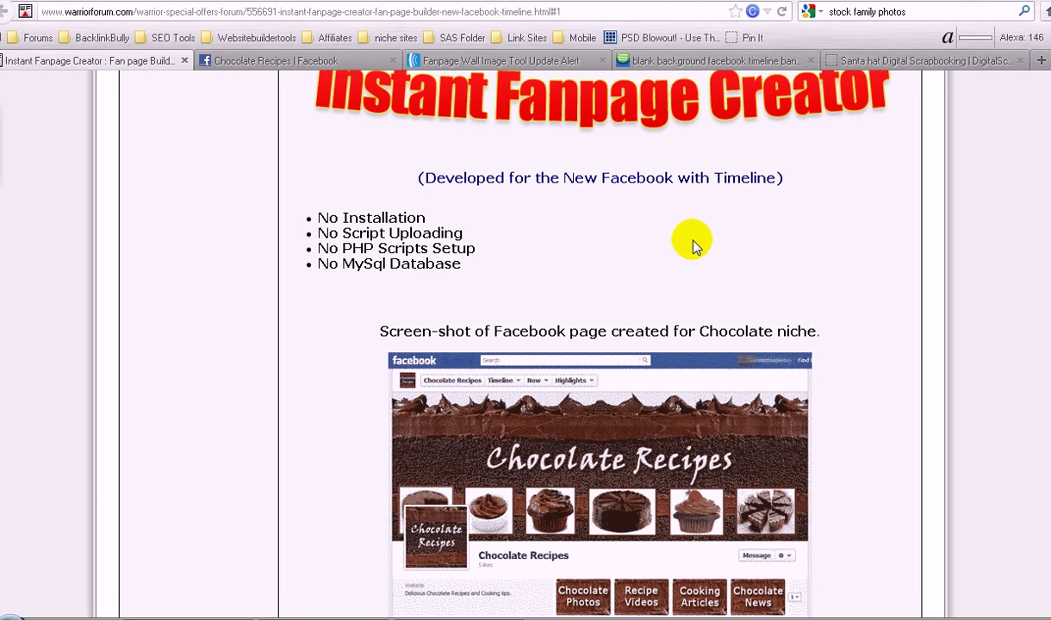
scroll("down", 3)
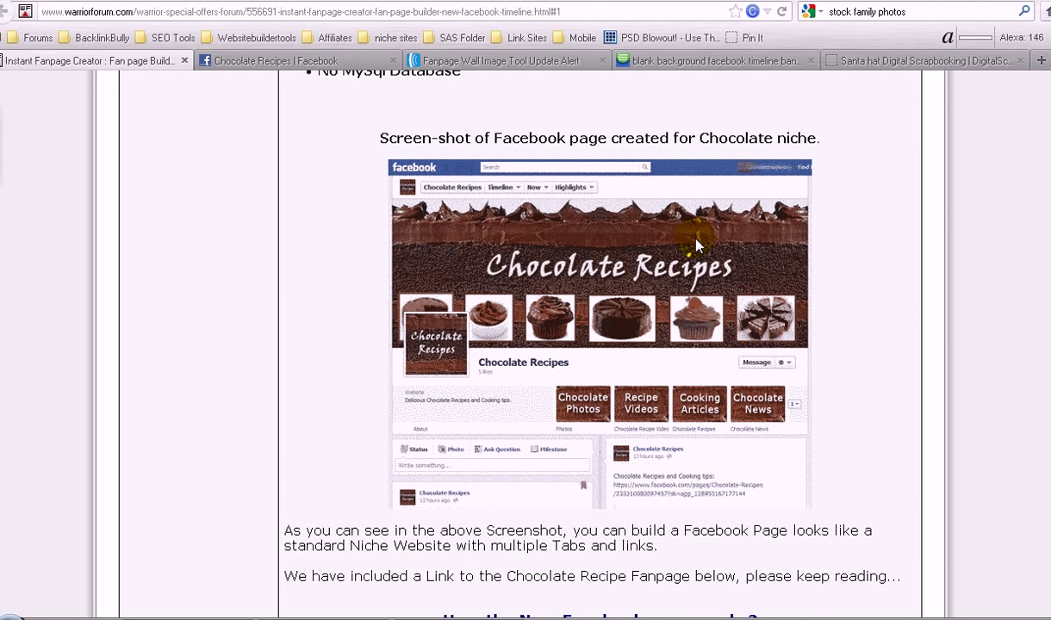
scroll("down", 3)
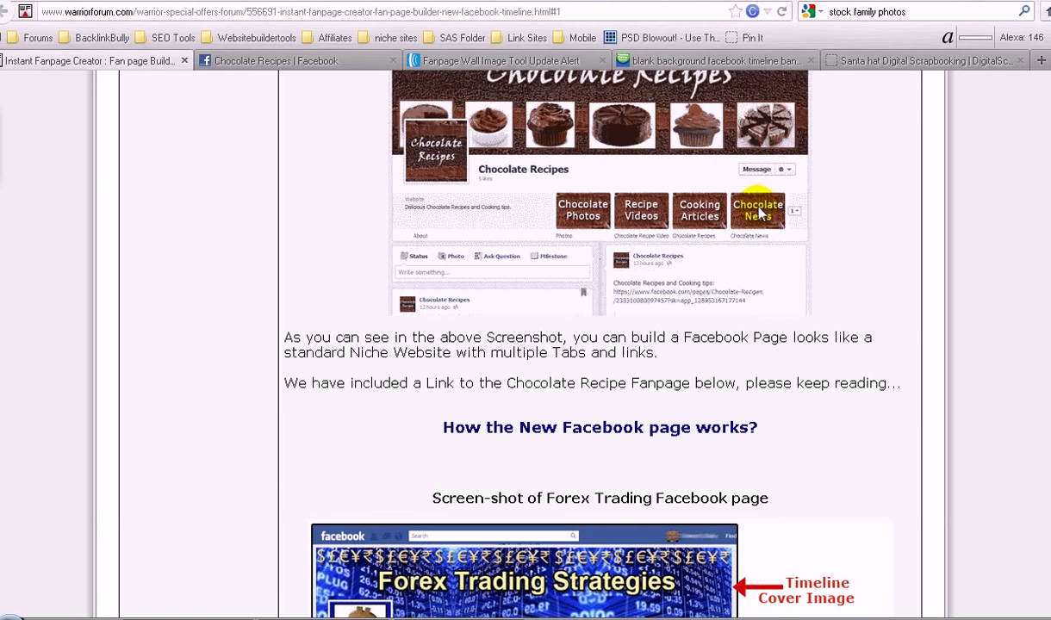
scroll("up", 3)
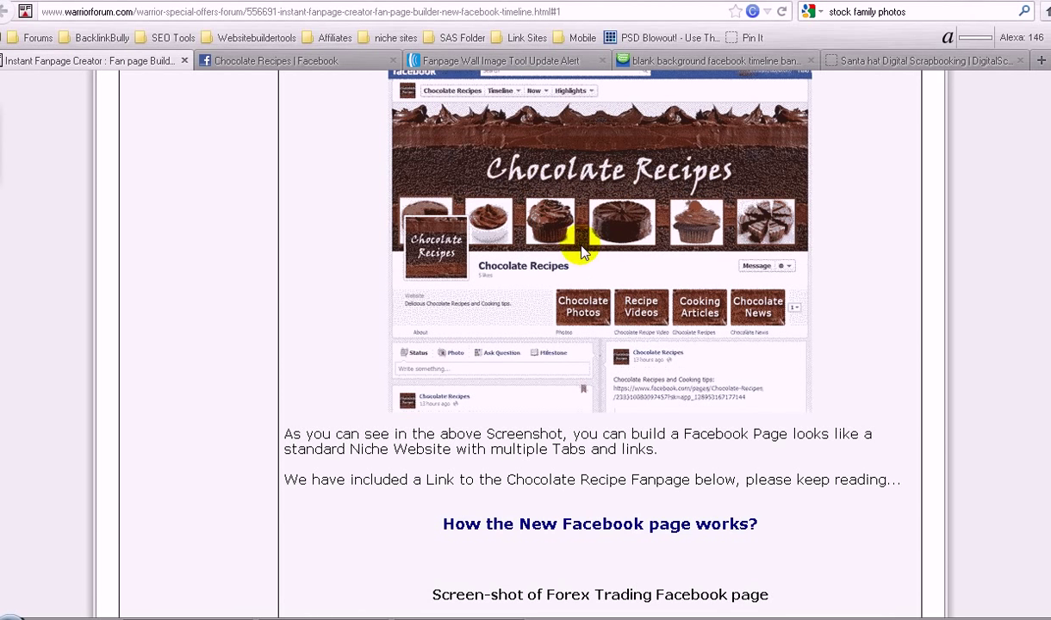
mouse_move(888, 336)
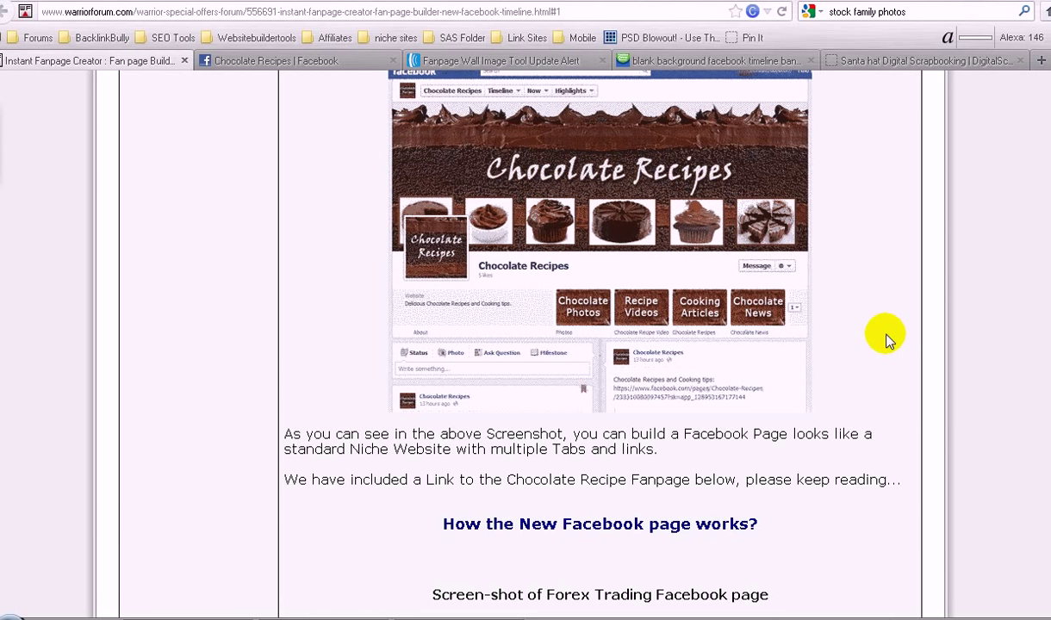
scroll("up", 3)
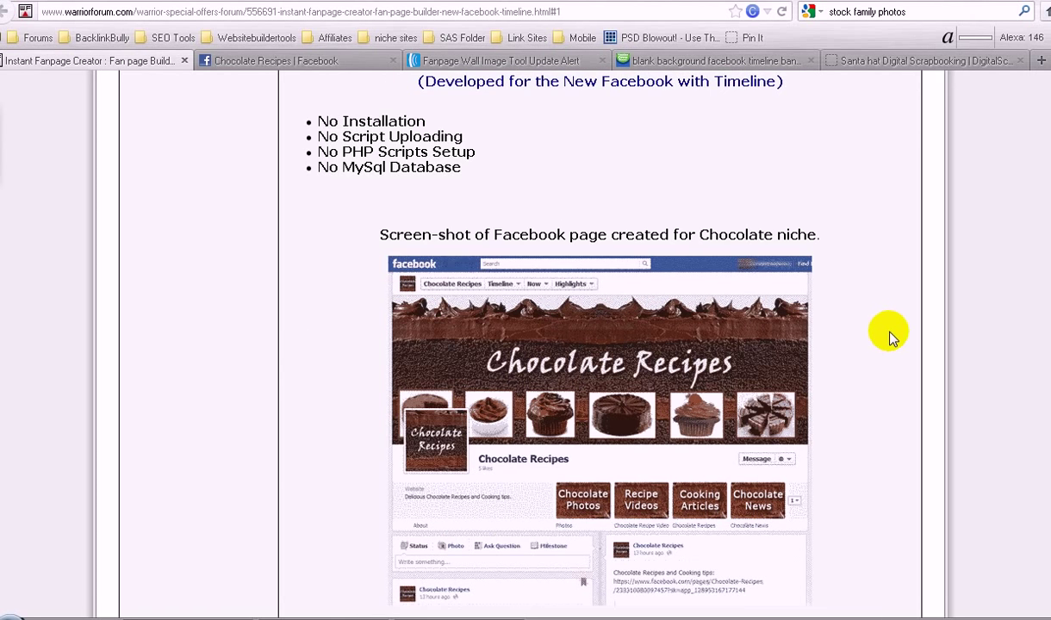
scroll("down", 3)
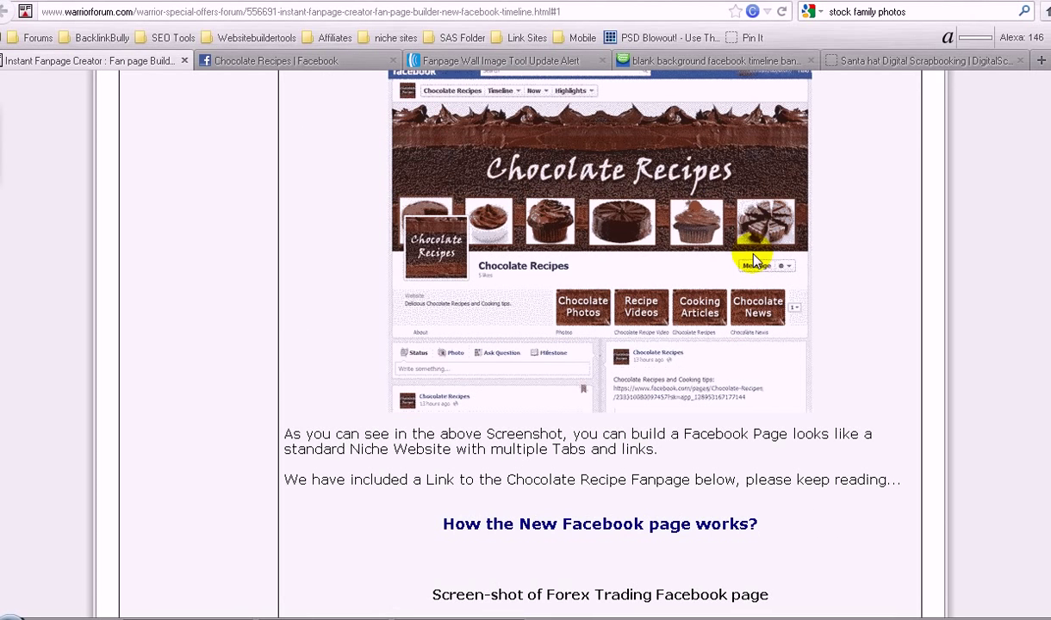
mouse_move(865, 261)
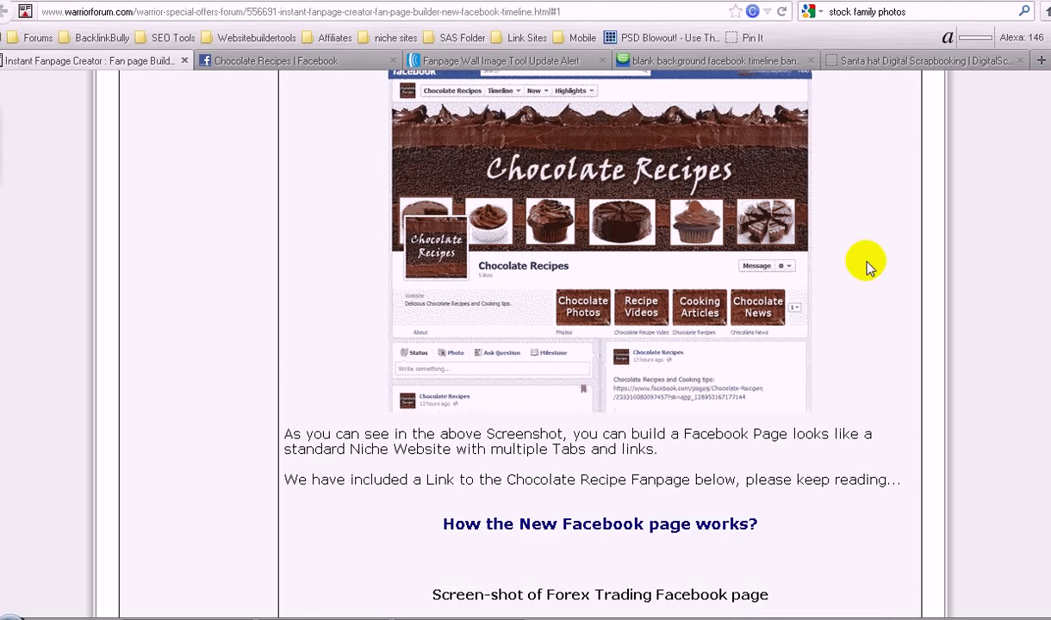
scroll("down", 3)
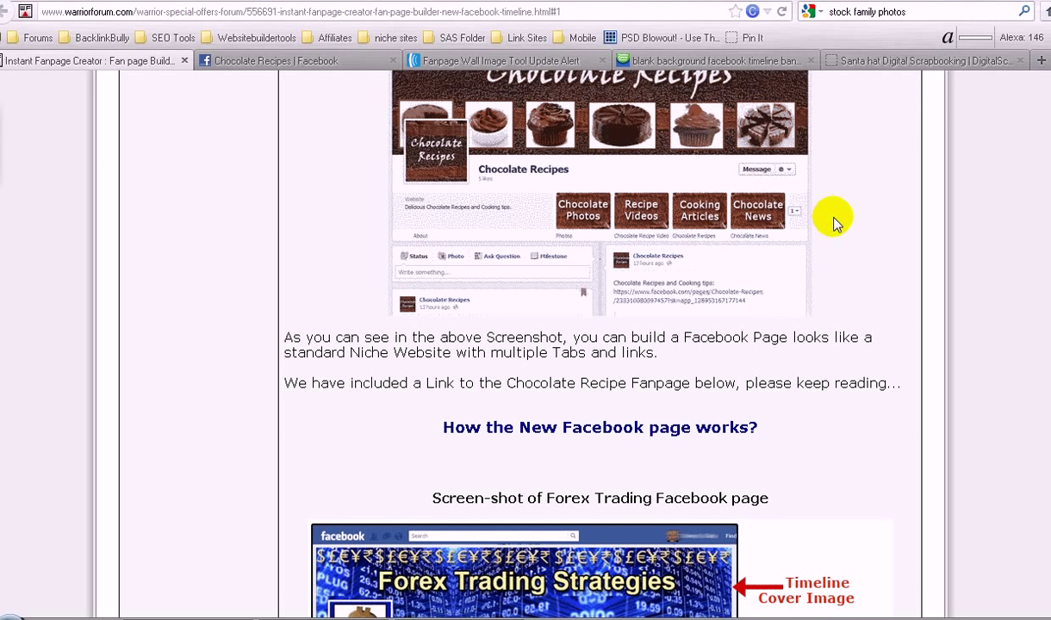
scroll("down", 3)
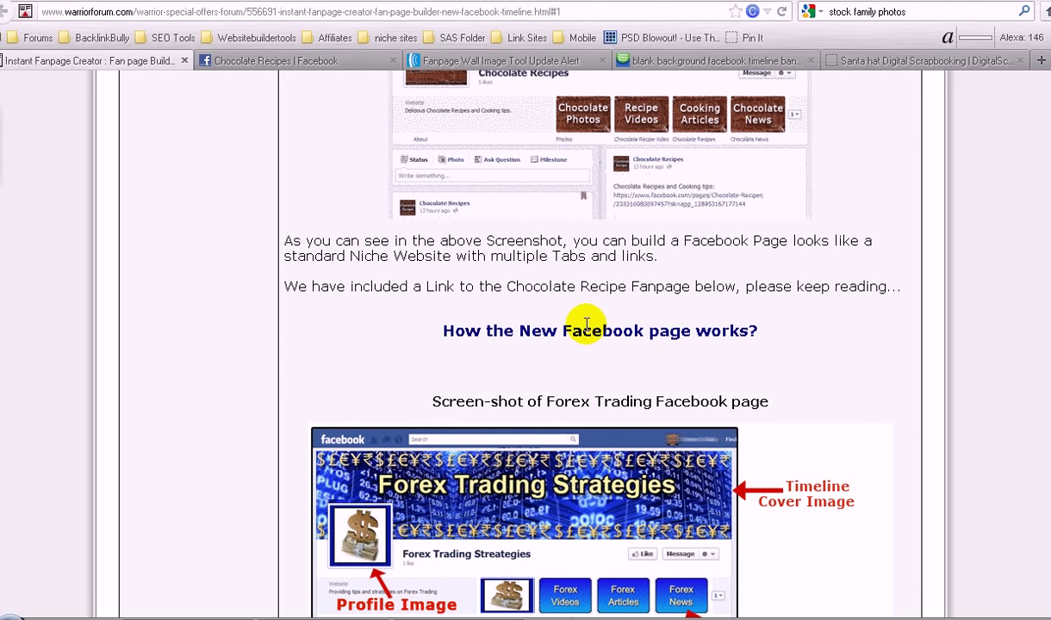
mouse_move(741, 330)
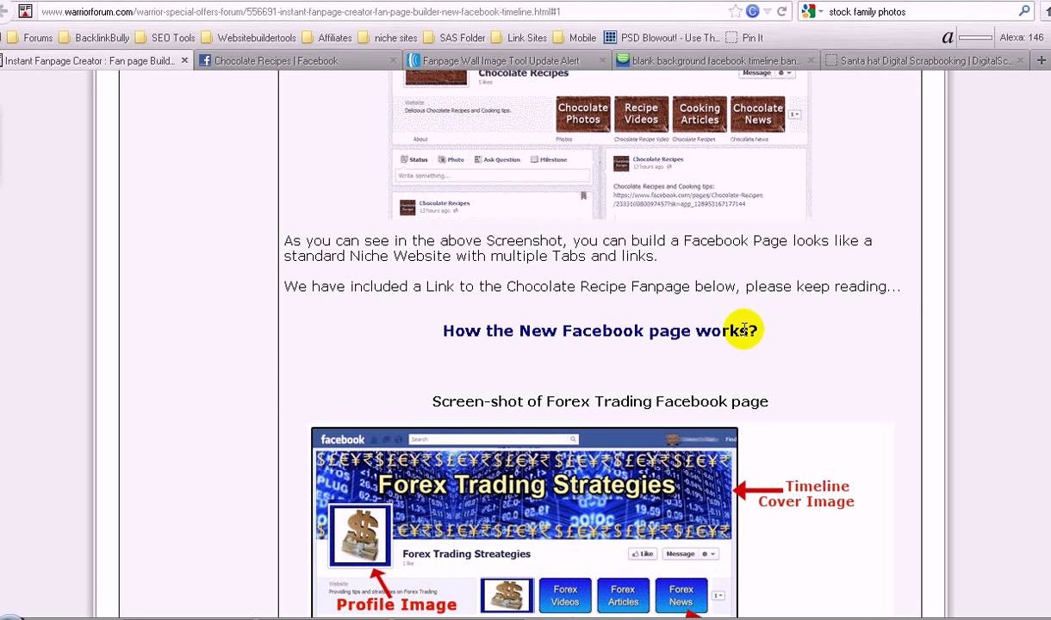
scroll("down", 3)
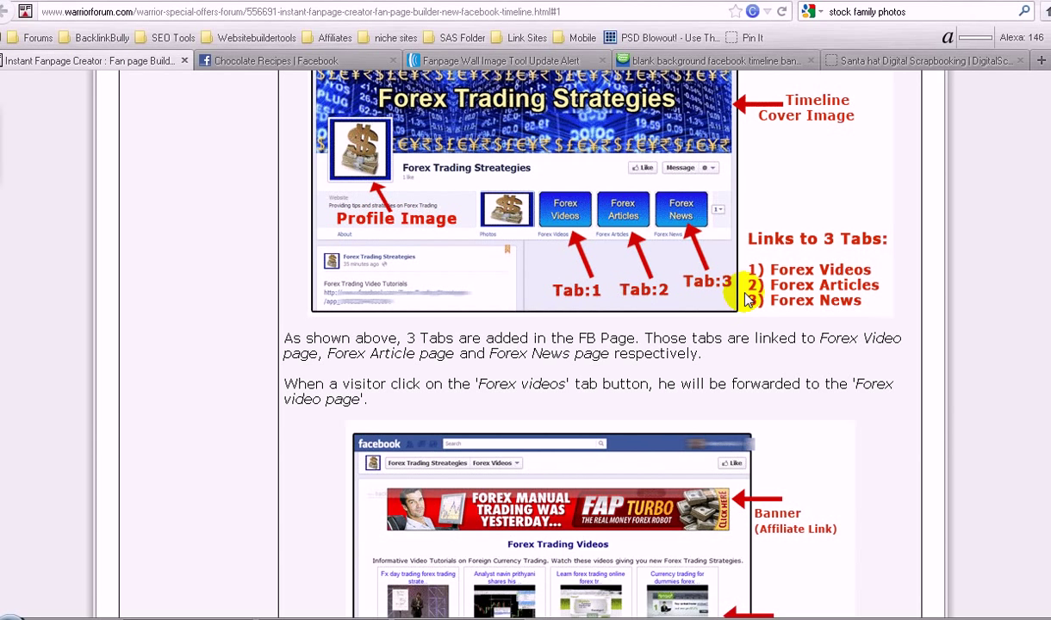
mouse_move(622, 191)
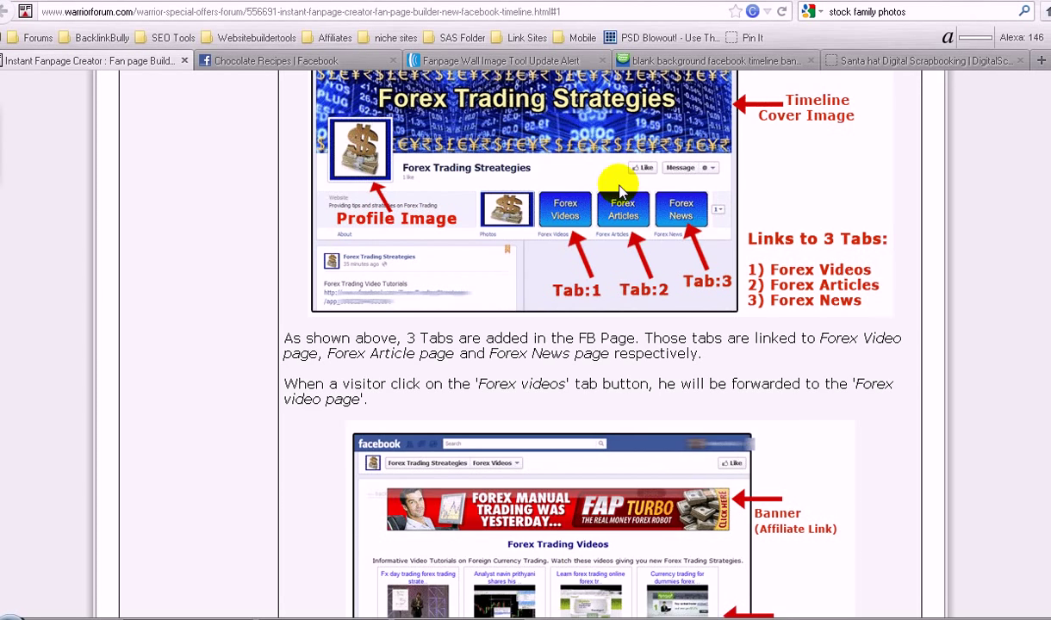
scroll("up", 3)
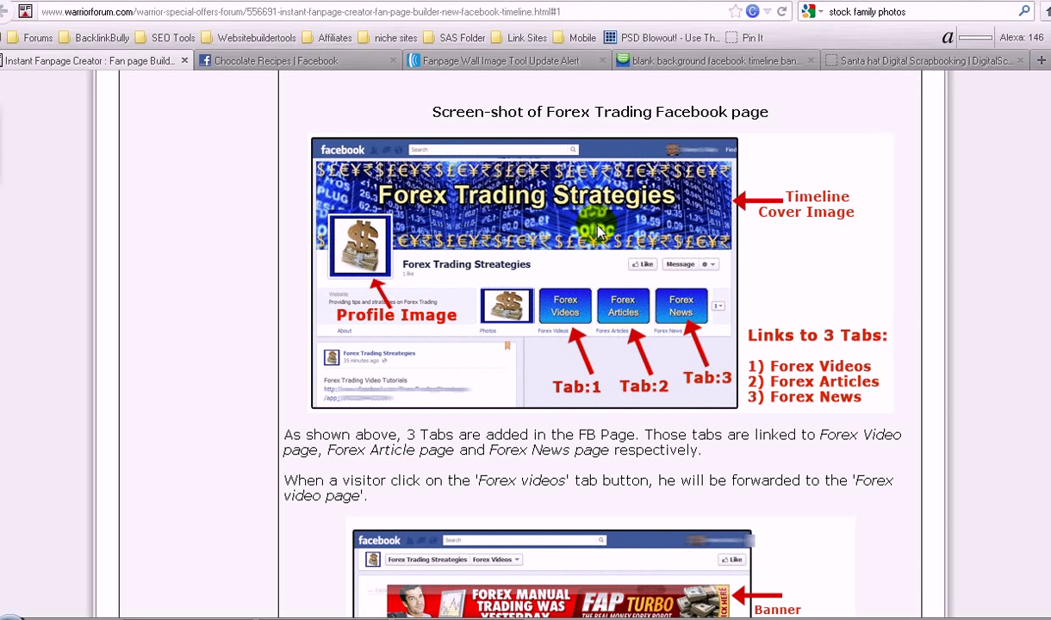
mouse_move(495, 192)
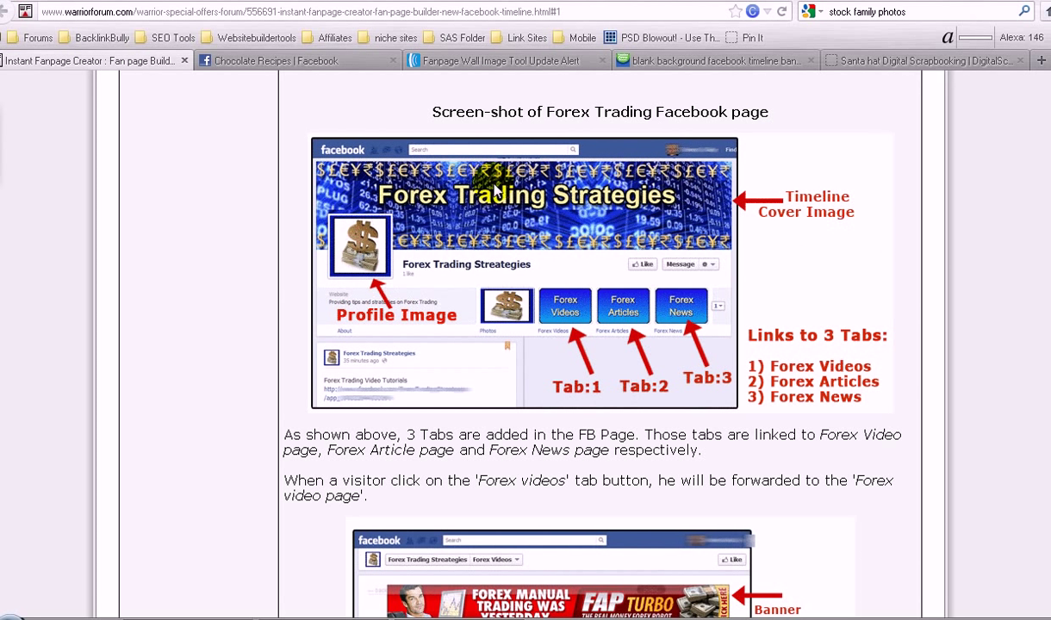
mouse_move(543, 325)
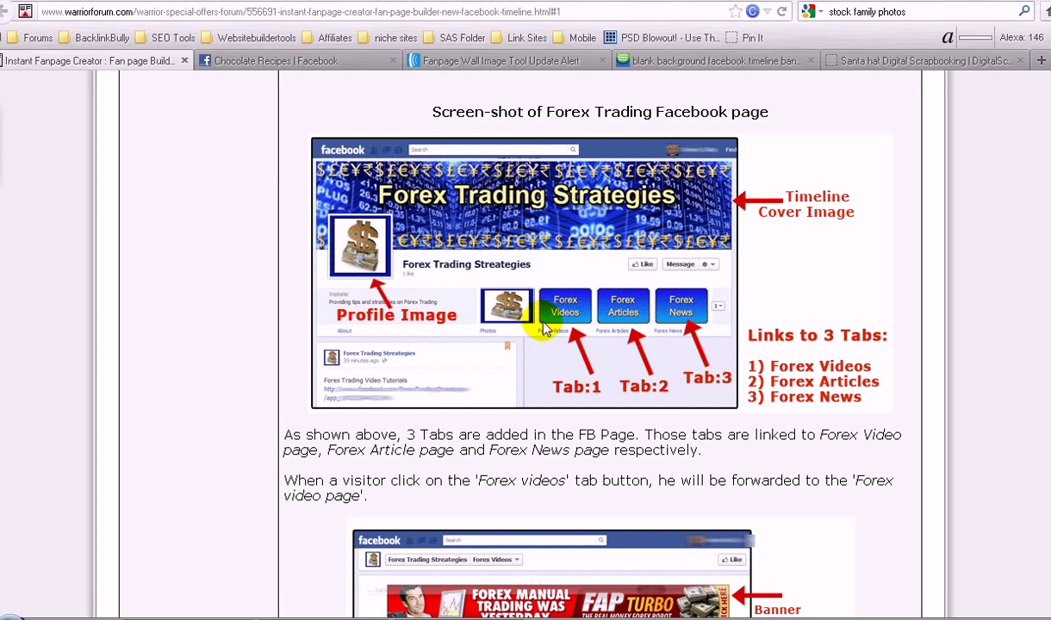
mouse_move(664, 332)
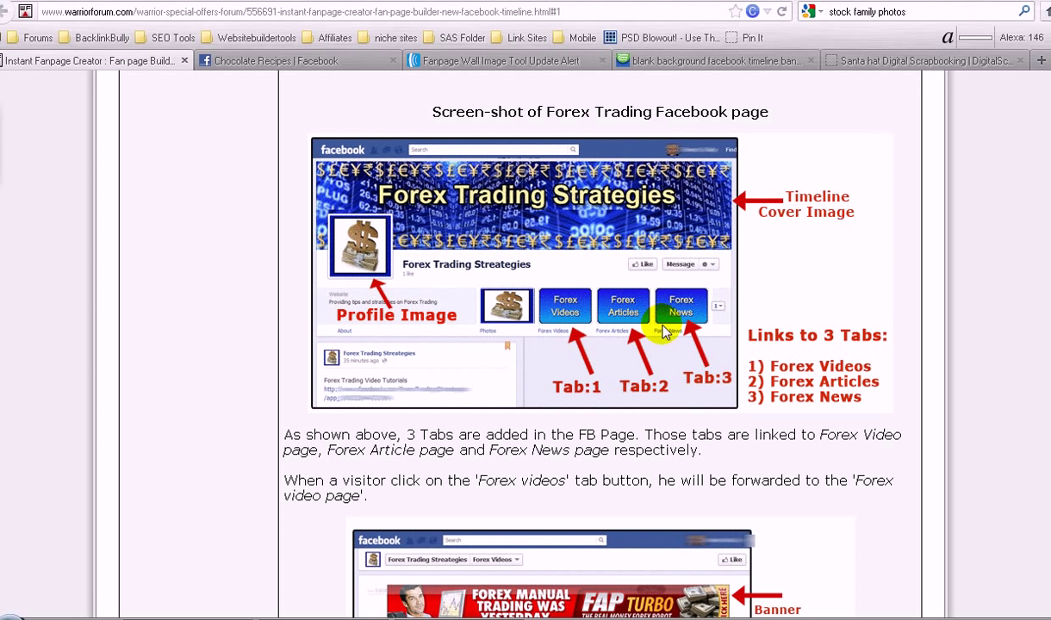
scroll("down", 3)
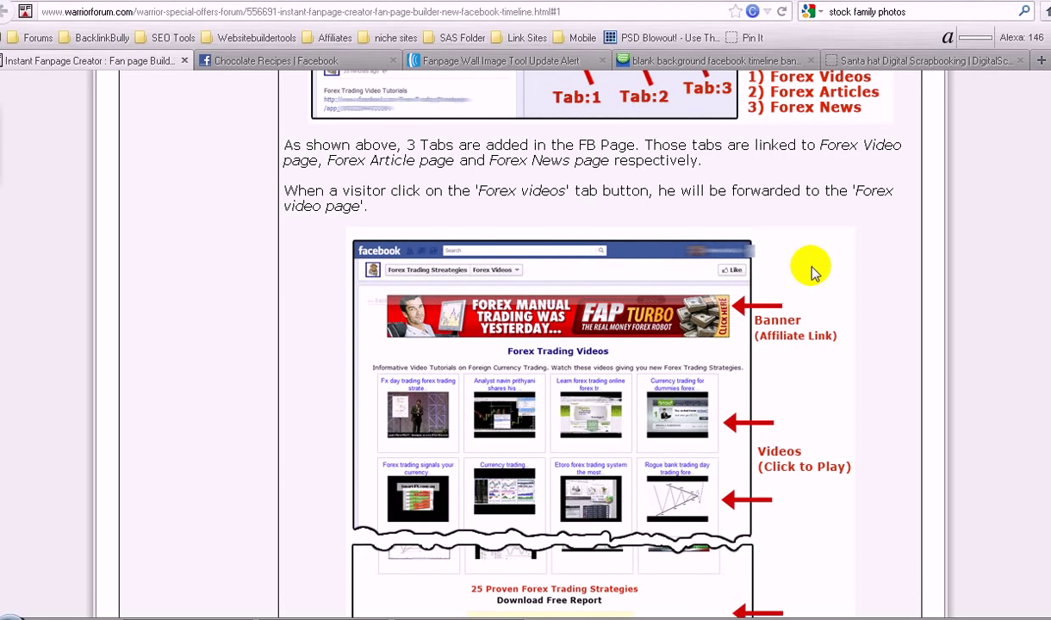
scroll("down", 3)
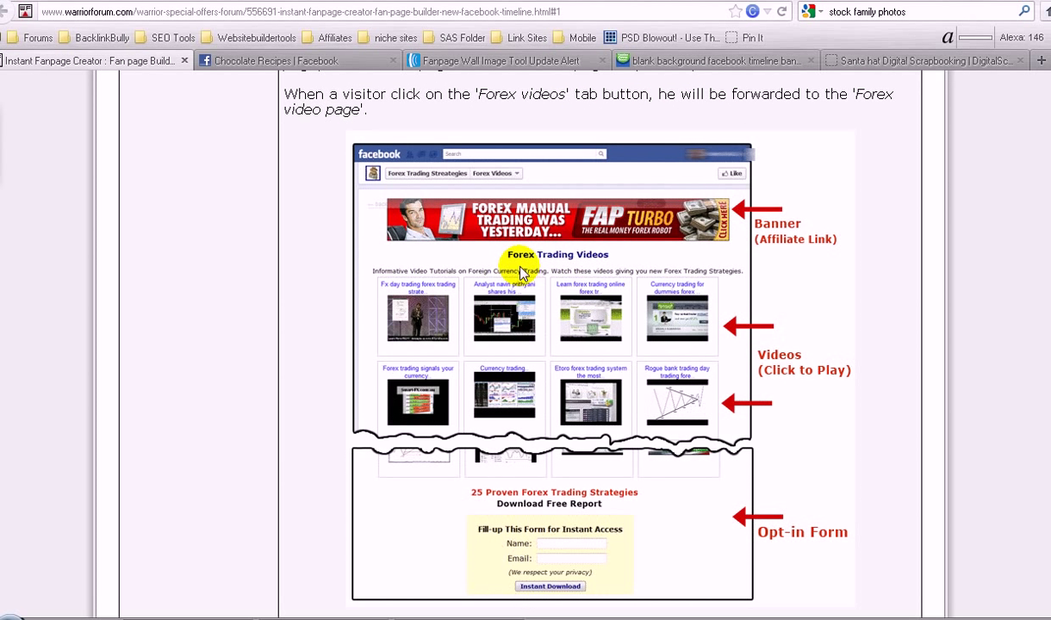
mouse_move(659, 312)
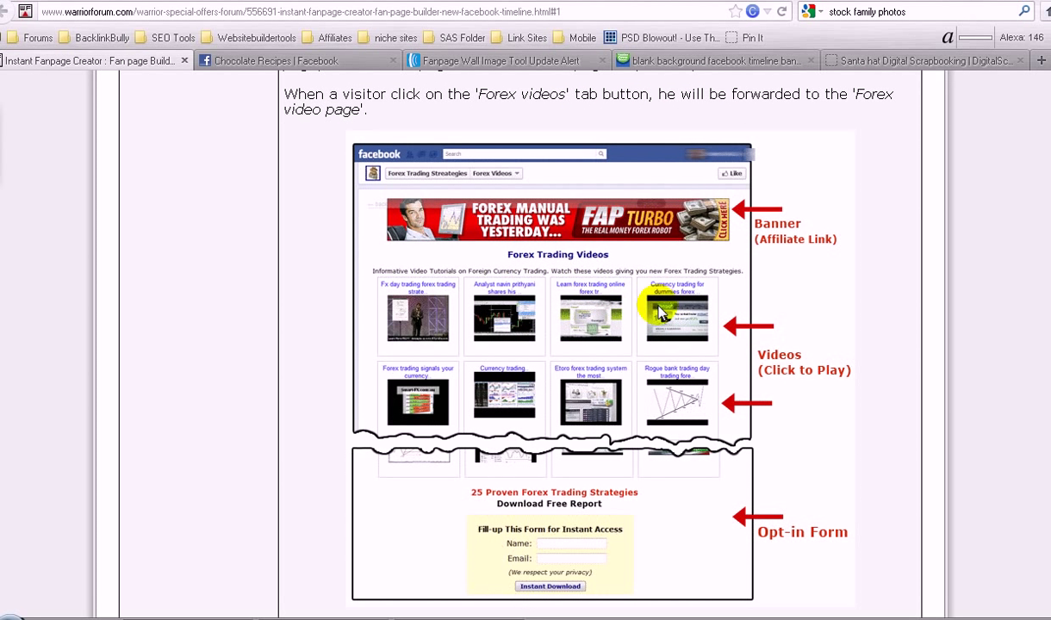
mouse_move(595, 351)
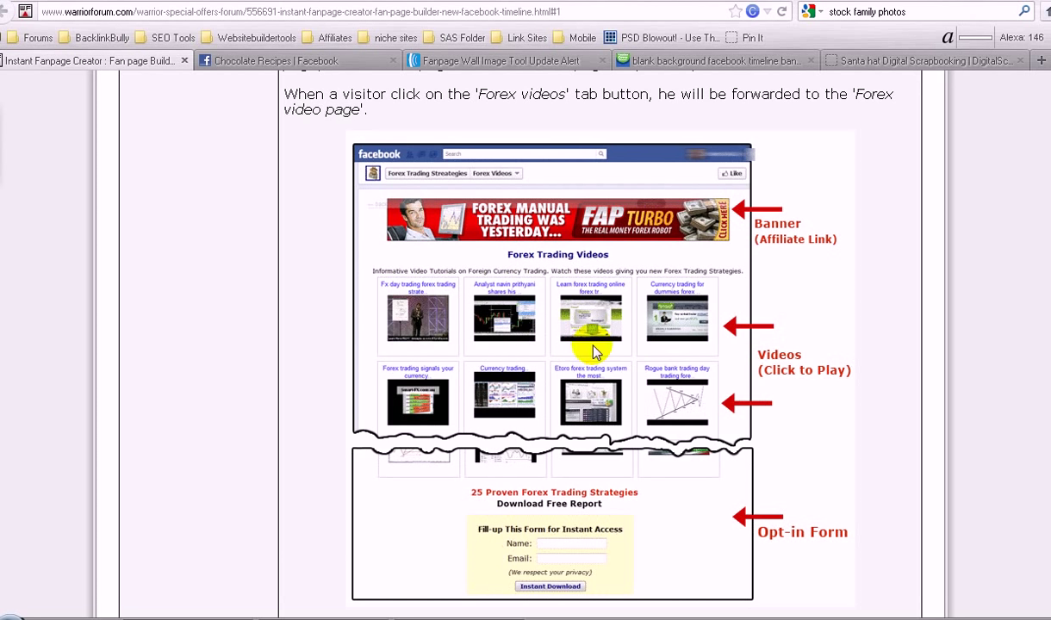
scroll("down", 3)
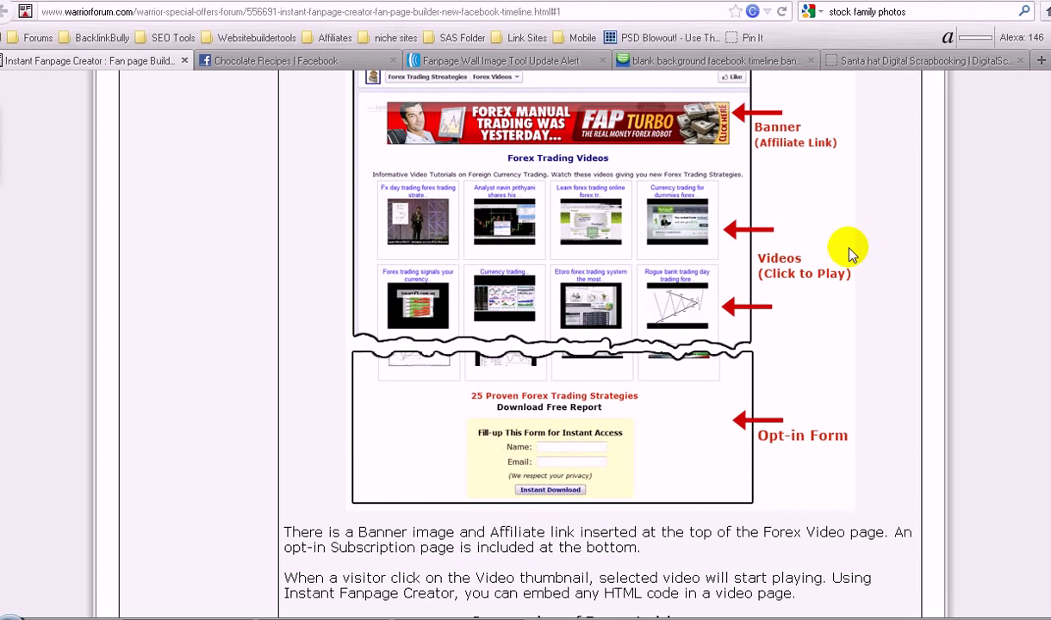
scroll("down", 3)
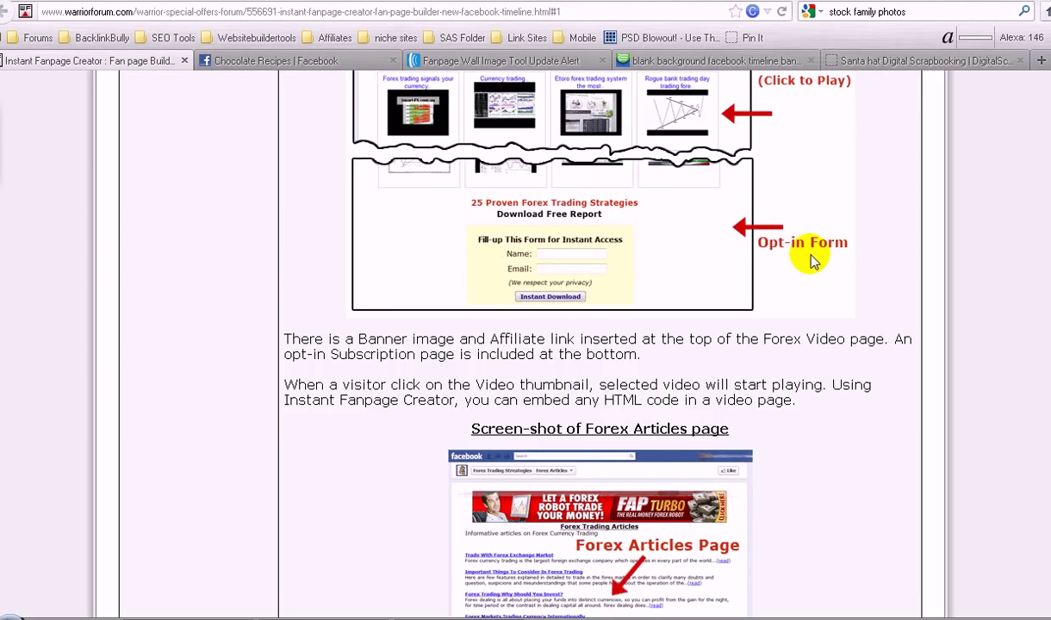
scroll("down", 3)
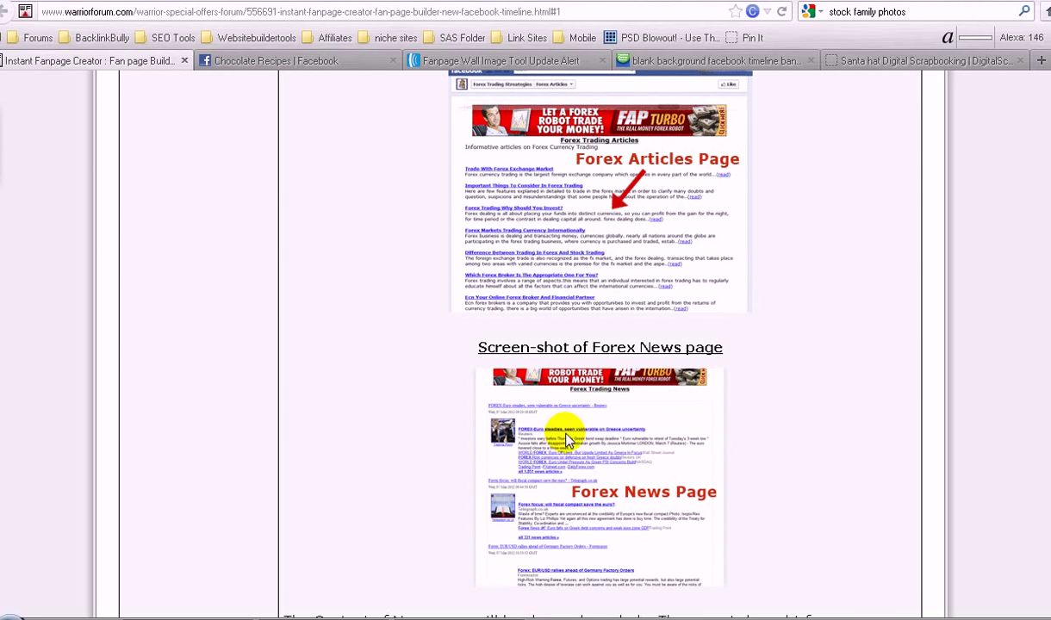
scroll("down", 3)
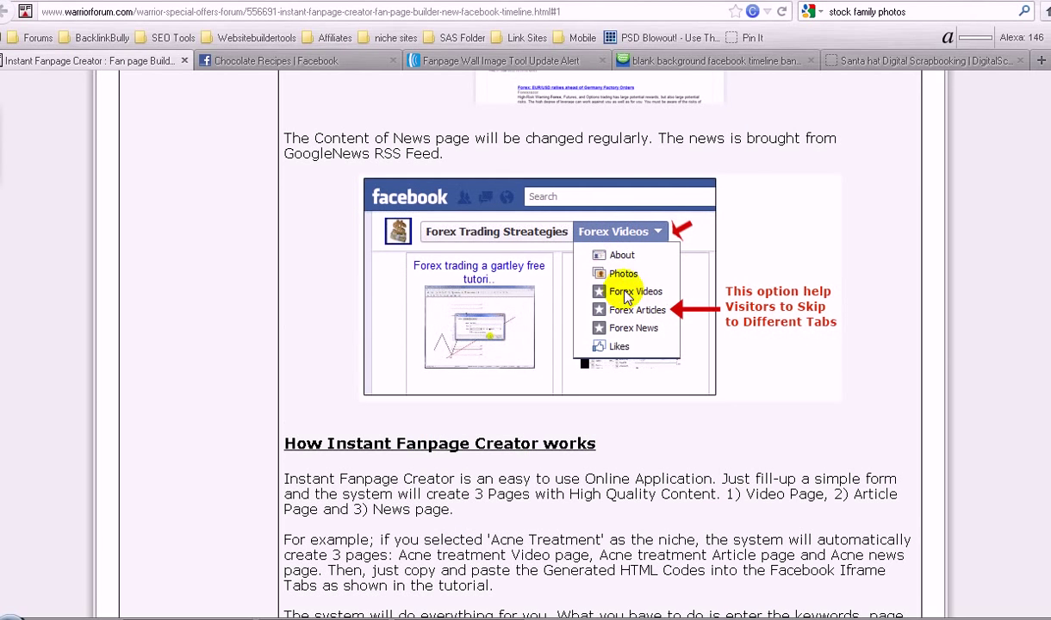
scroll("down", 3)
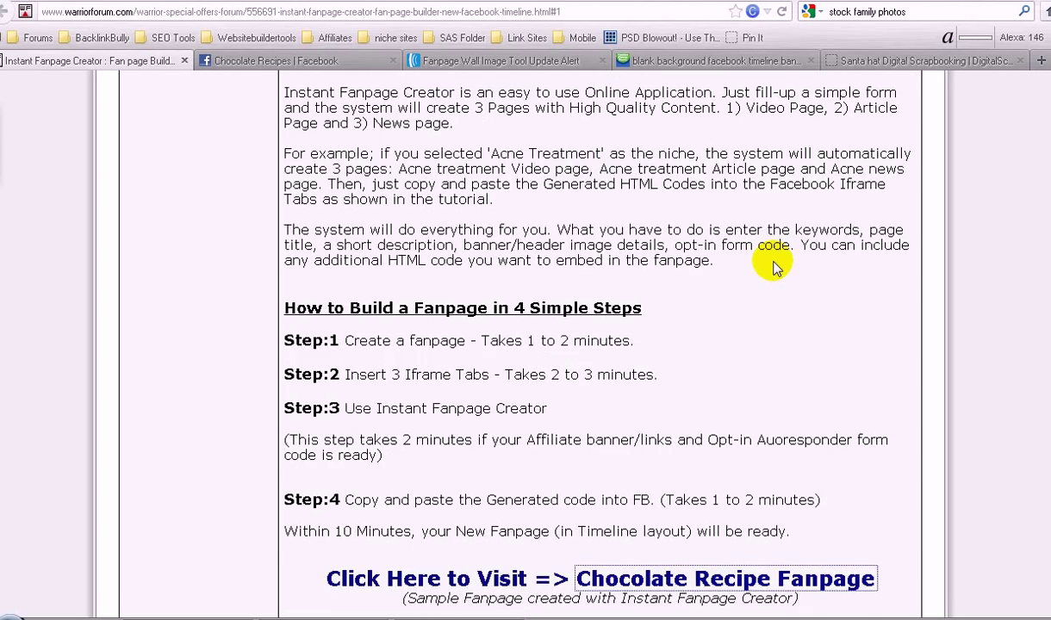
scroll("down", 3)
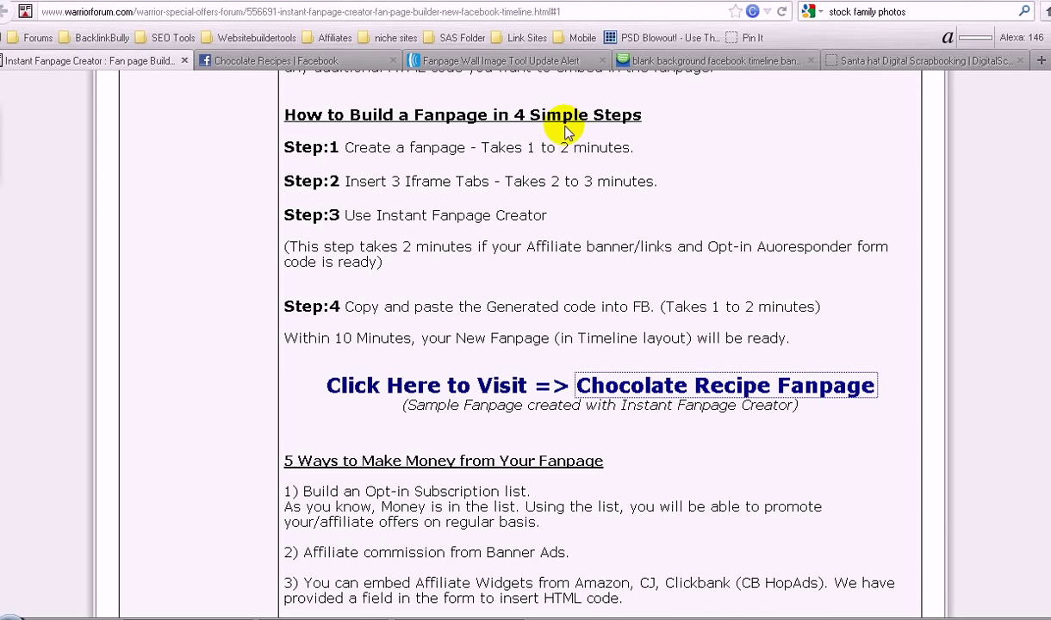
mouse_move(389, 167)
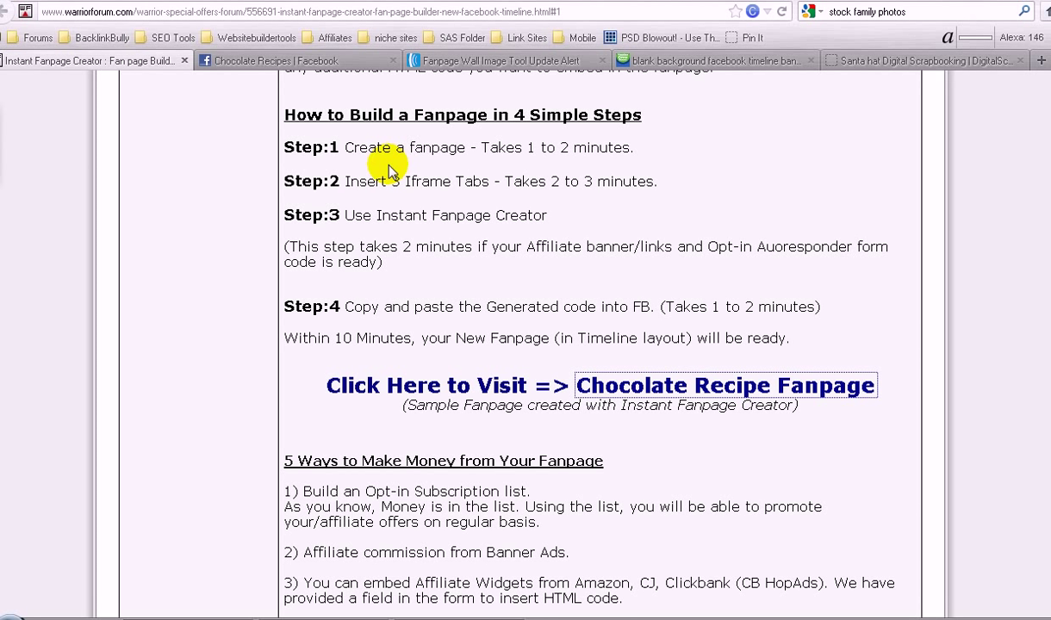
mouse_move(398, 185)
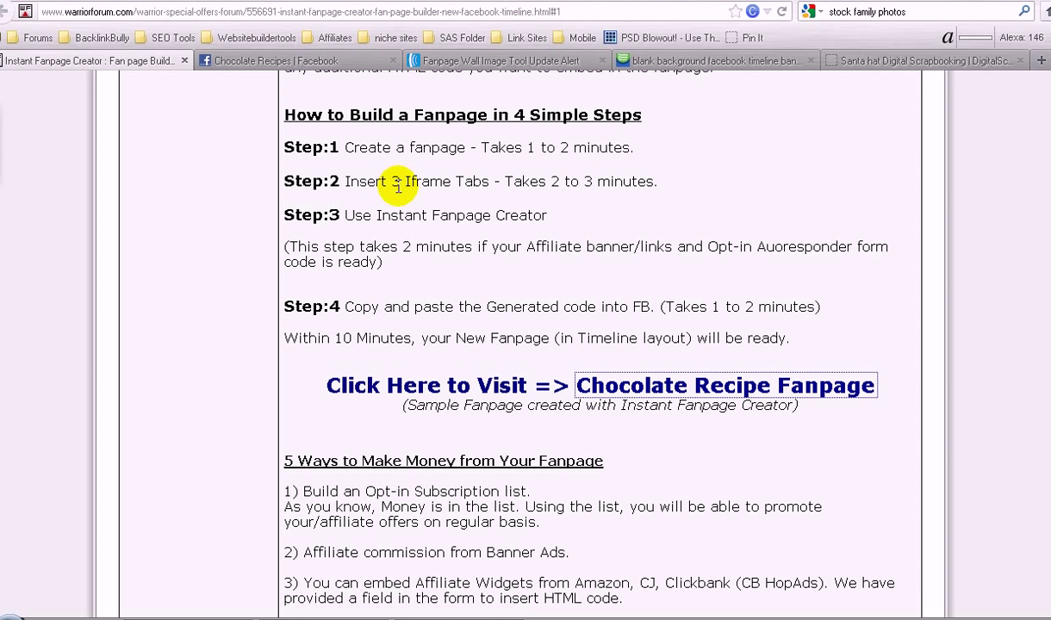
mouse_move(413, 243)
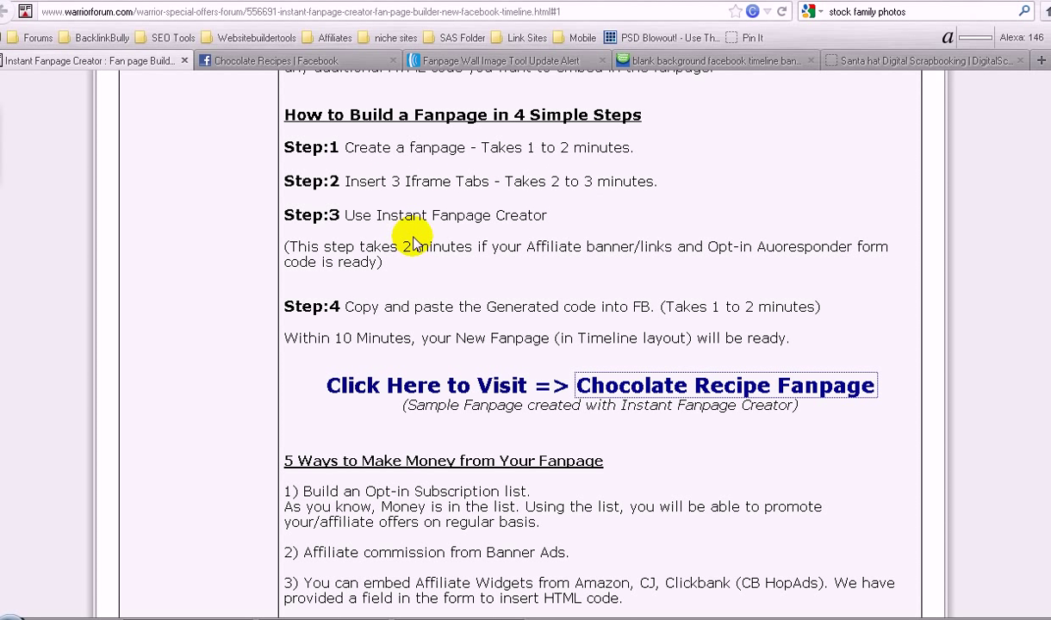
mouse_move(513, 222)
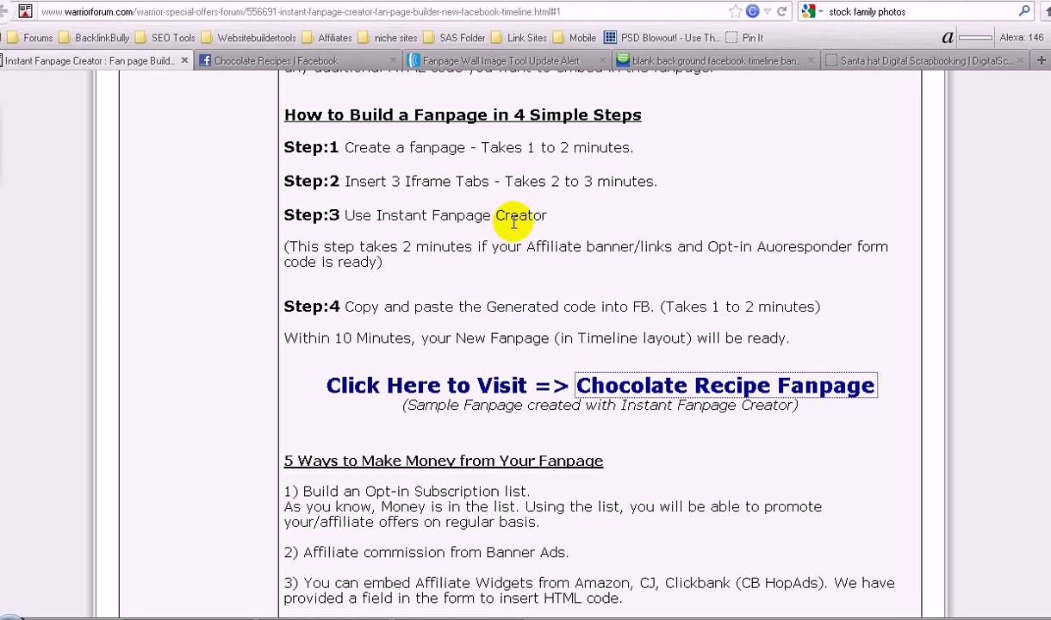
mouse_move(542, 261)
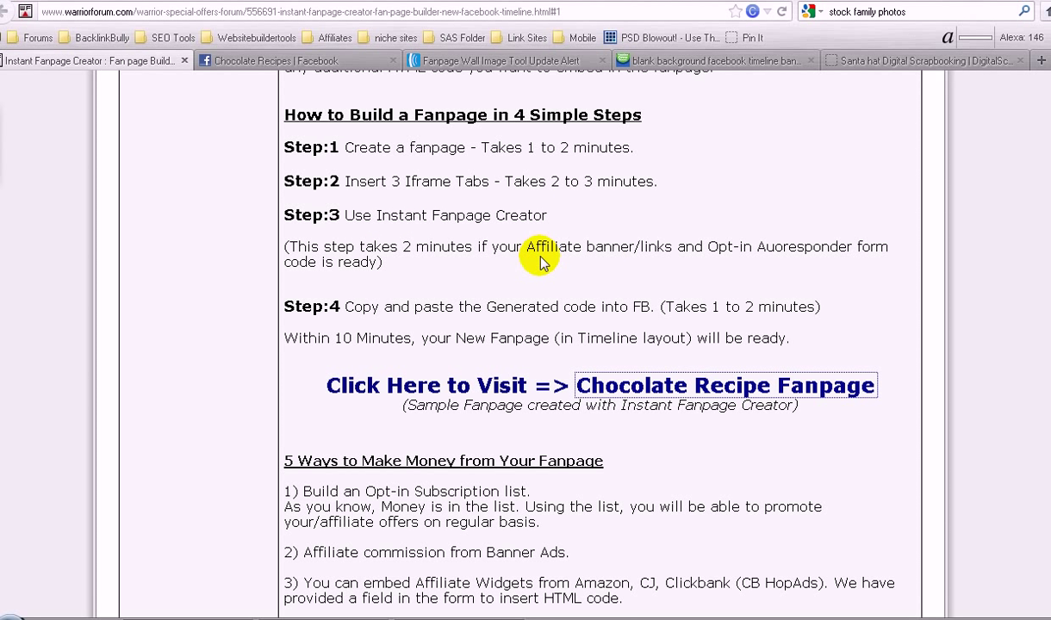
mouse_move(707, 307)
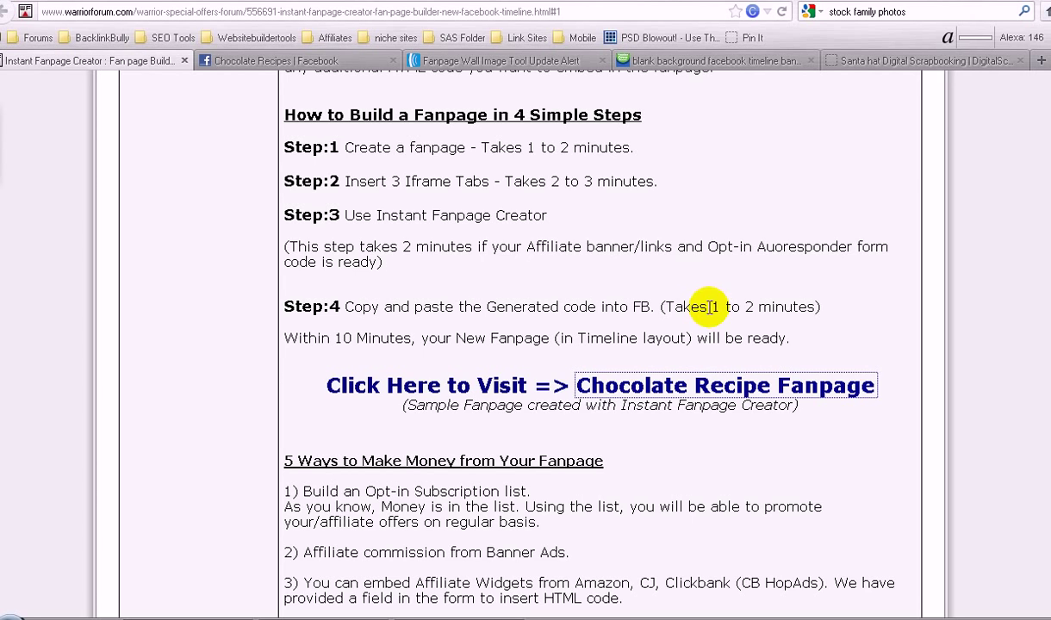
scroll("down", 3)
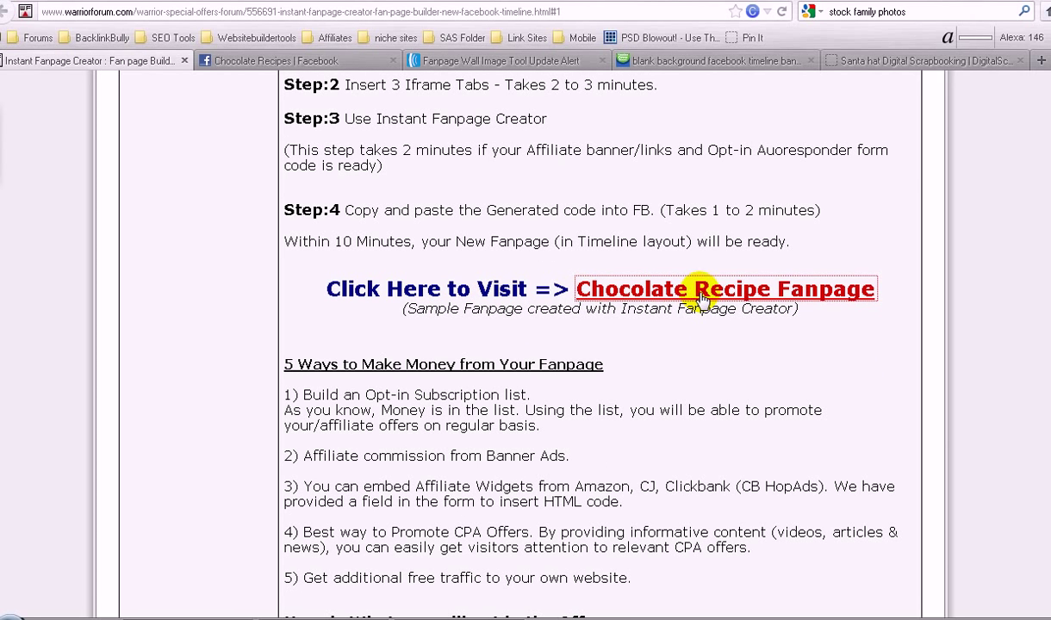
- Open the Chocolate Recipe Fanpage link, glance down the page, then select Chocolate News
left_click(724, 289)
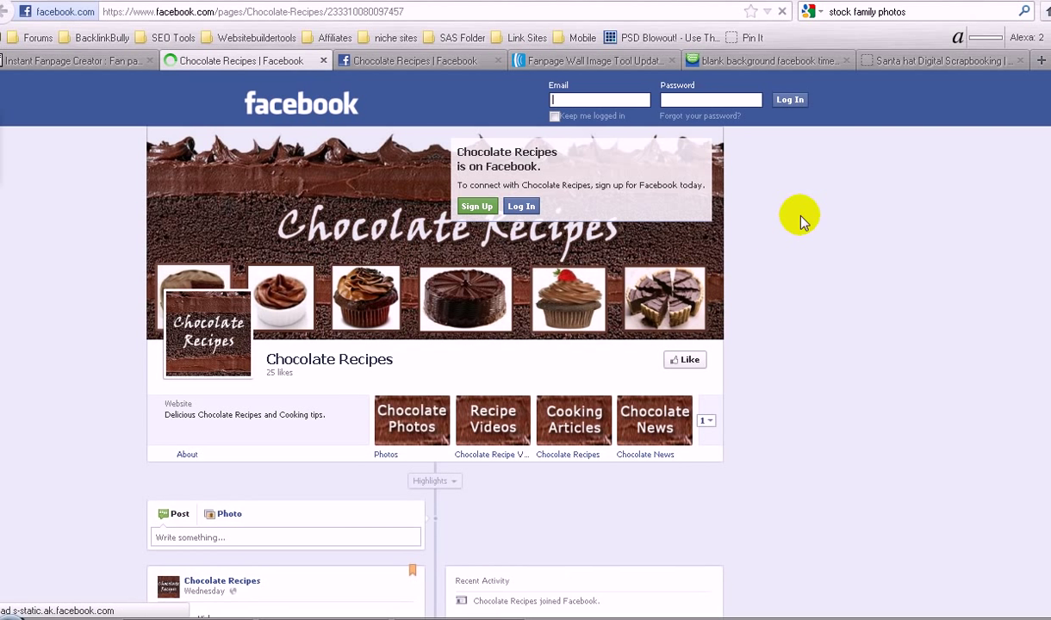
scroll("down", 3)
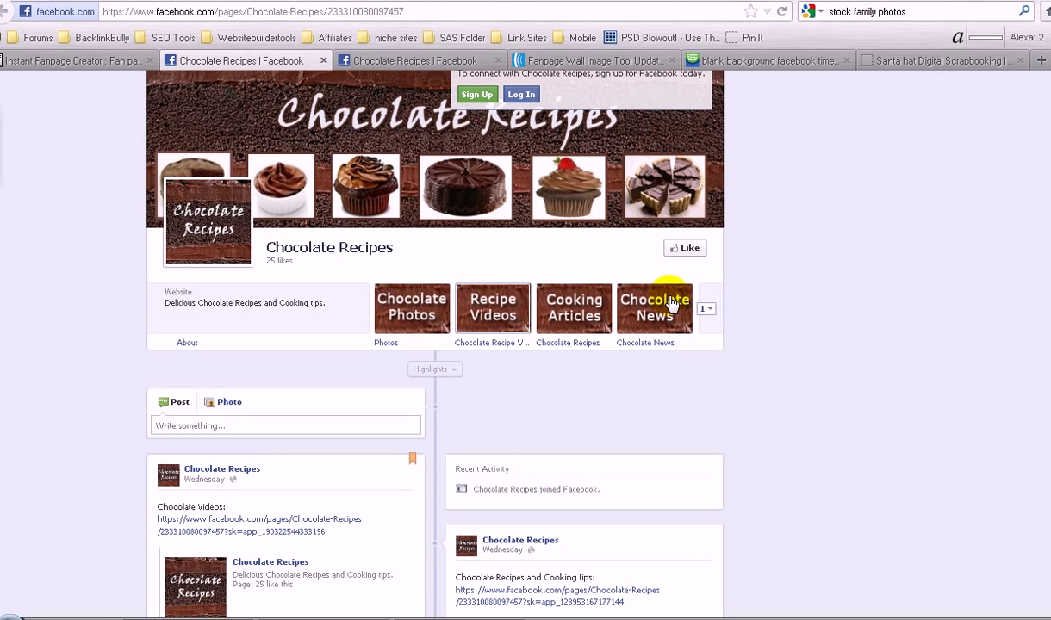
mouse_move(534, 326)
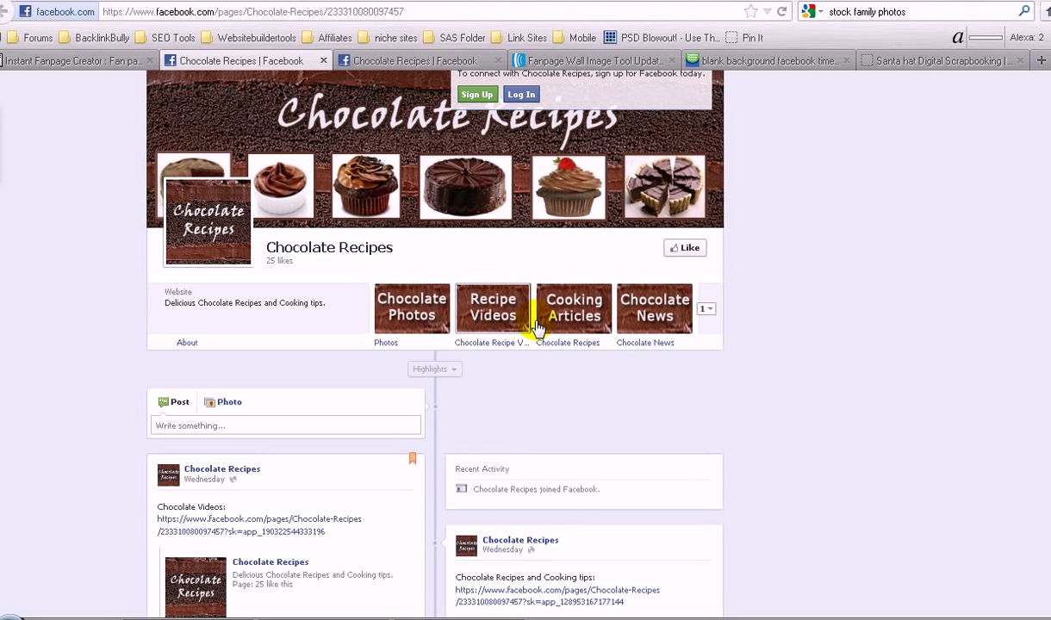
mouse_move(655, 307)
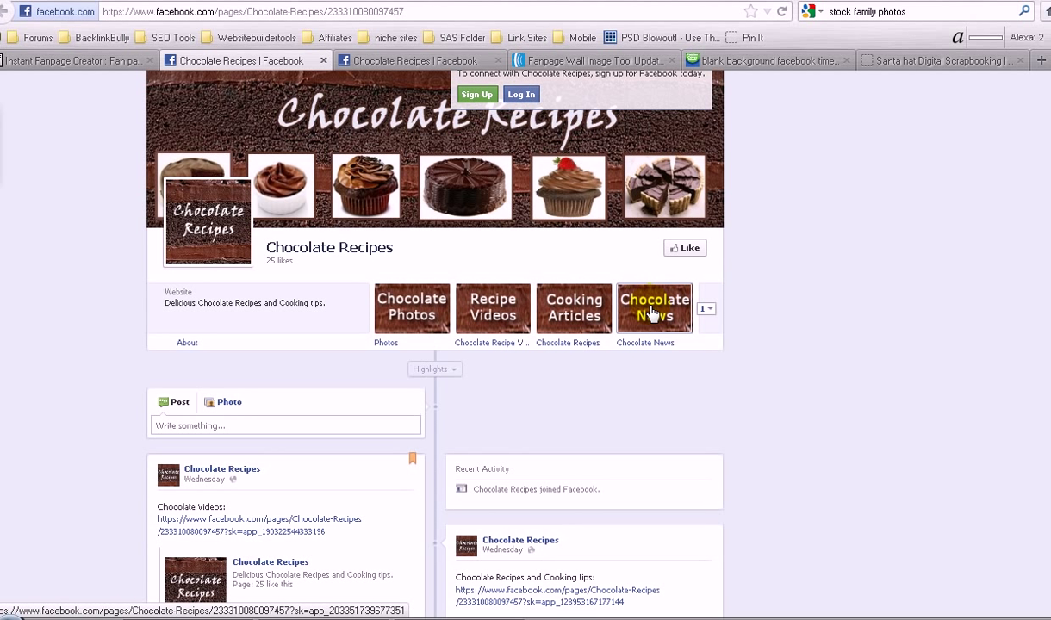
left_click(654, 307)
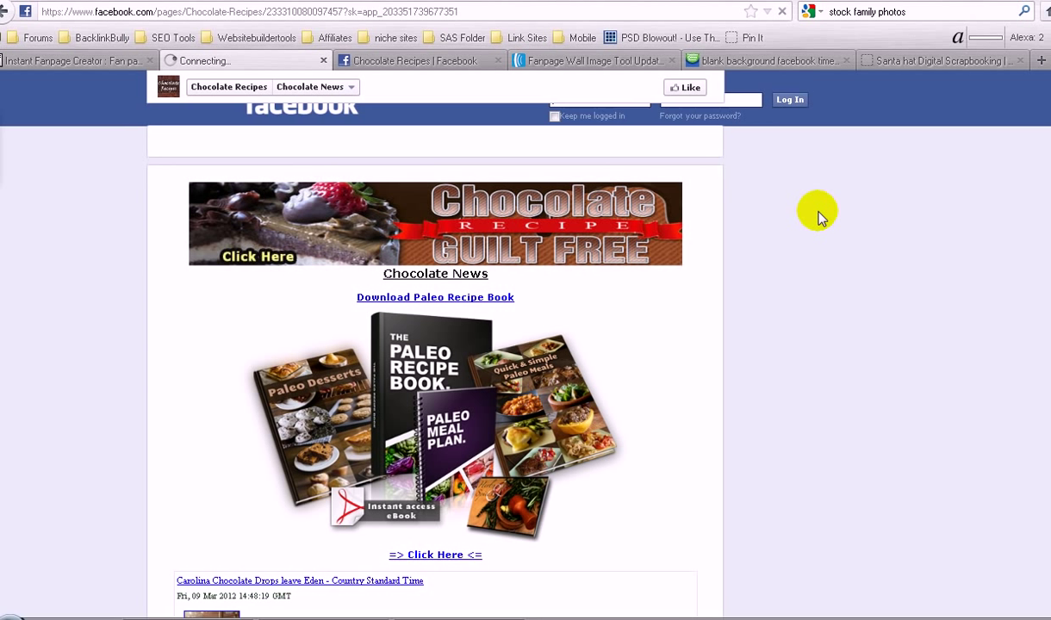
- Browse the Chocolate News banner, Paleo ebook offer and news articles, then go back
scroll("up", 3)
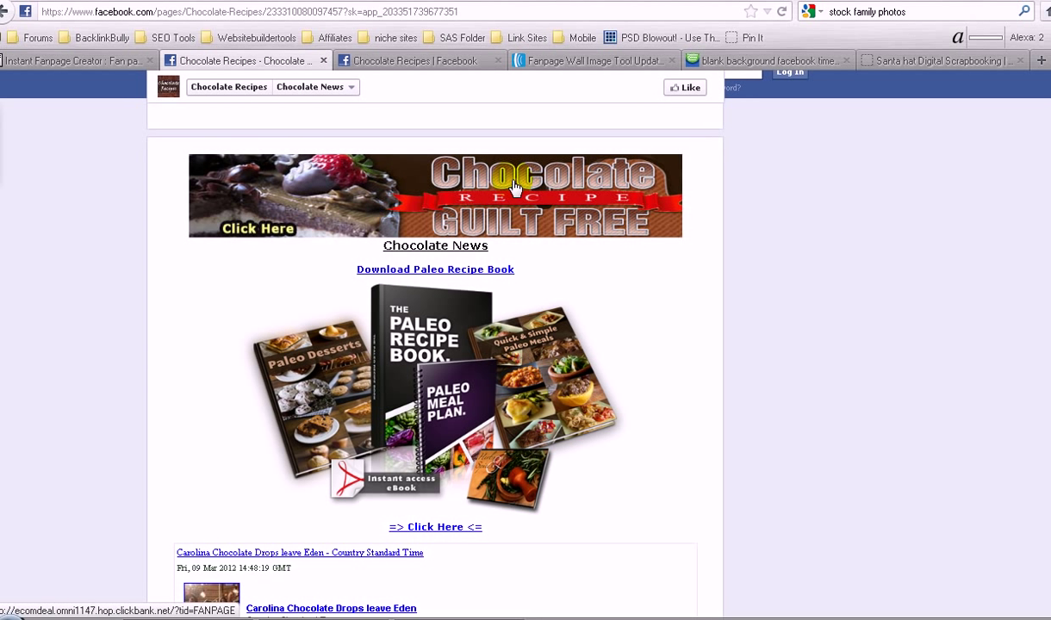
mouse_move(415, 480)
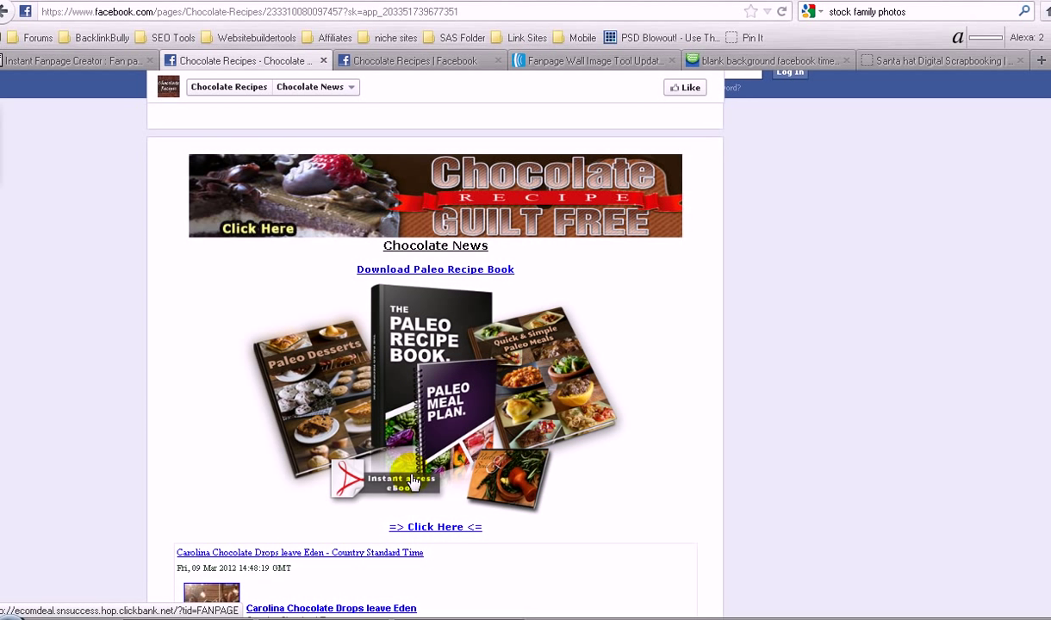
mouse_move(479, 380)
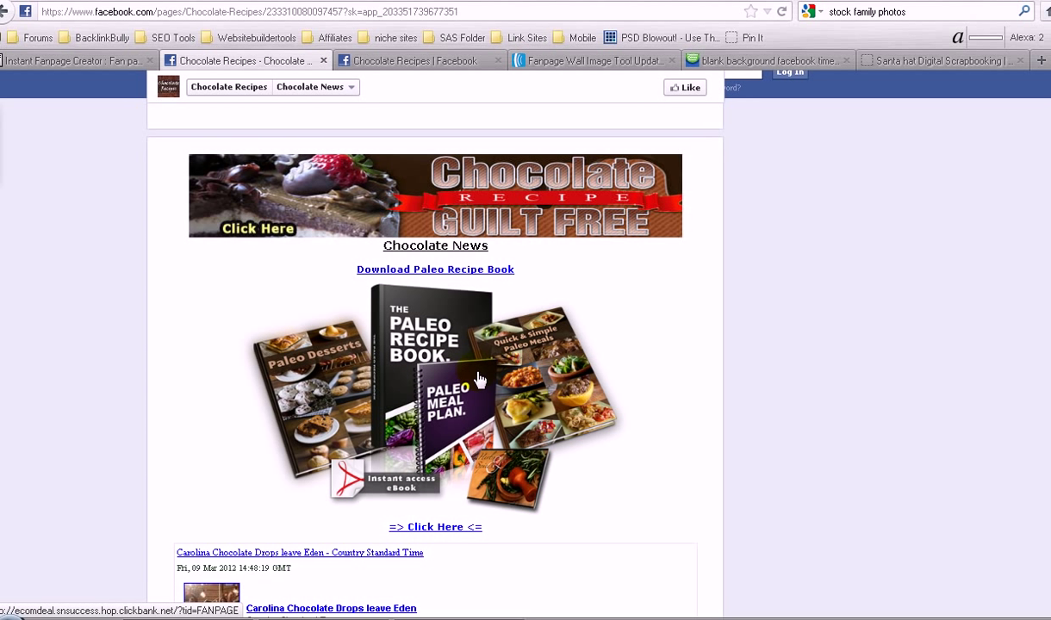
scroll("down", 3)
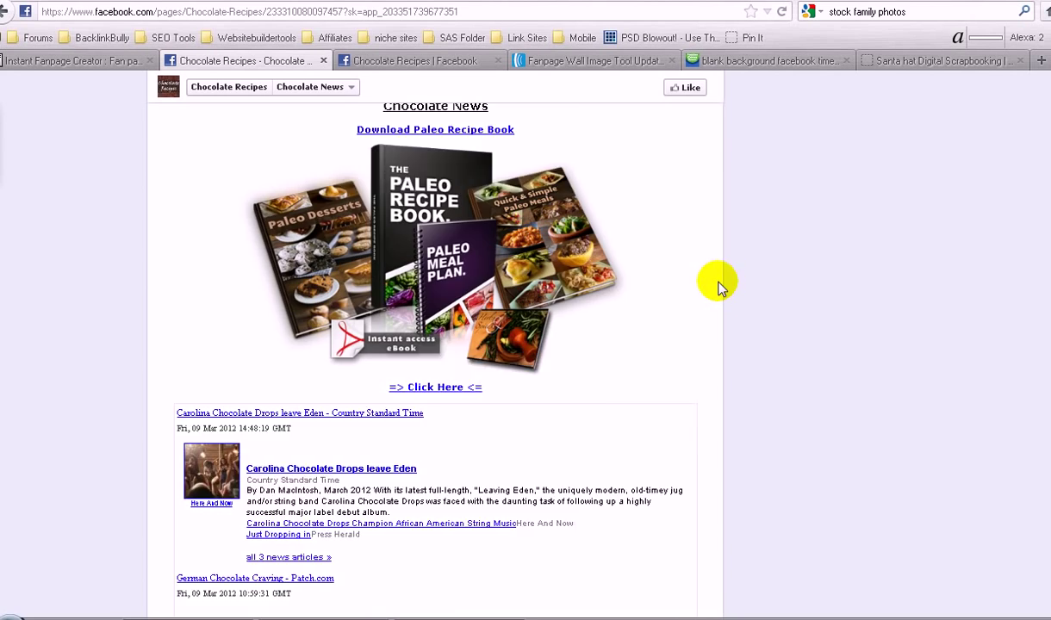
scroll("down", 3)
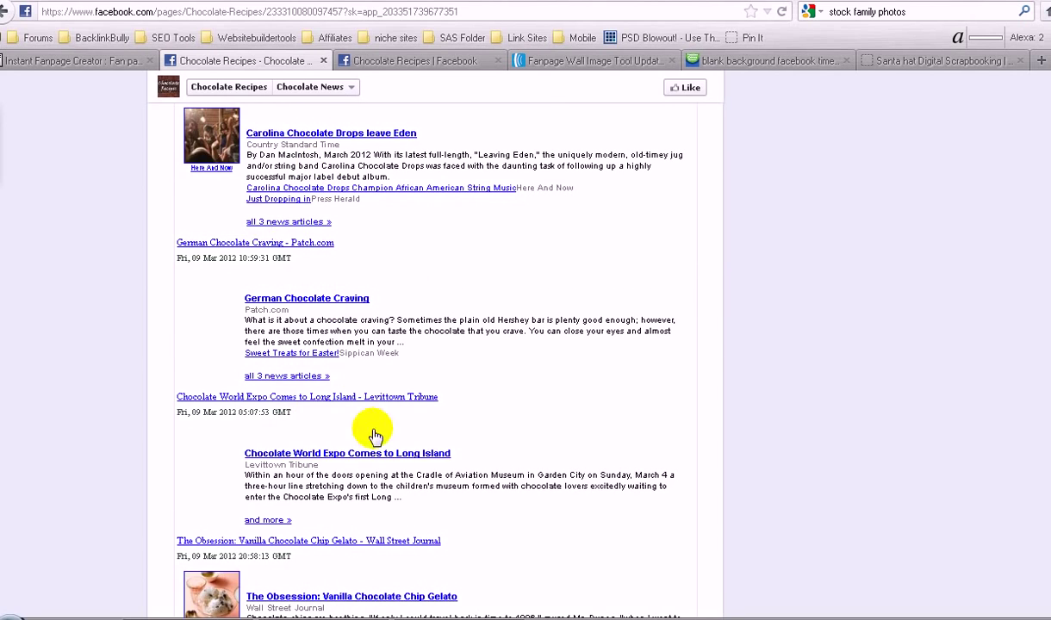
scroll("down", 3)
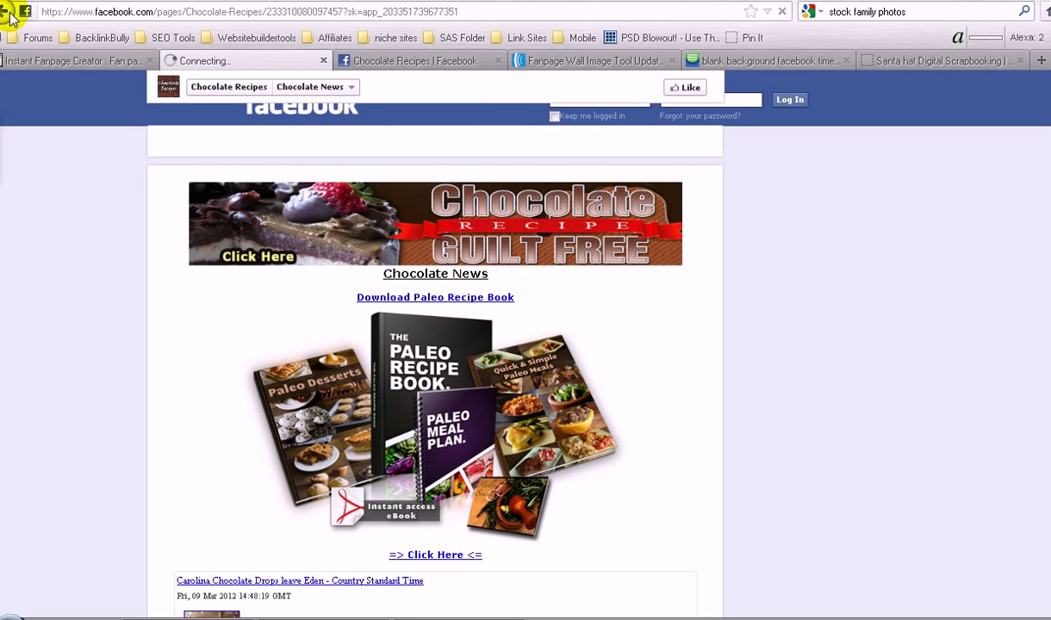
left_click(12, 11)
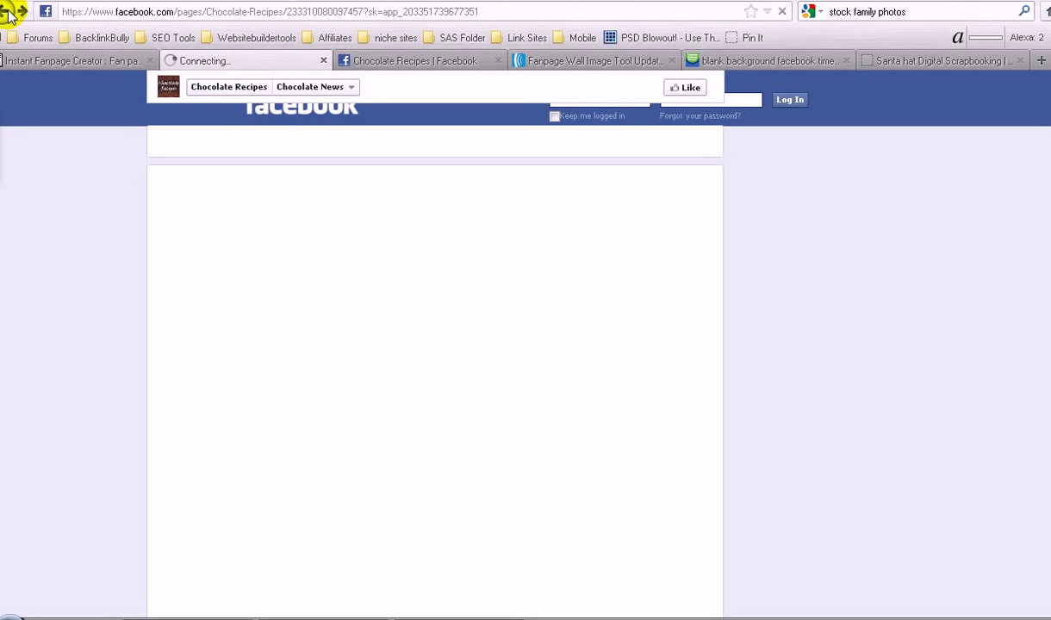
mouse_move(513, 136)
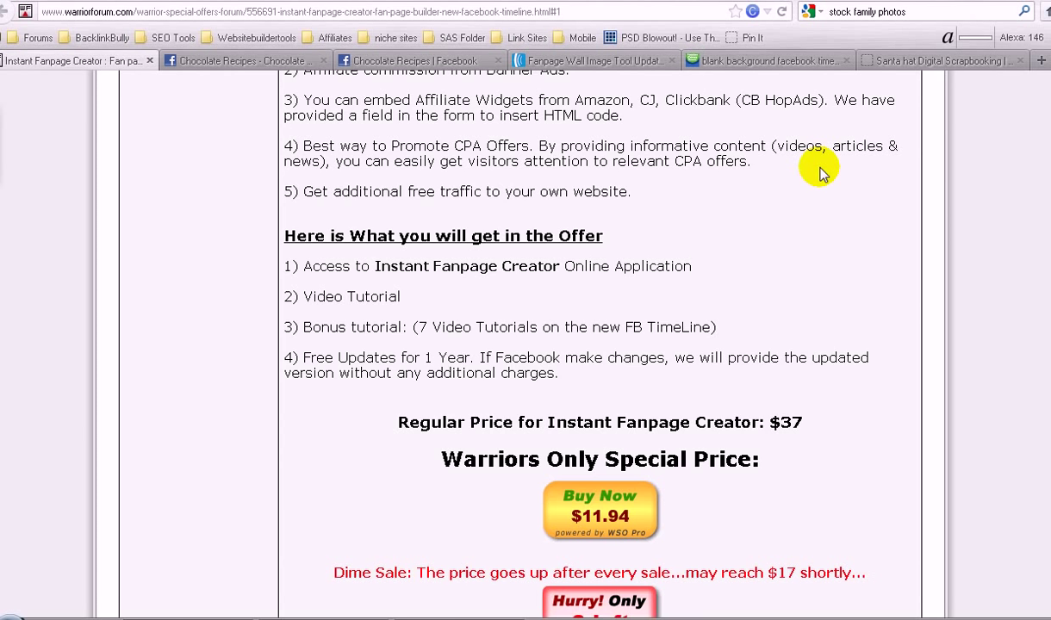
- Scroll past the $37 regular and $11.94 special price box toward the replies
scroll("down", 3)
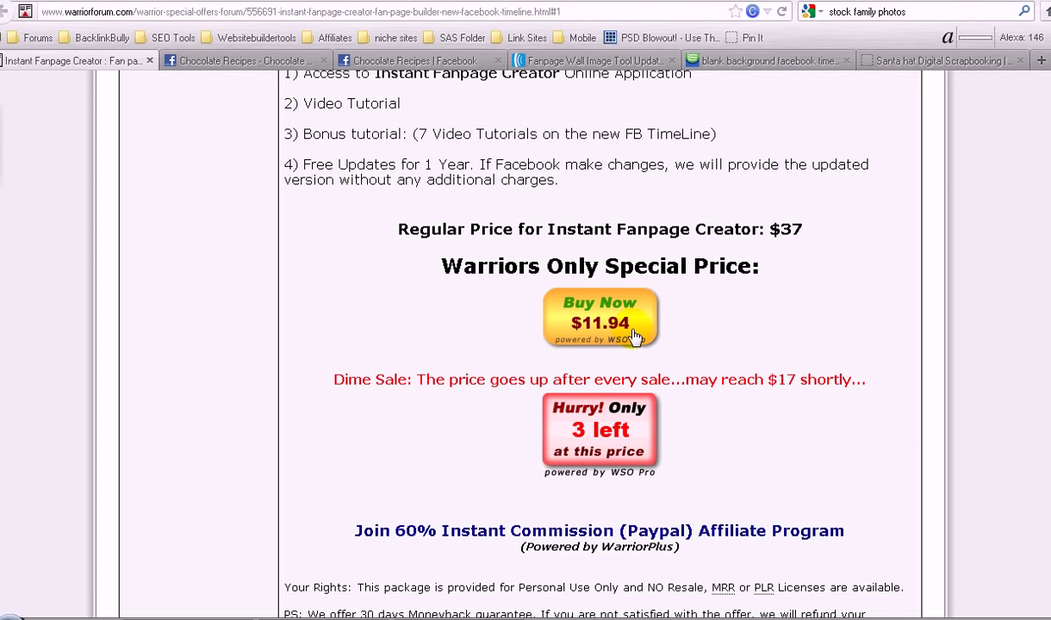
mouse_move(598, 444)
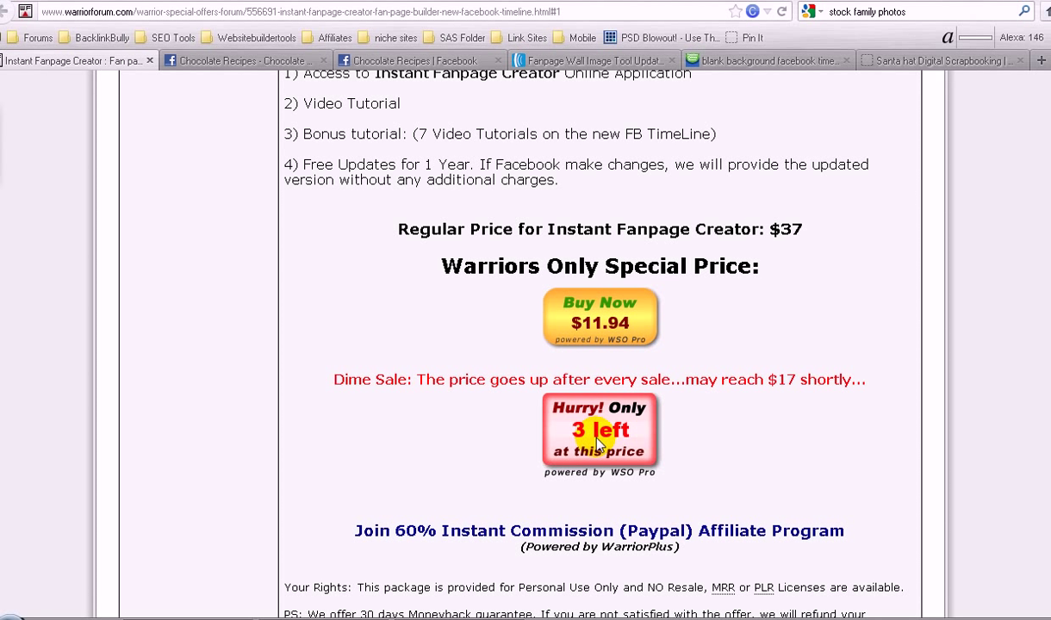
mouse_move(797, 241)
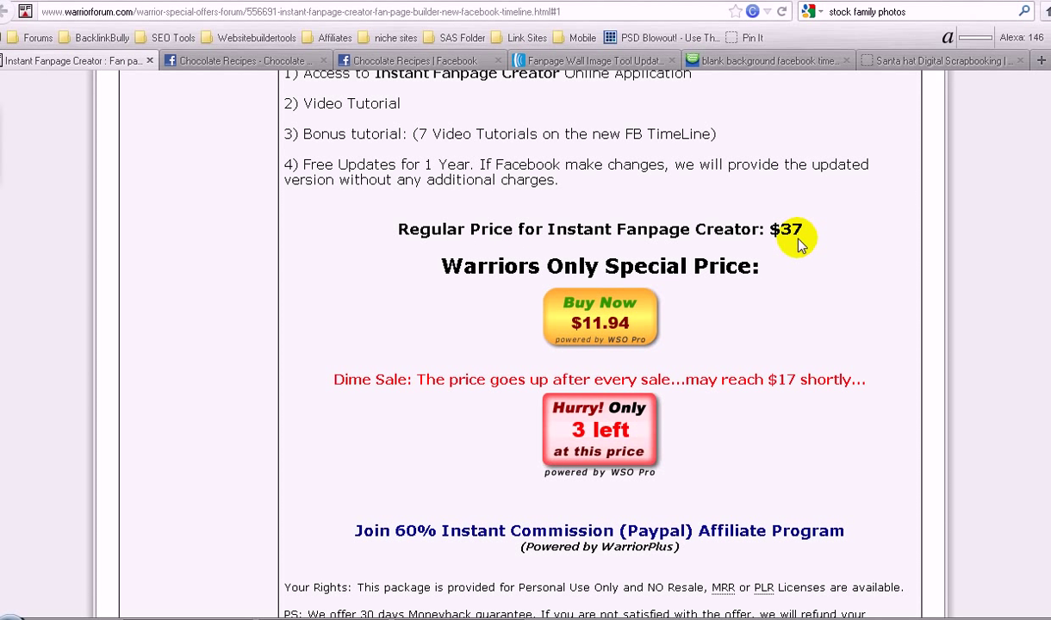
mouse_move(511, 399)
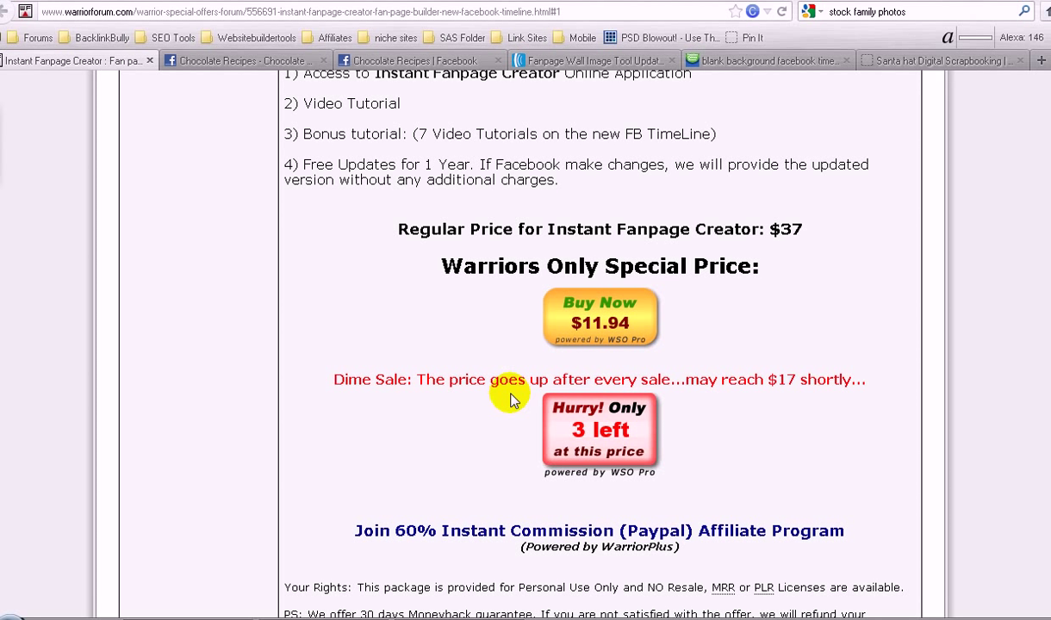
mouse_move(835, 385)
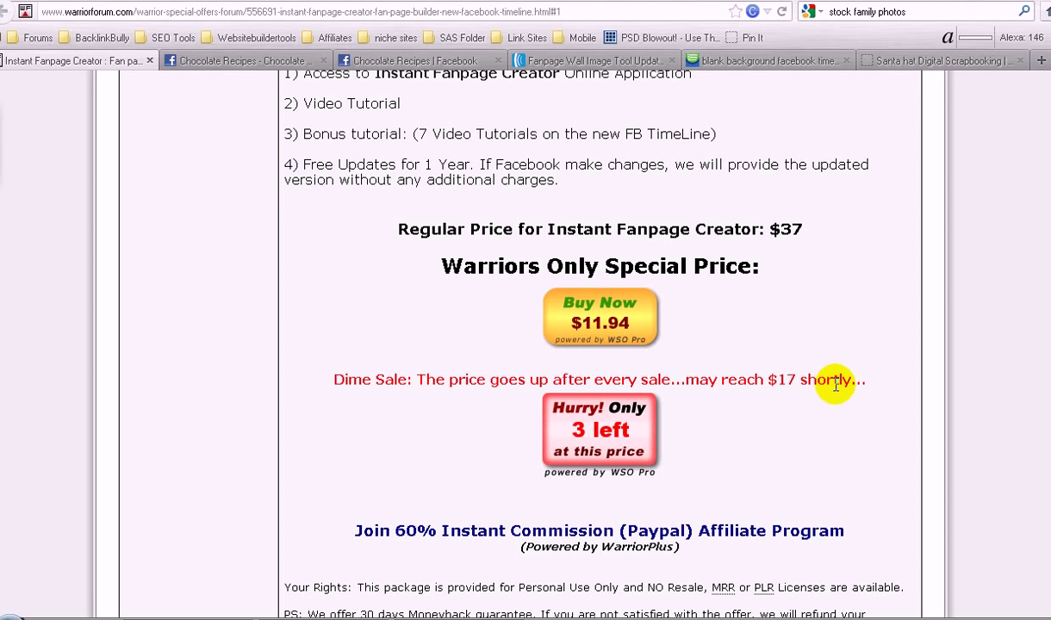
mouse_move(803, 311)
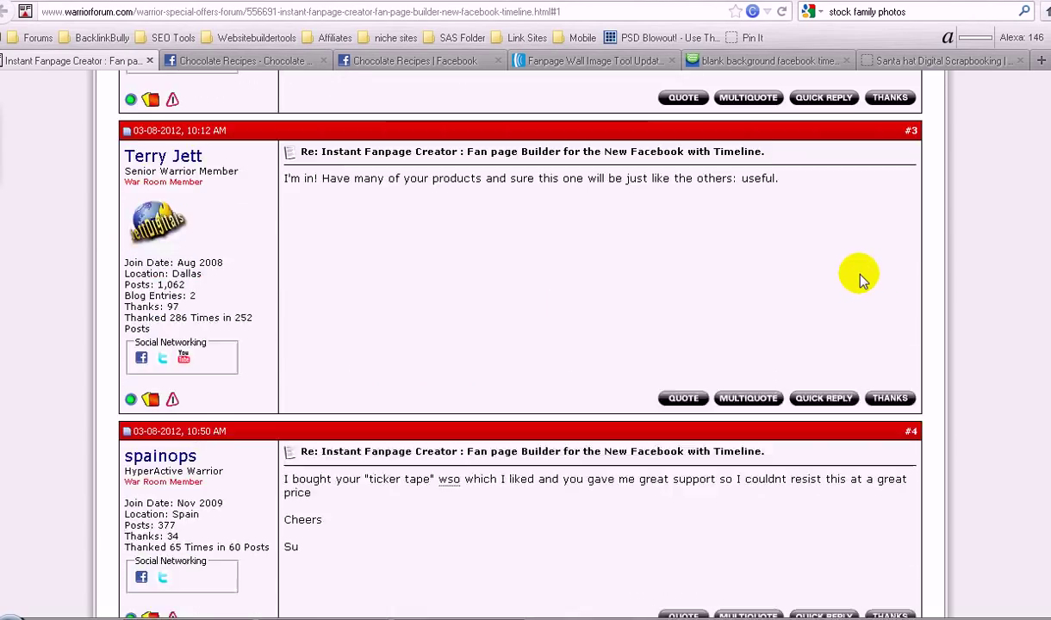
- Scroll back up the thread to the Instant Fanpage Creator headline and introduction
scroll("down", 3)
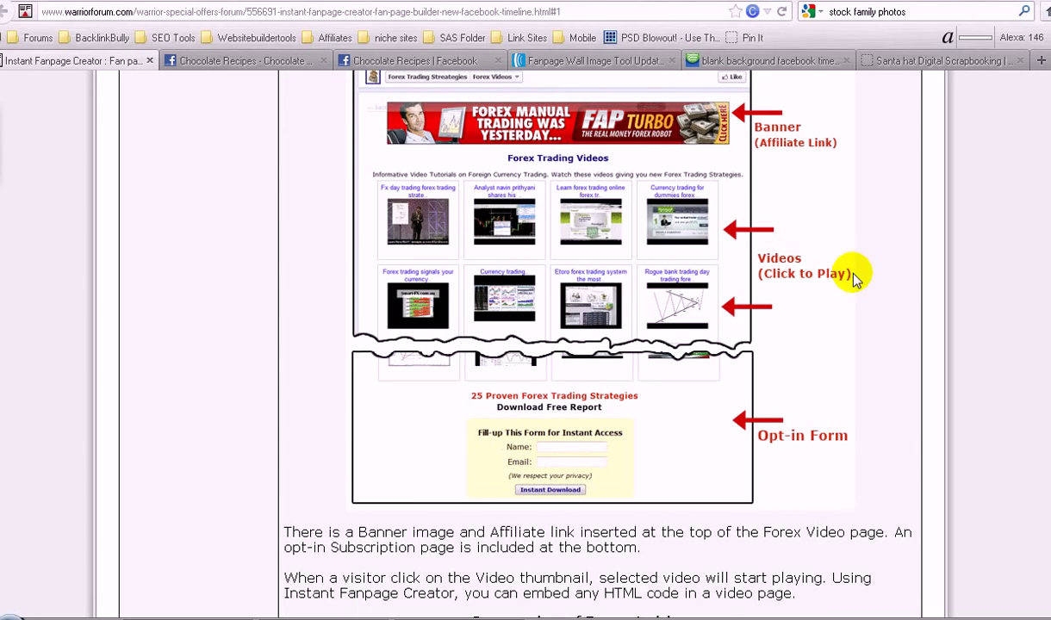
mouse_move(628, 212)
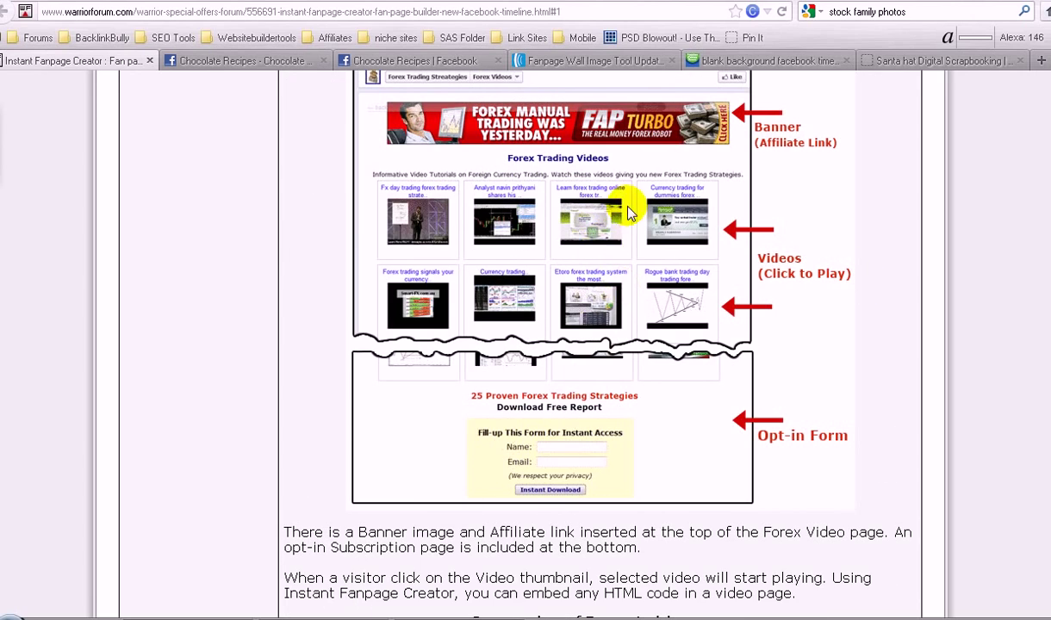
scroll("up", 3)
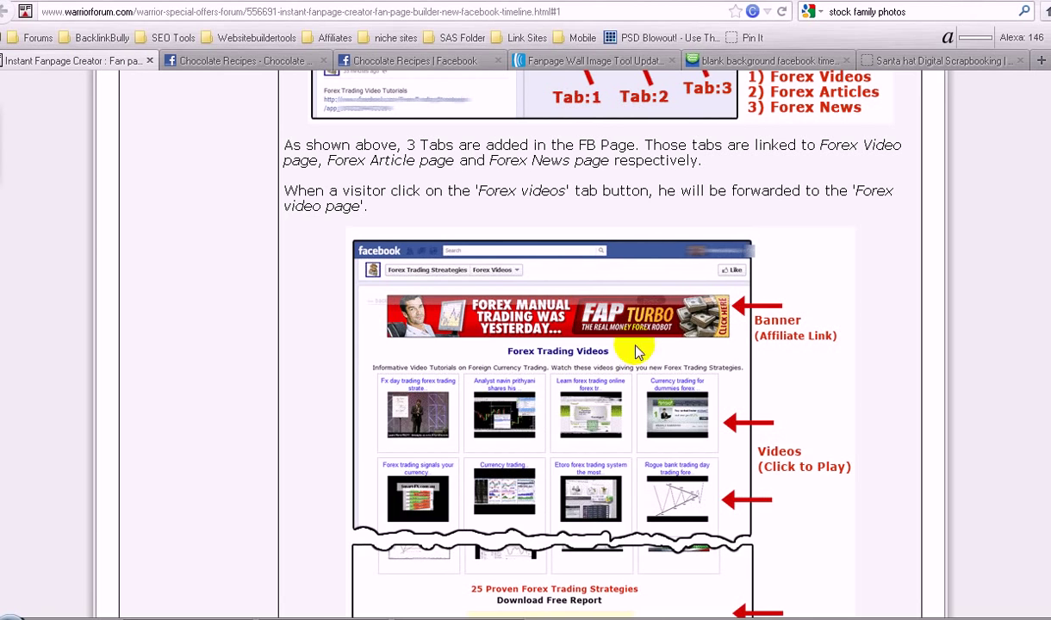
mouse_move(767, 390)
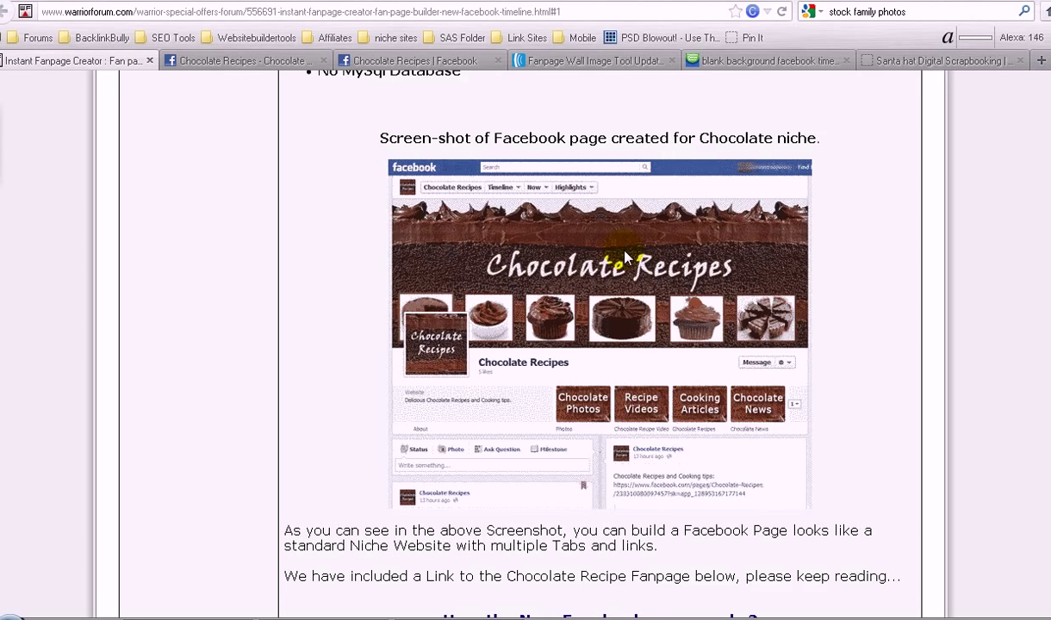
scroll("up", 3)
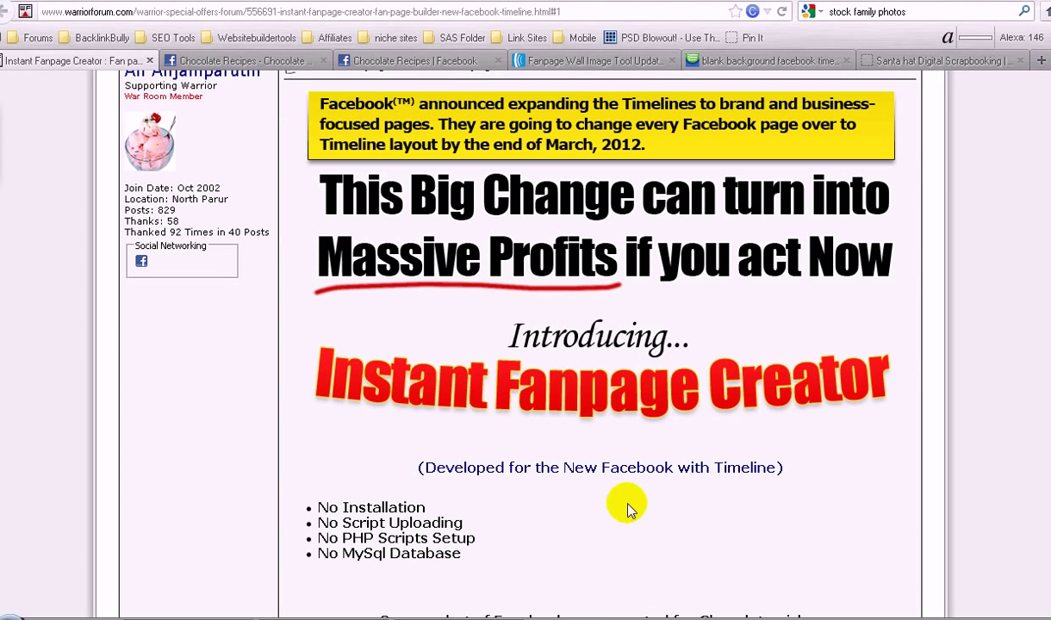
mouse_move(569, 387)
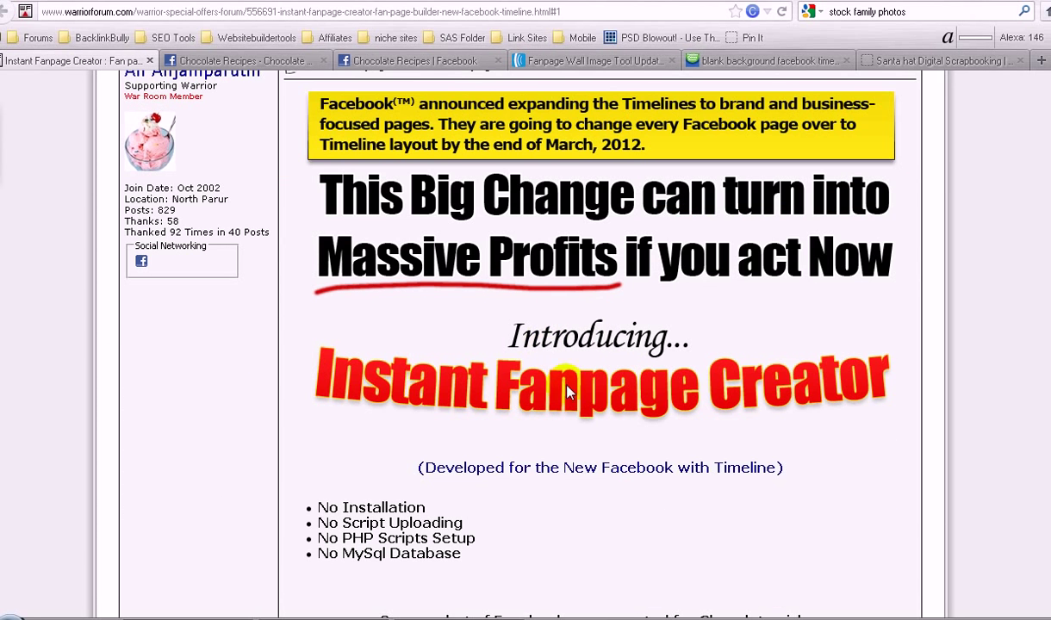
mouse_move(519, 308)
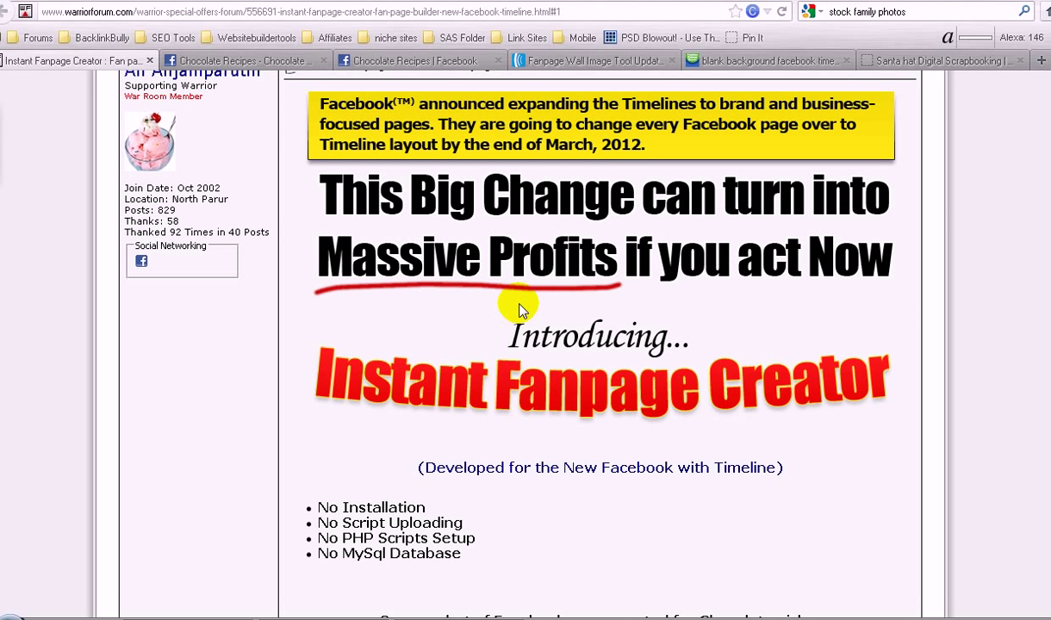